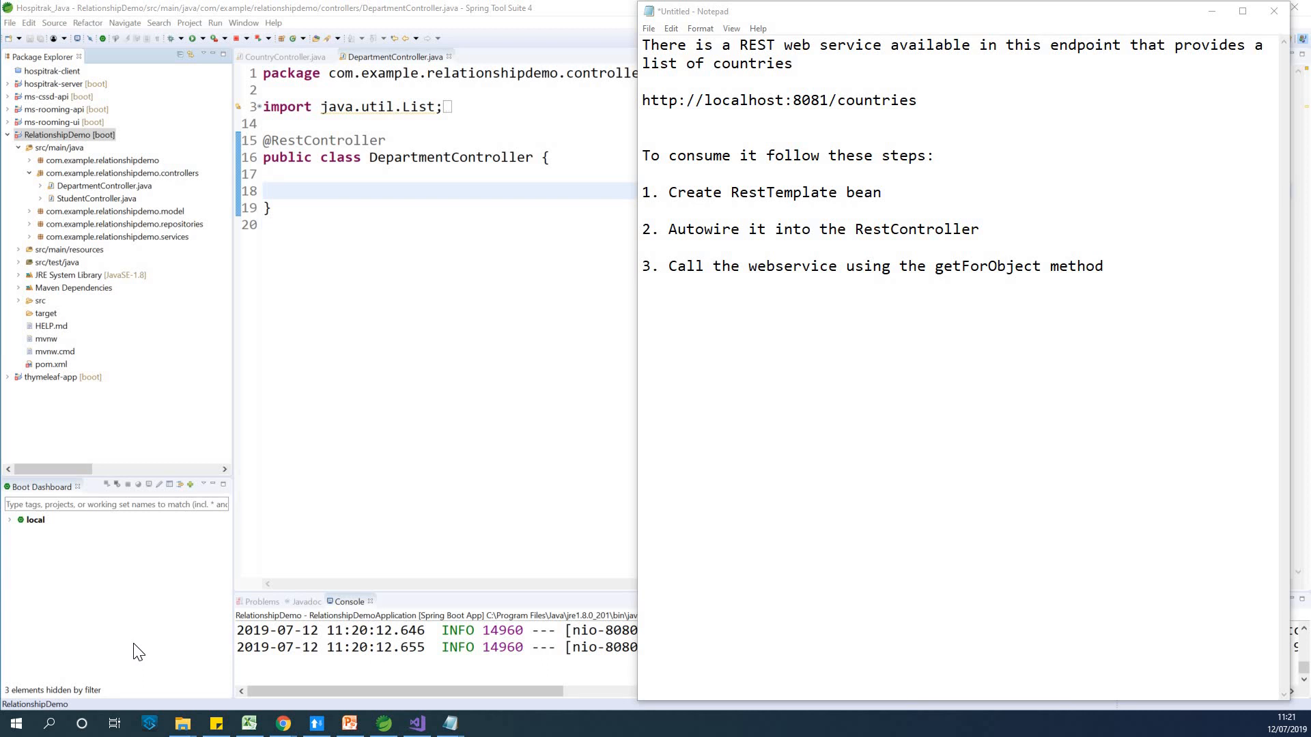
{"action": "mouse_move", "coordinate": [871, 271]}
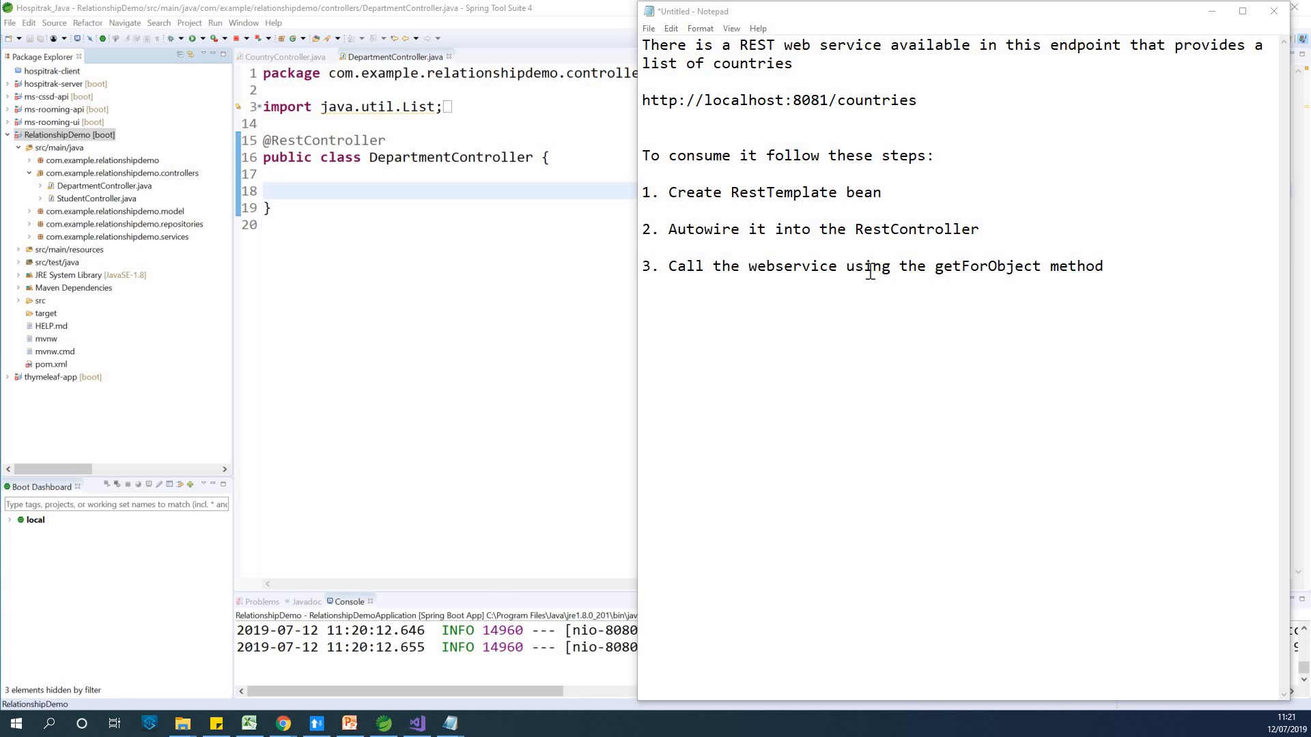
{"action": "mouse_move", "coordinate": [1040, 255]}
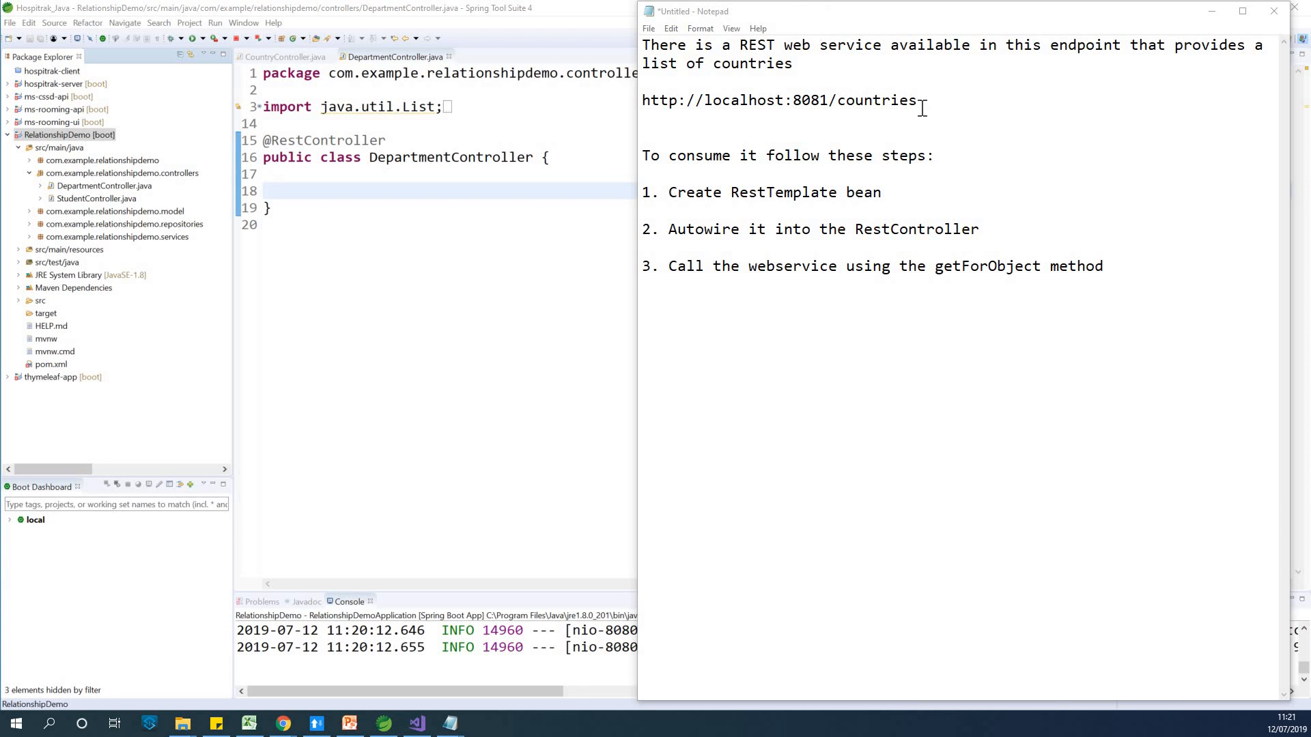
{"action": "left_click_drag", "start_coordinate": [660, 100], "coordinate": [917, 101]}
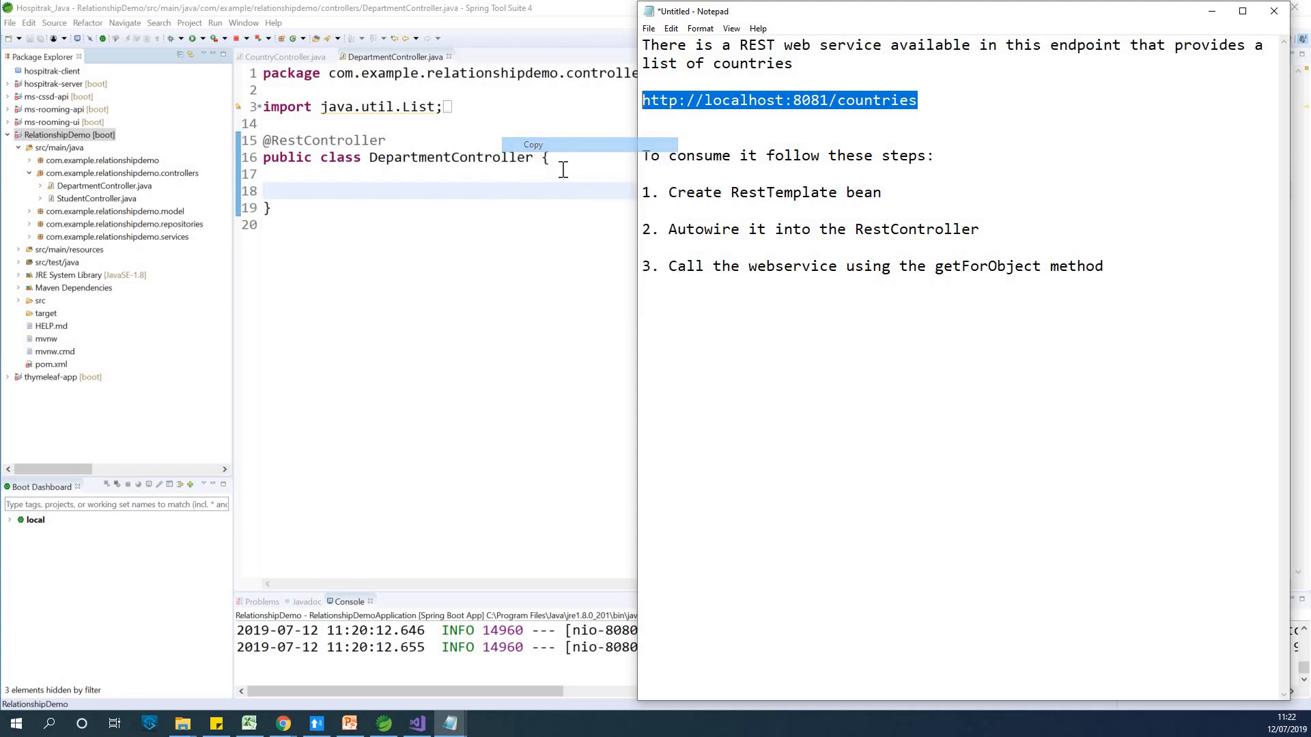
{"action": "mouse_move", "coordinate": [284, 723]}
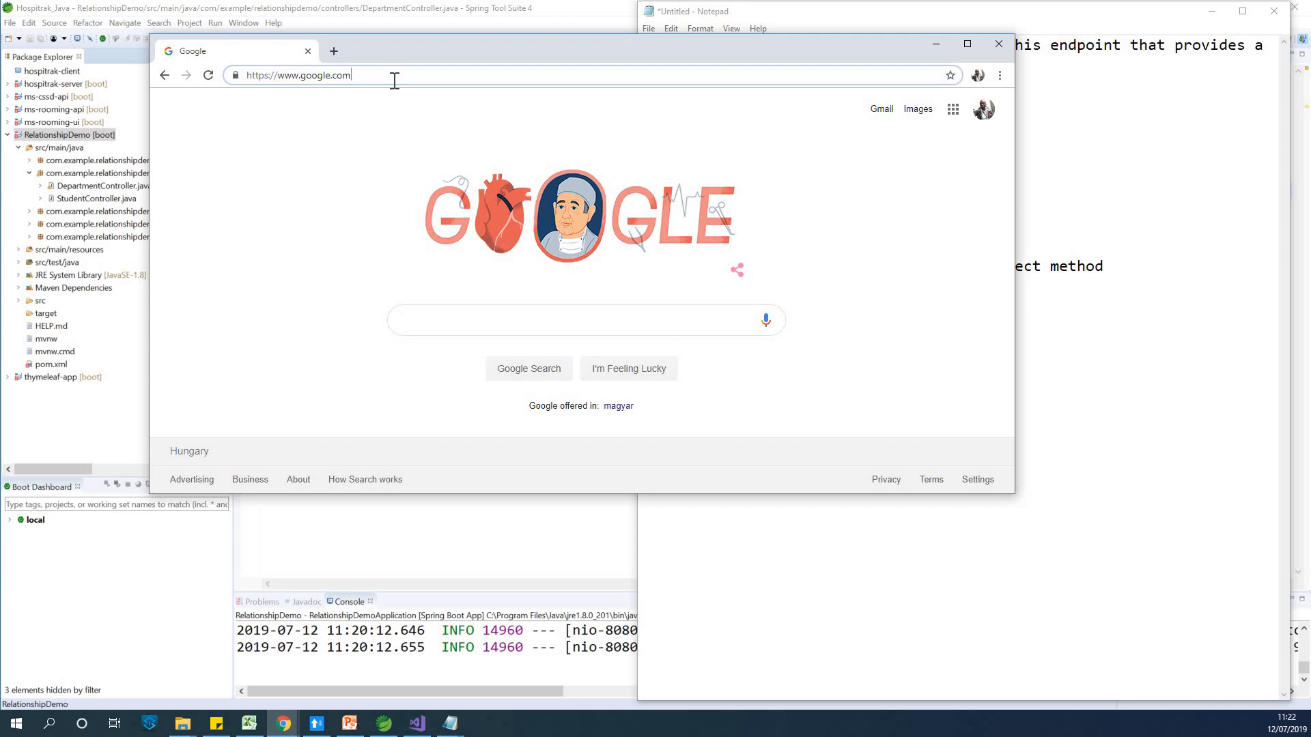
{"action": "type", "text": "http://localhost:8081/countries"}
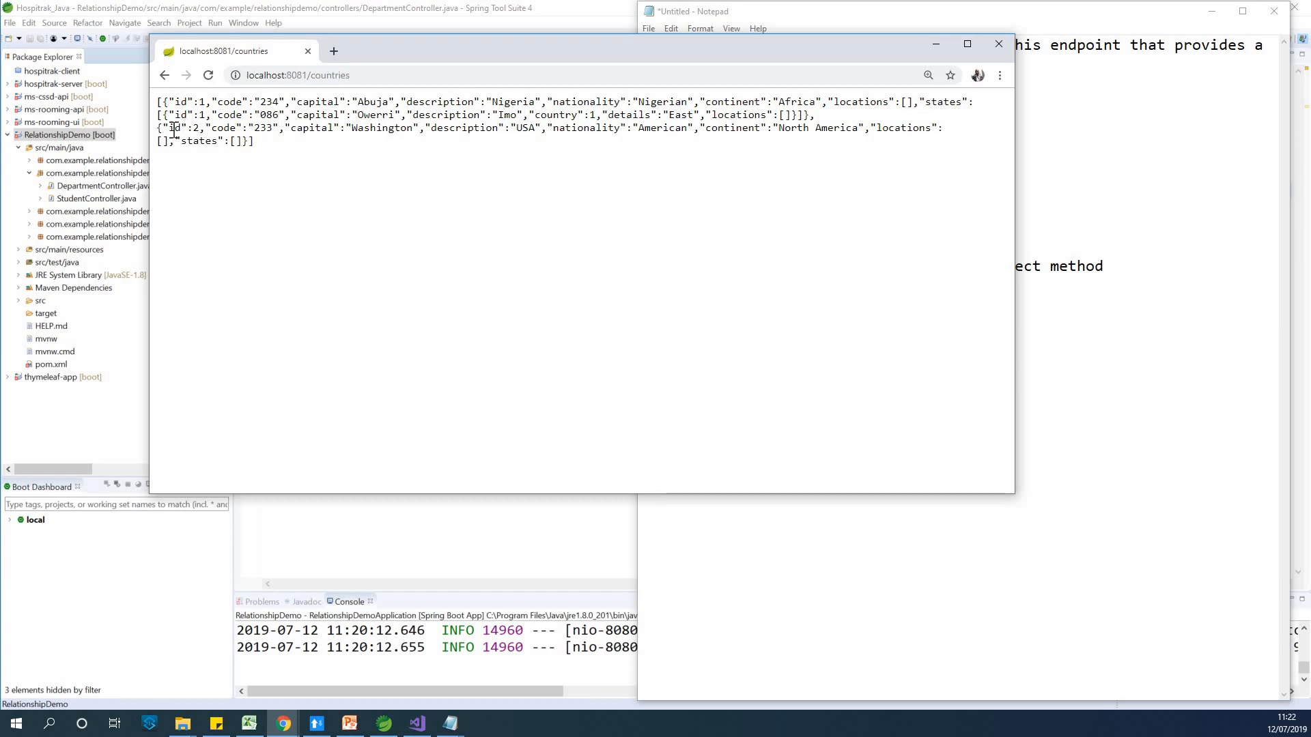
{"action": "mouse_move", "coordinate": [312, 150]}
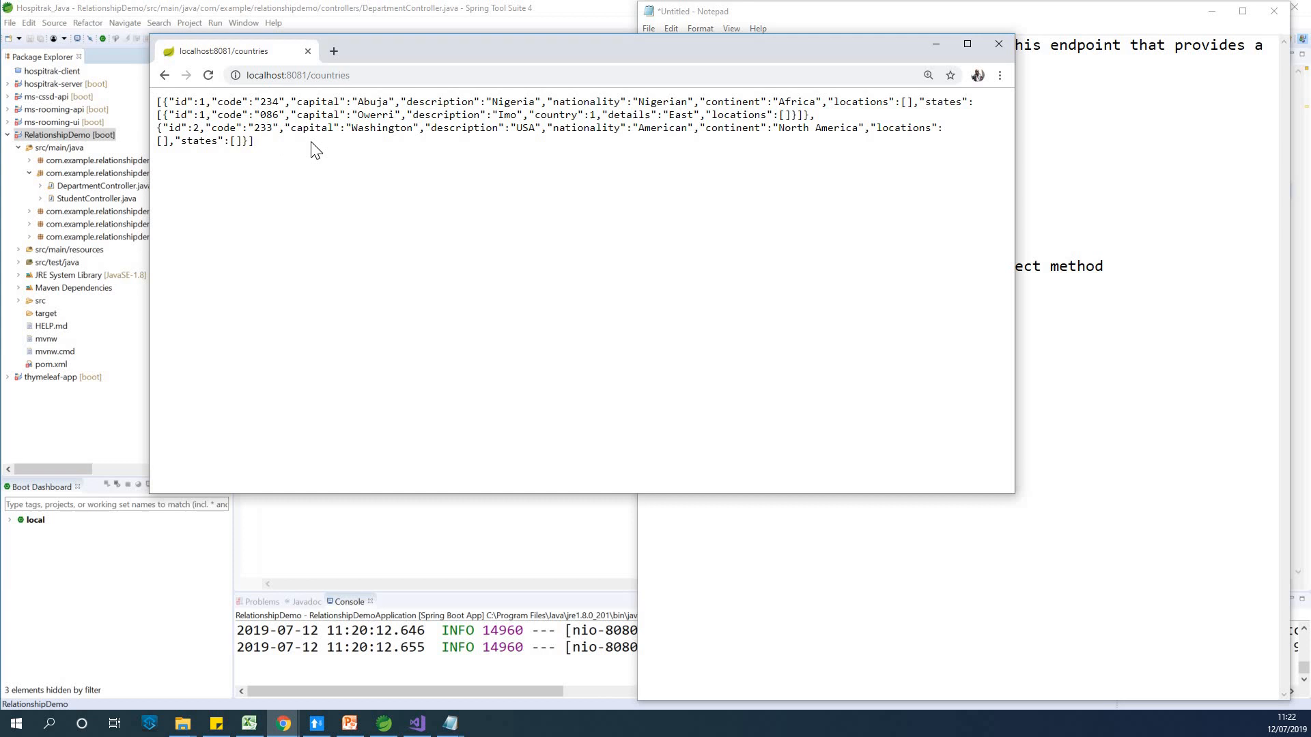
{"action": "mouse_move", "coordinate": [544, 177]}
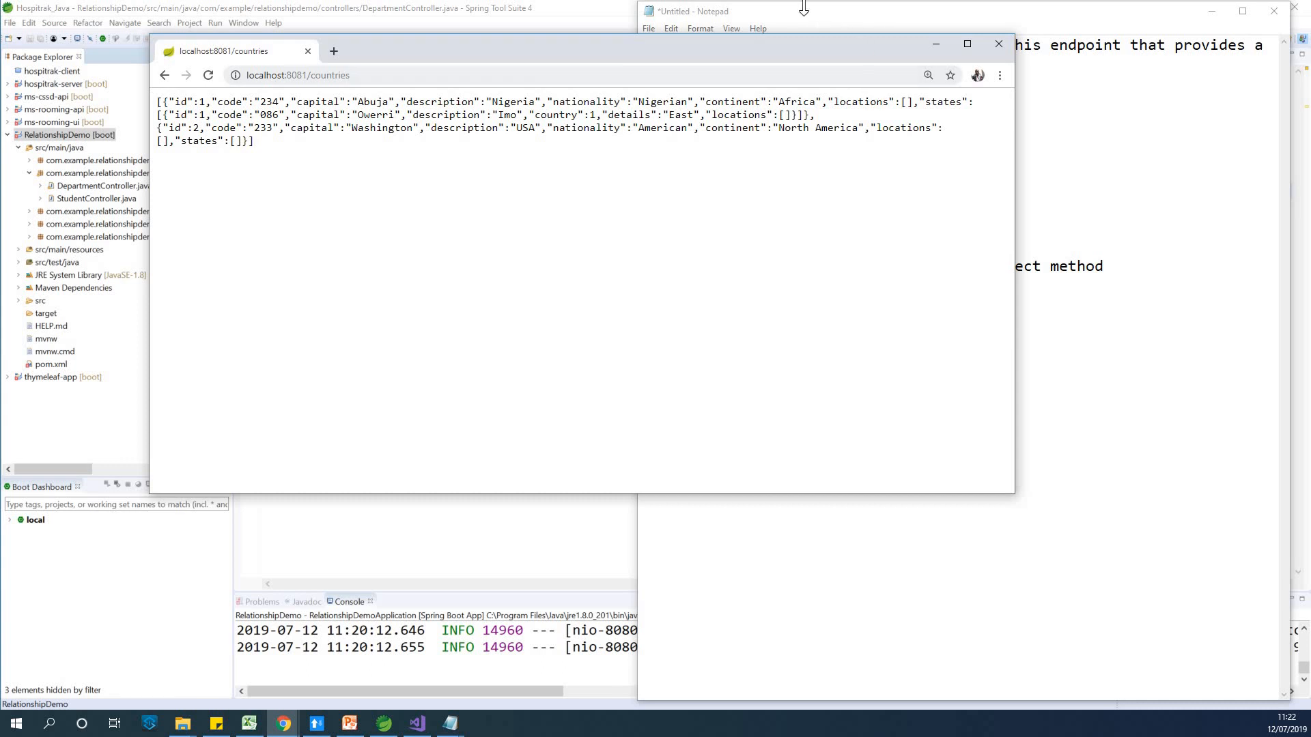
{"action": "mouse_move", "coordinate": [932, 68]}
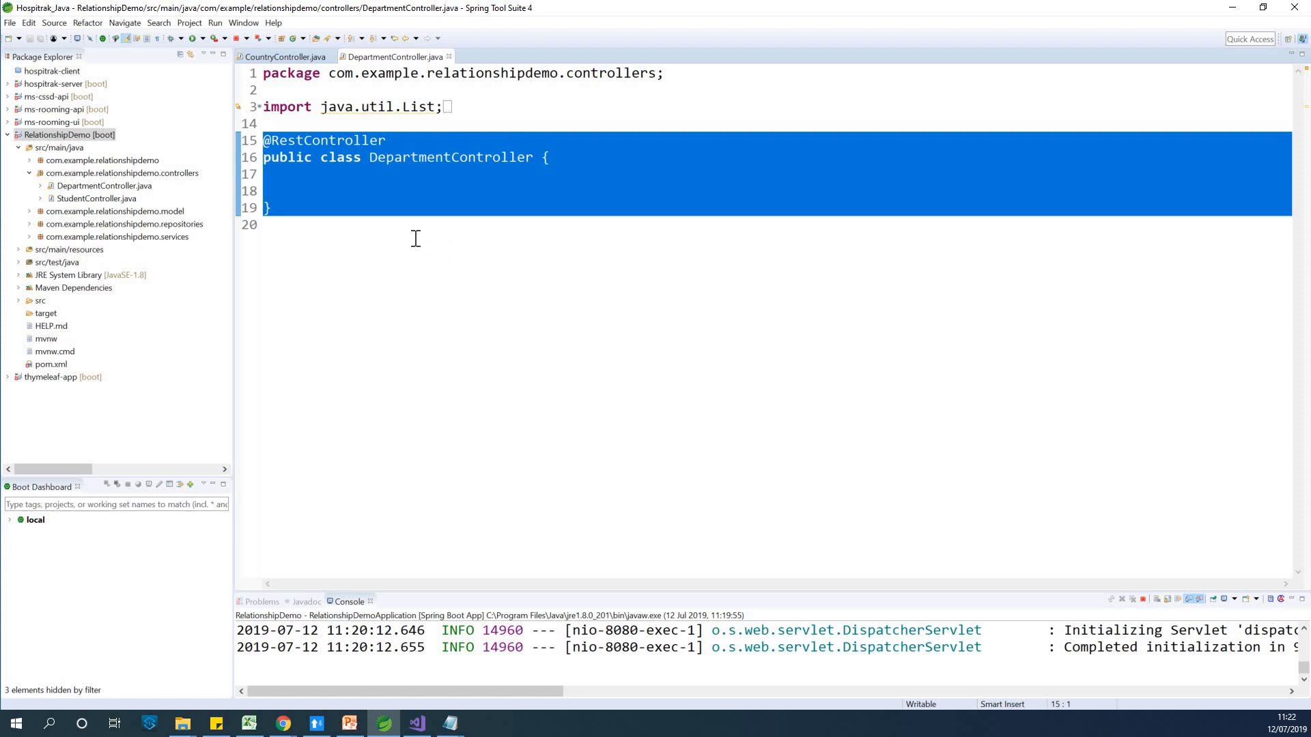
Return to the STS editor and expand the com.example.relationshipdemo package in Package Explorer.
{"action": "left_click", "coordinate": [464, 185]}
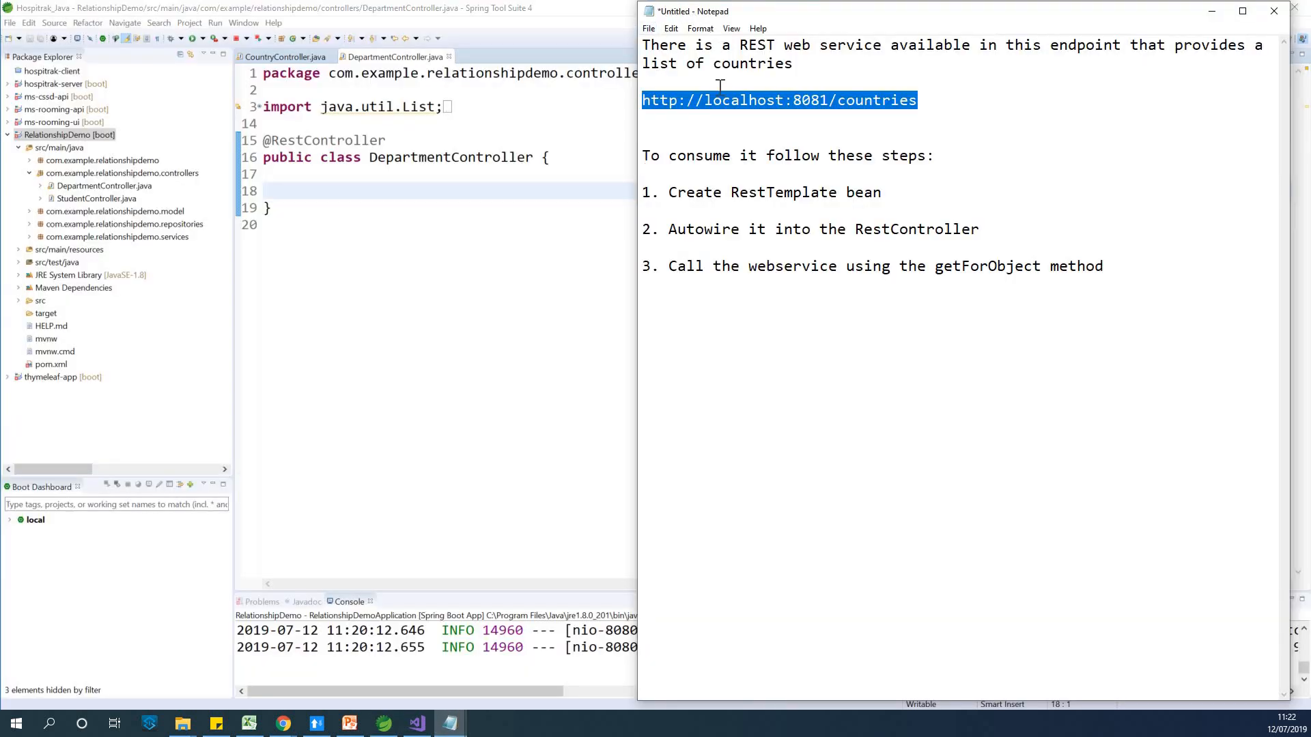
{"action": "mouse_move", "coordinate": [626, 255]}
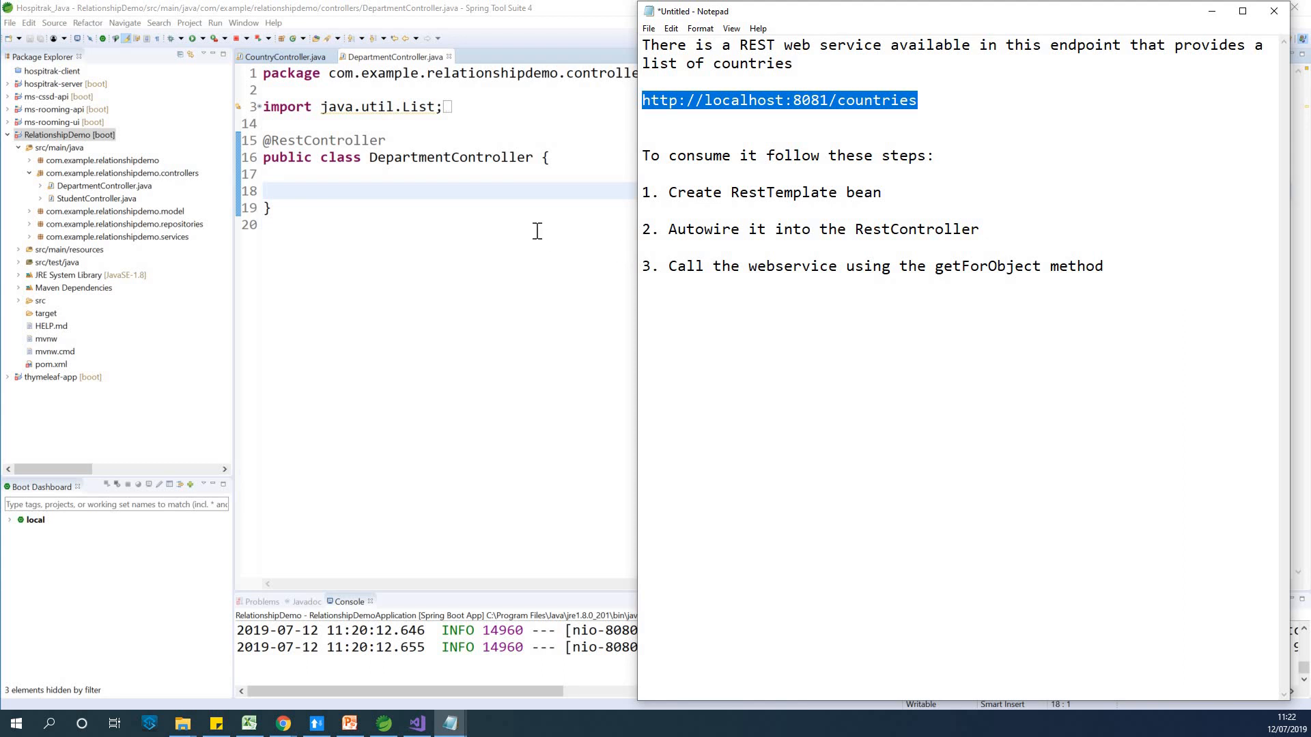
{"action": "left_click", "coordinate": [122, 172]}
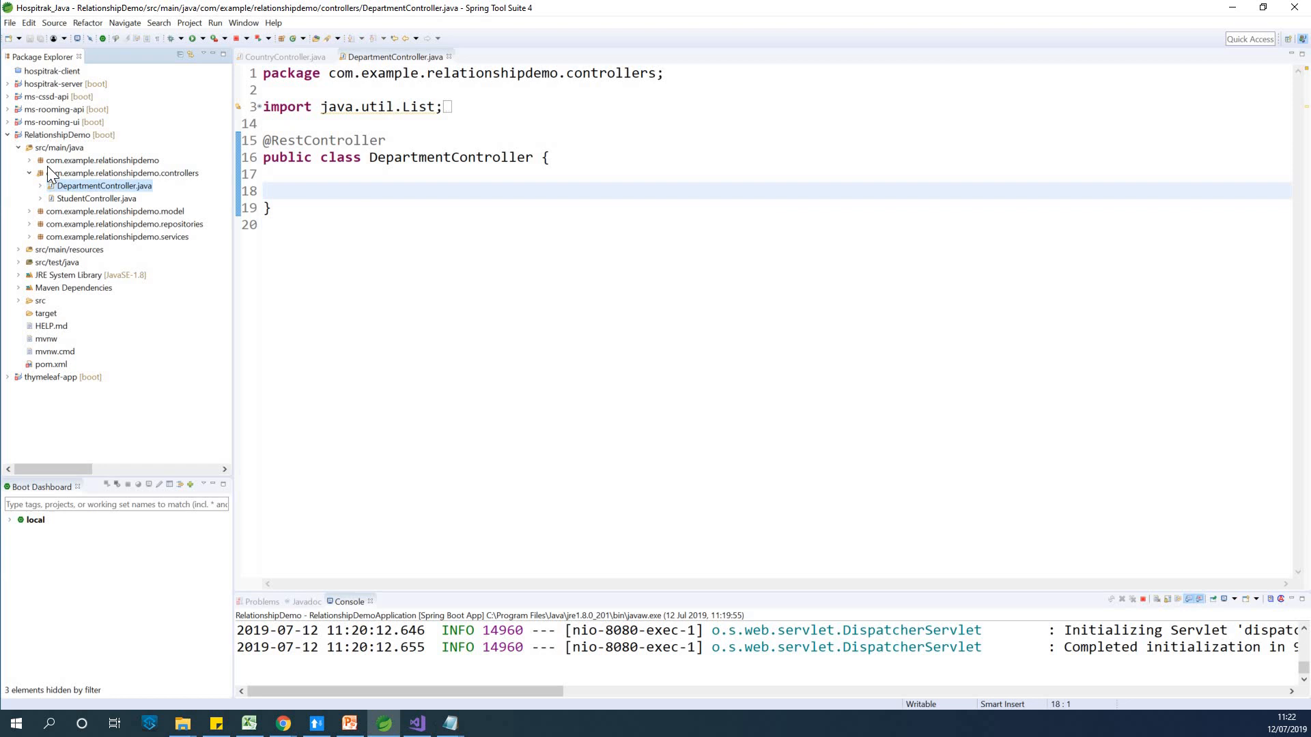
{"action": "left_click", "coordinate": [20, 160]}
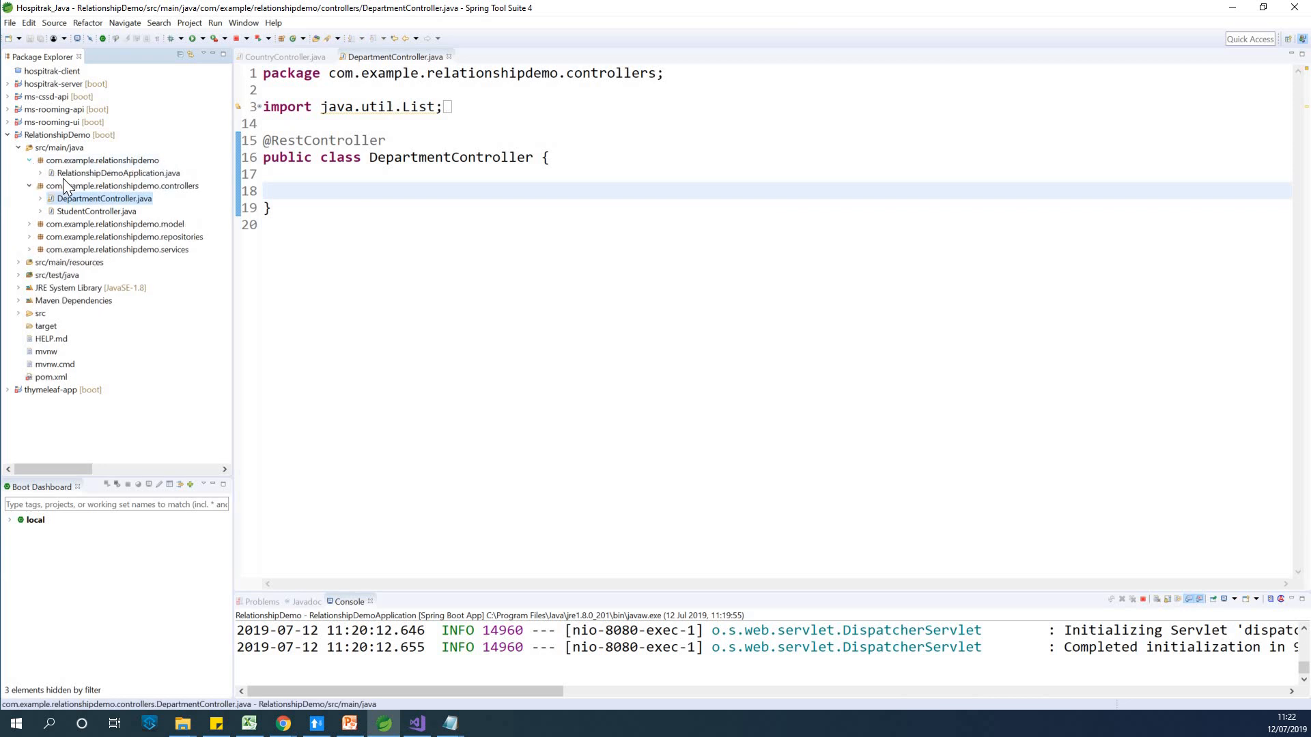
{"action": "double_click", "coordinate": [118, 172]}
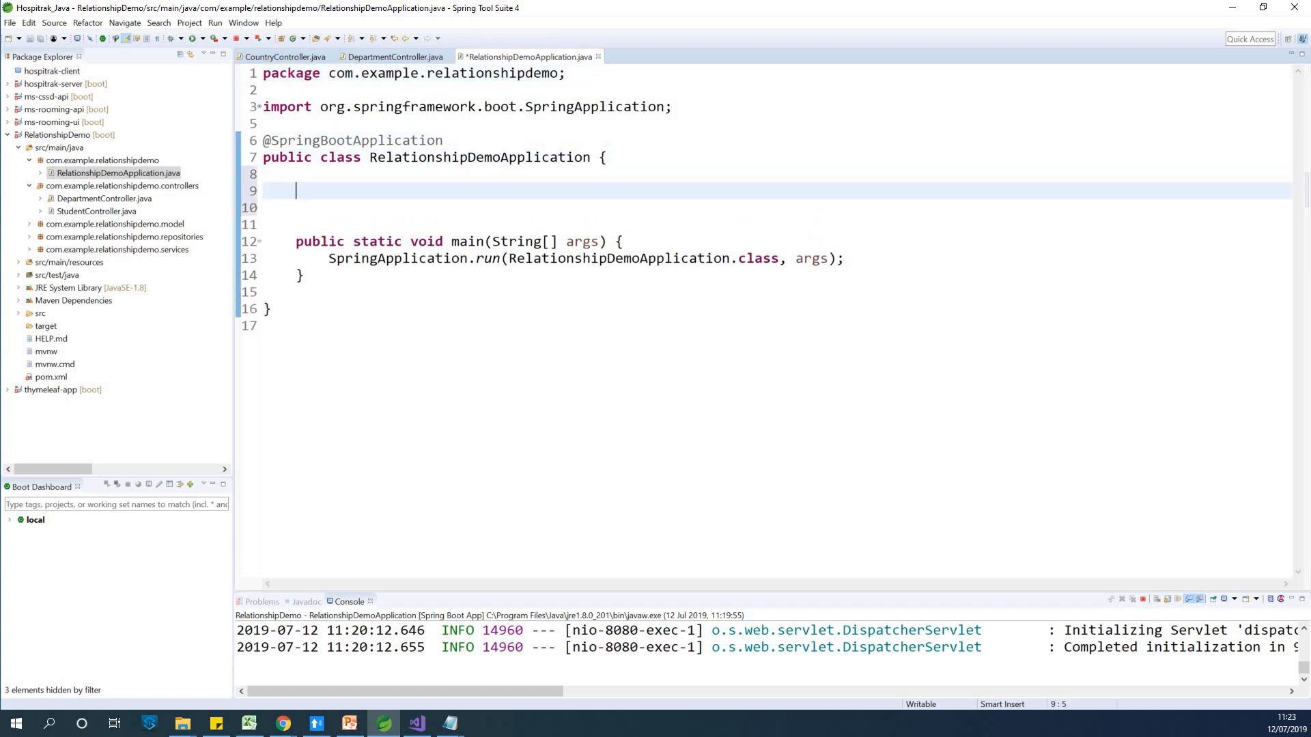
{"action": "type", "text": "@"}
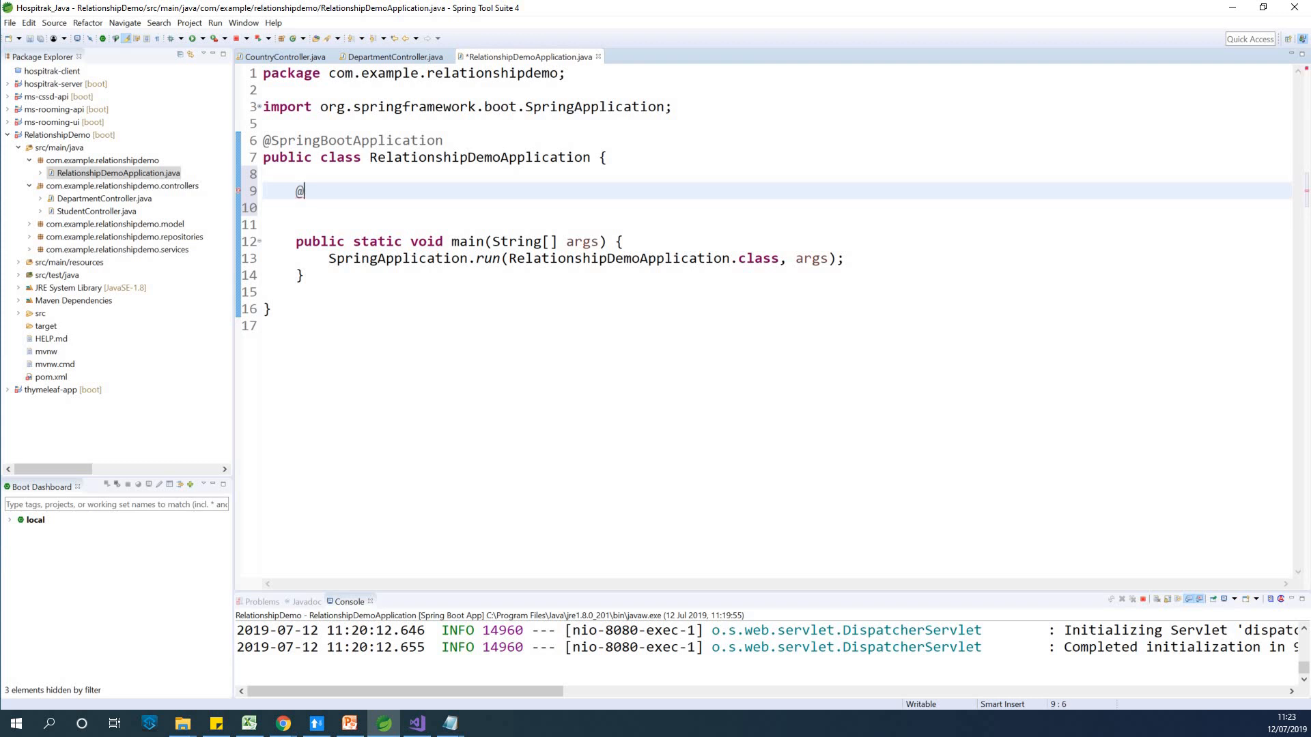
{"action": "type", "text": "Bean"}
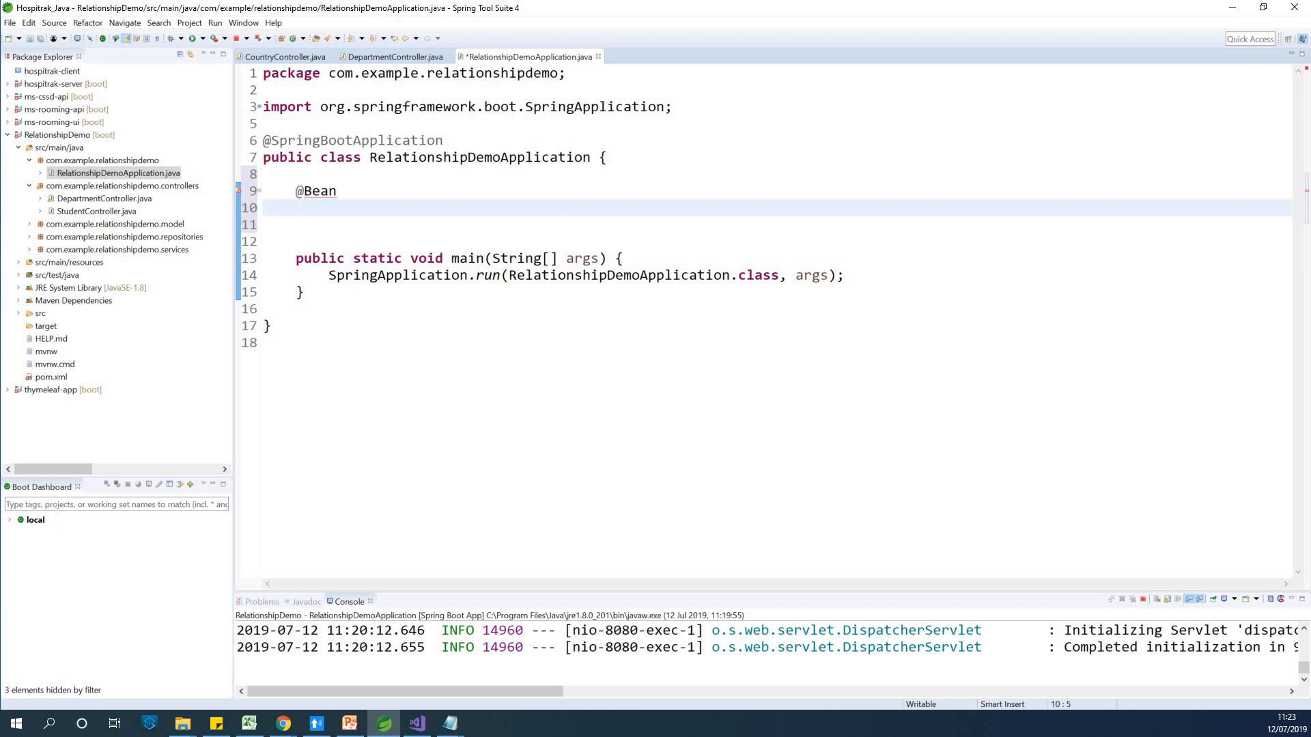
{"action": "type", "text": "public"}
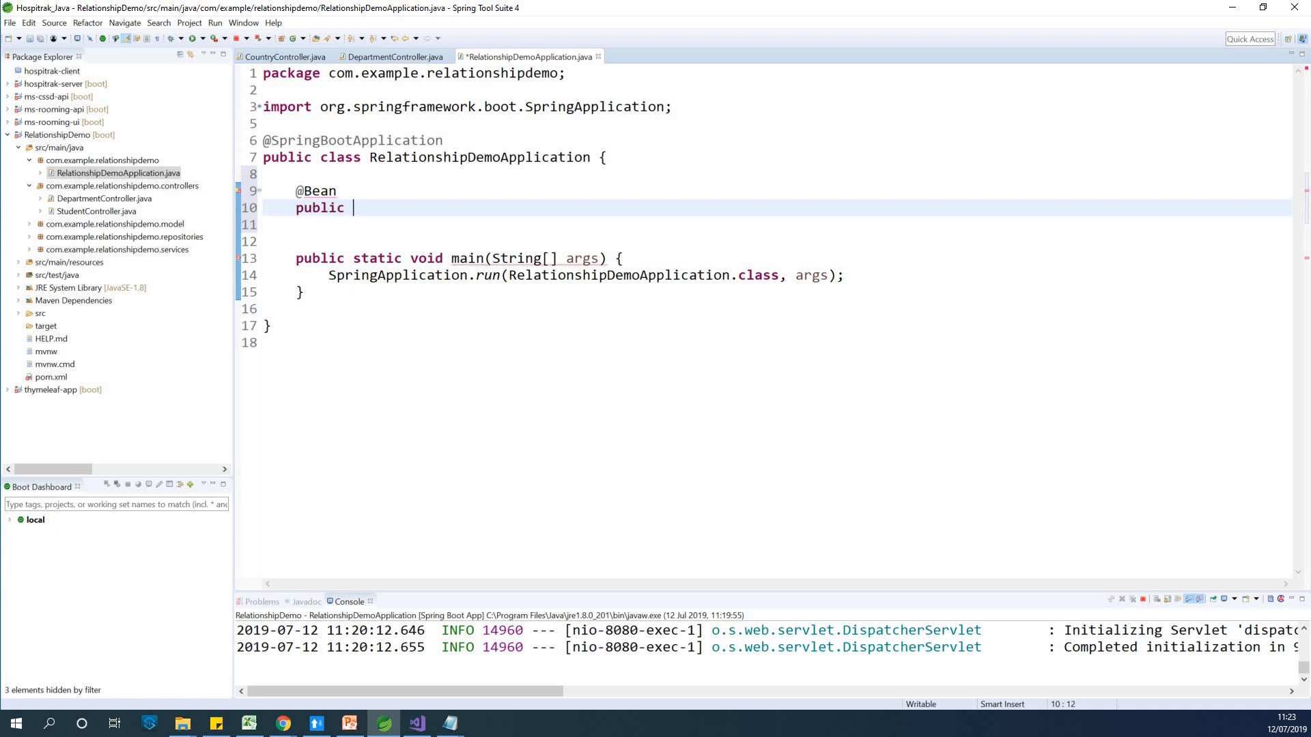
{"action": "type", "text": "REs"}
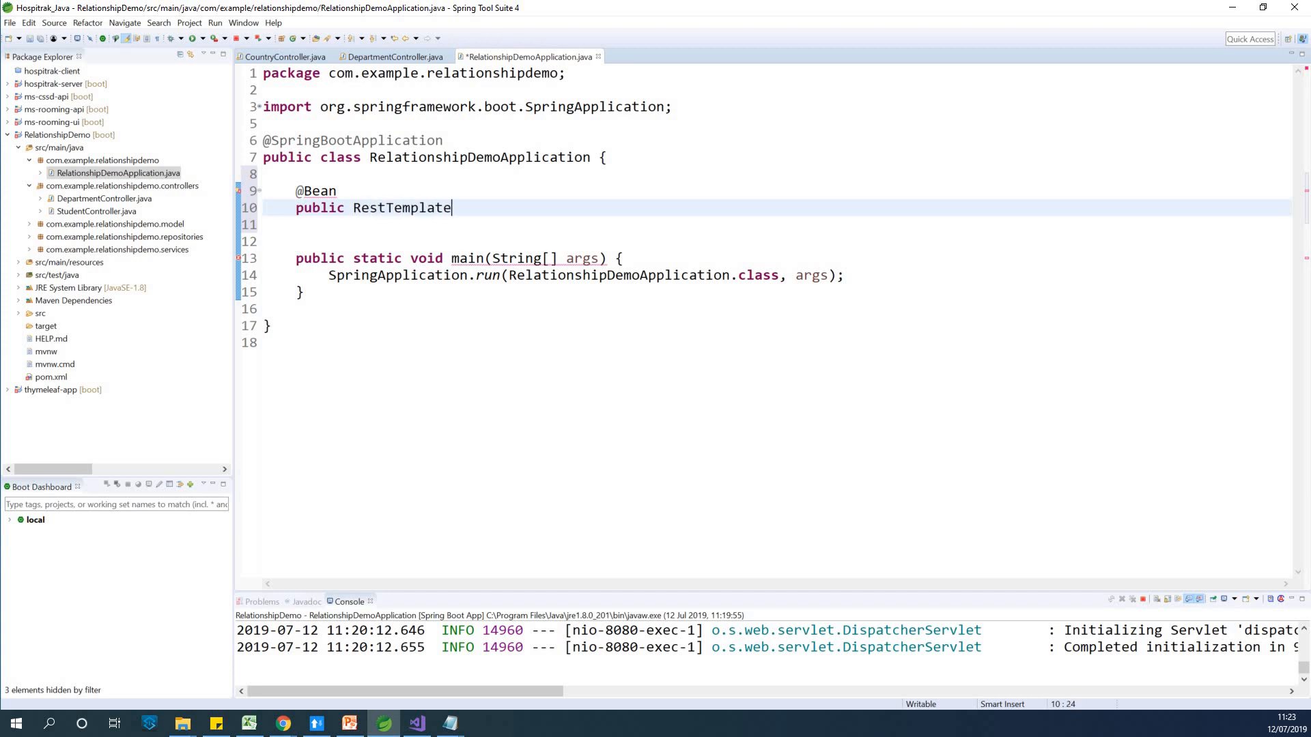
{"action": "type", "text": "getREs"}
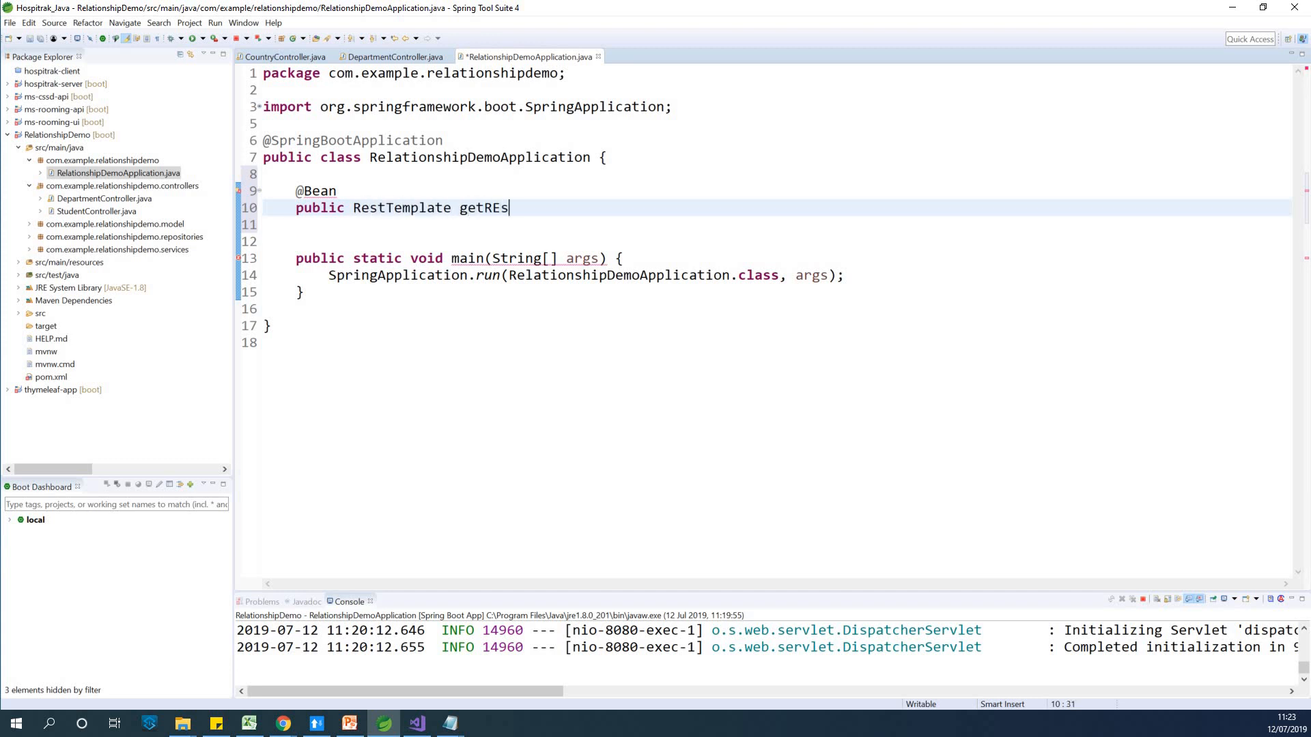
{"action": "type", "text": "tTemplat"}
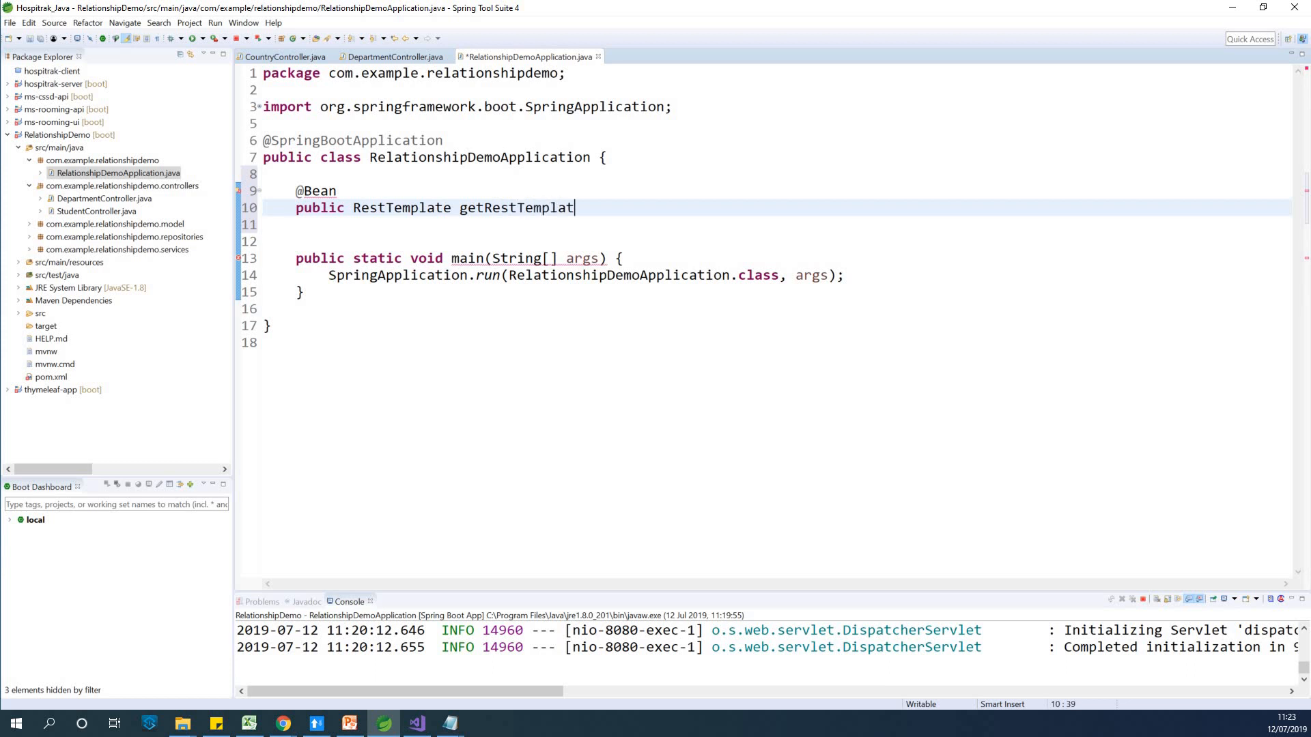
{"action": "type", "text": "e() {"}
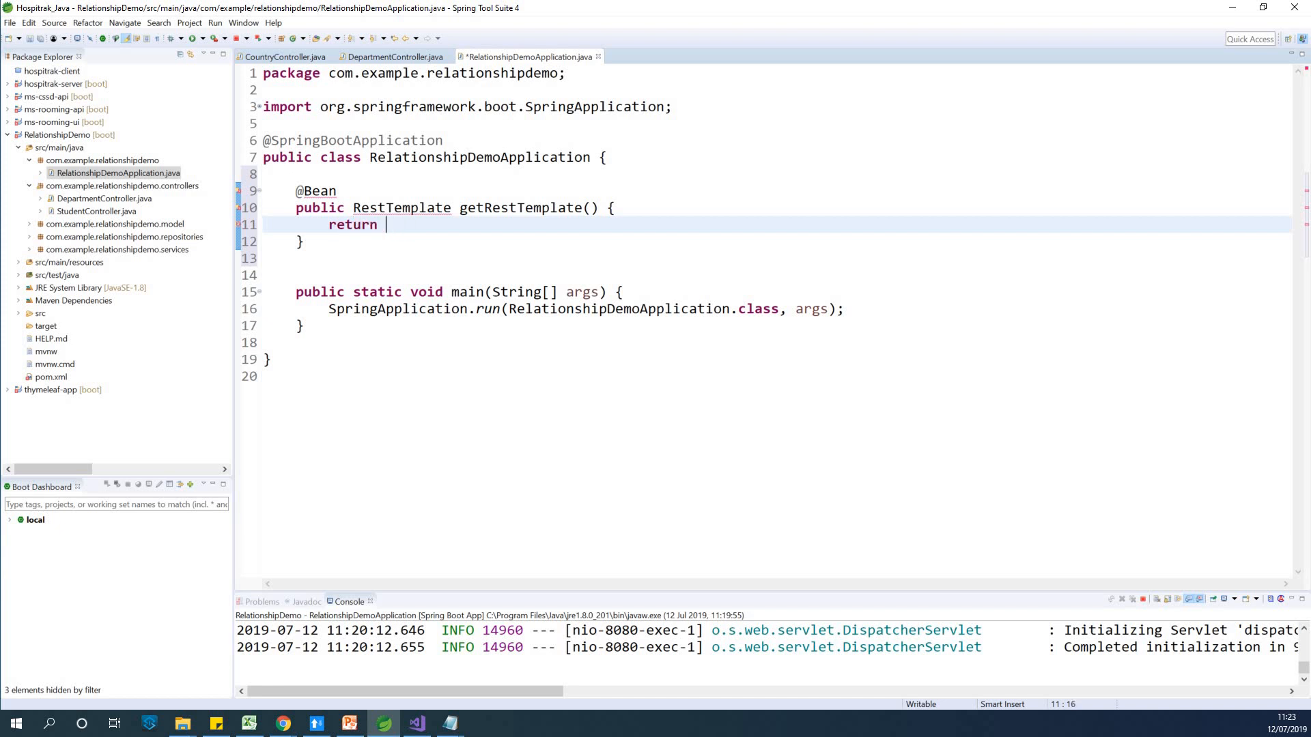
{"action": "type", "text": "new R"}
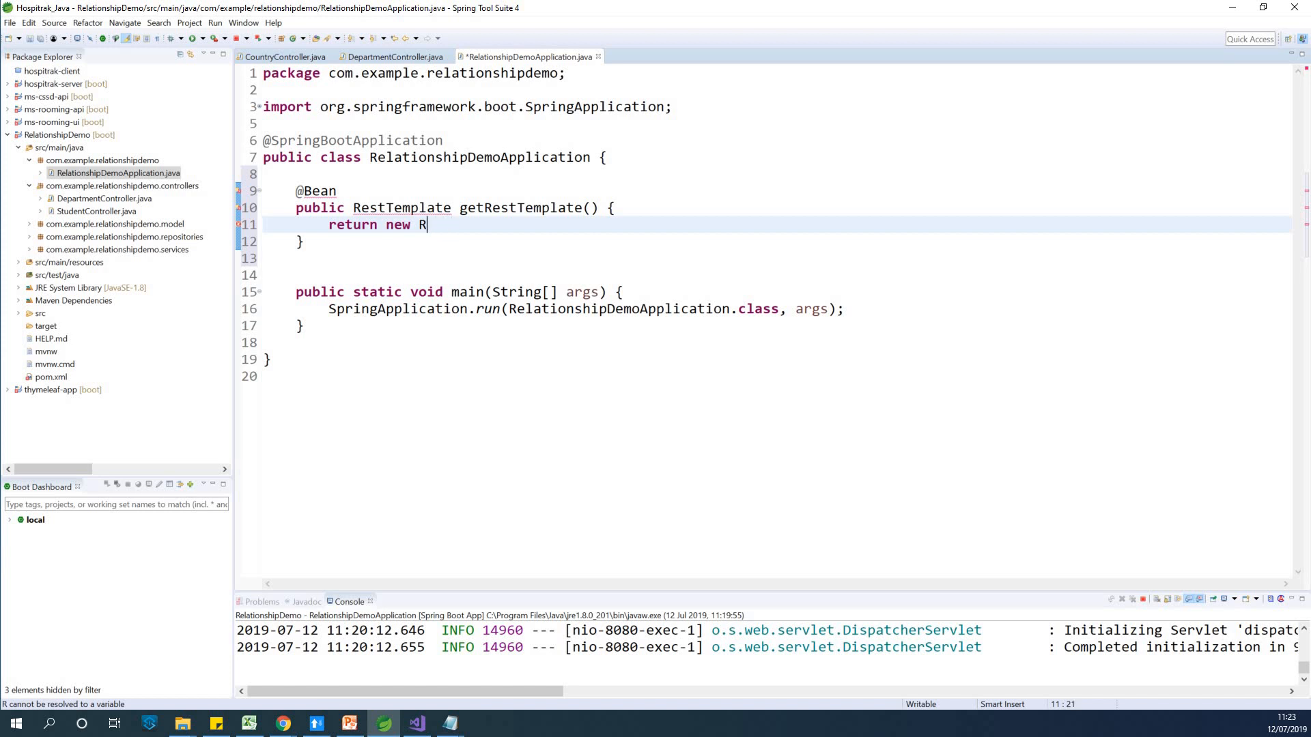
{"action": "type", "text": "estTempla"}
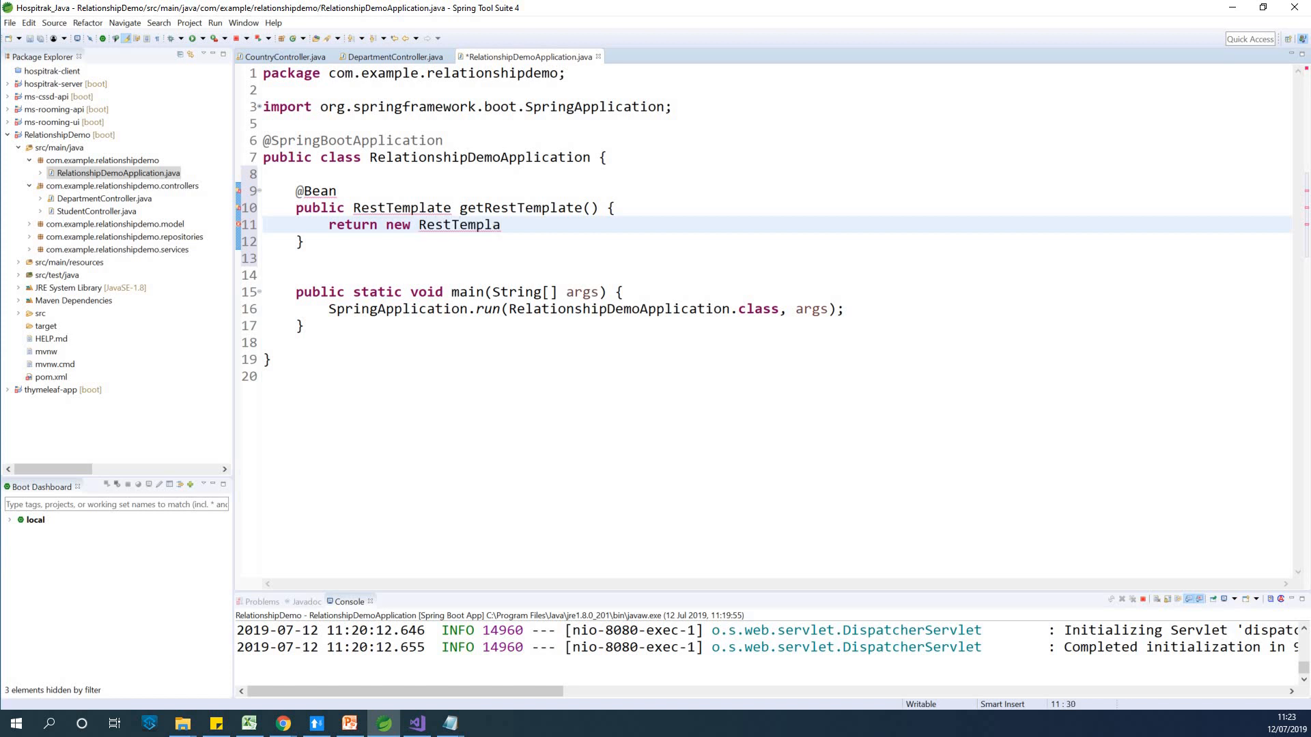
{"action": "type", "text": "te()"}
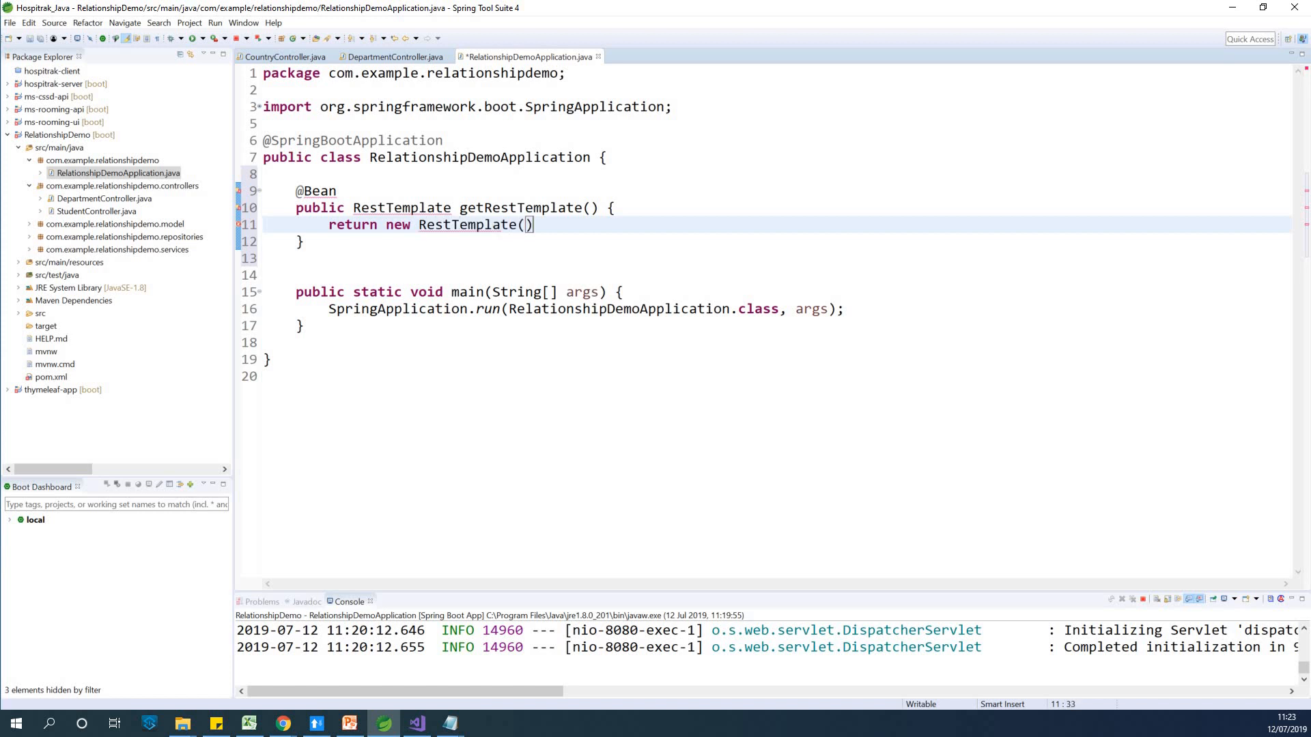
{"action": "type", "text": ";"}
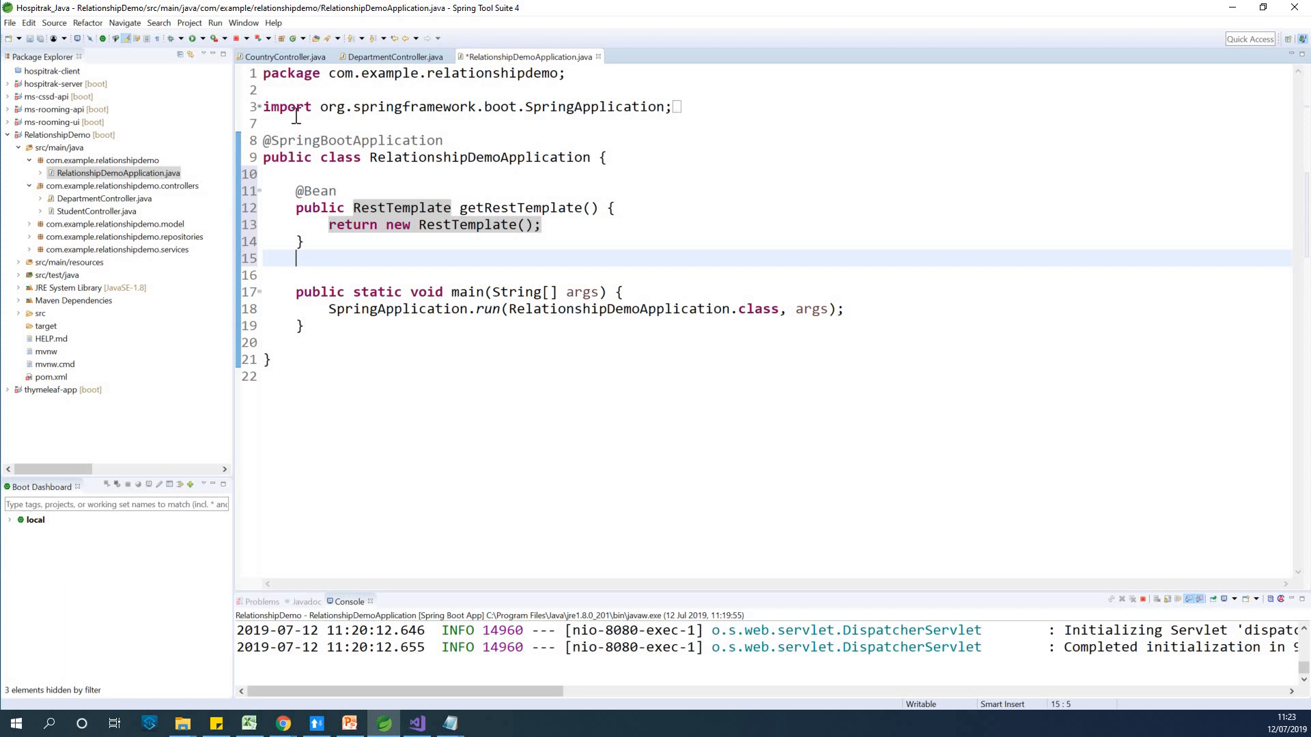
{"action": "mouse_move", "coordinate": [422, 33]}
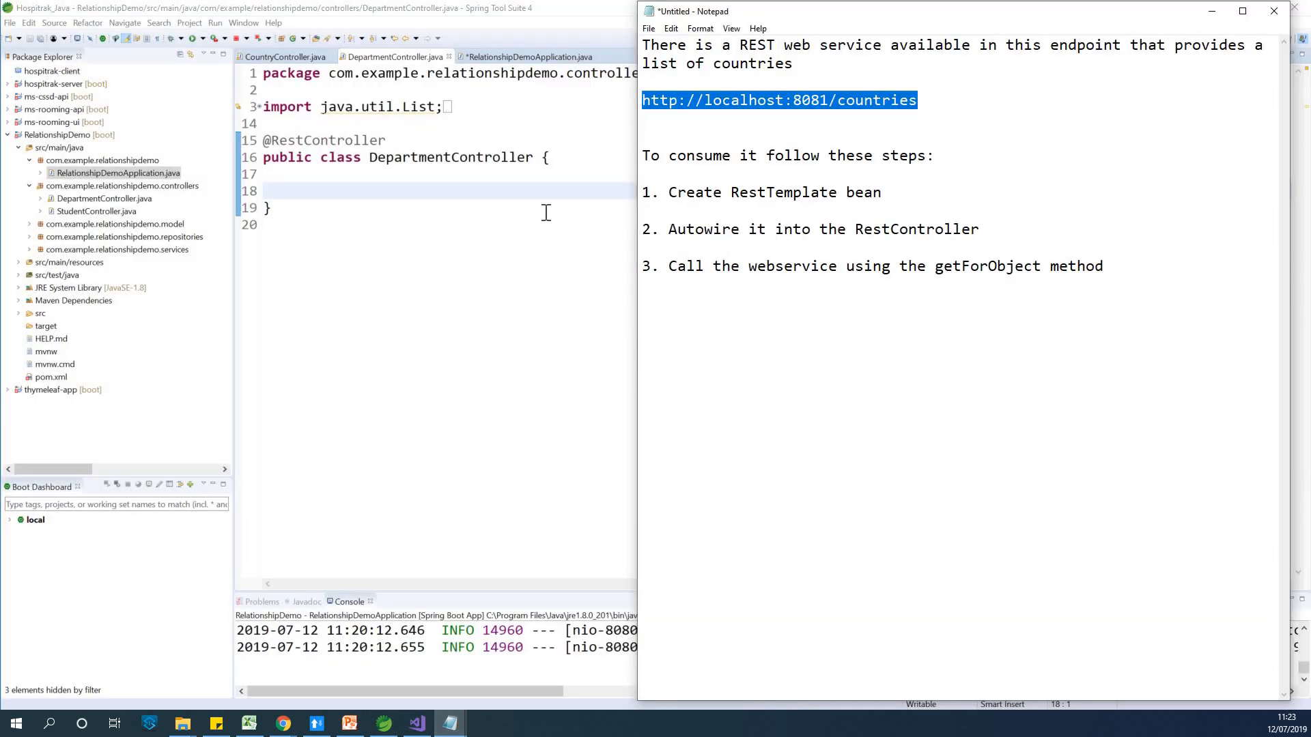
{"action": "left_click", "coordinate": [491, 176]}
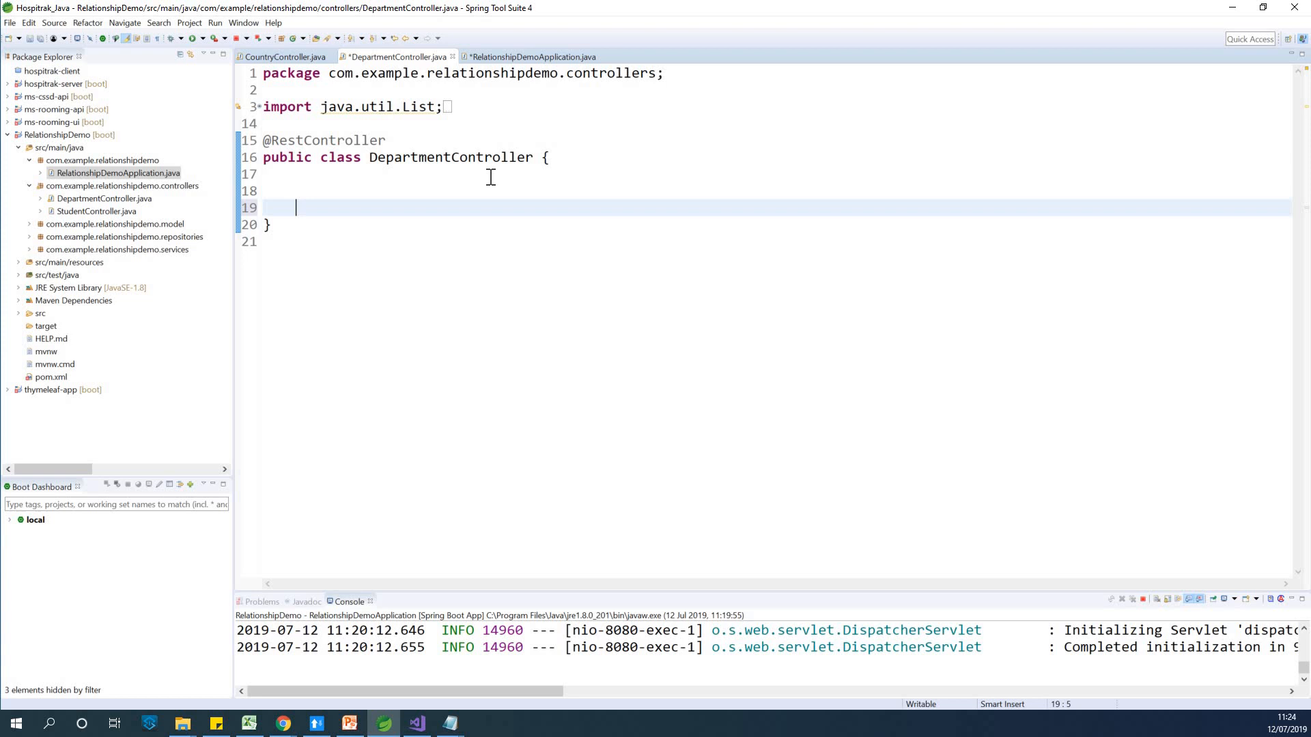
{"action": "type", "text": "@Au"}
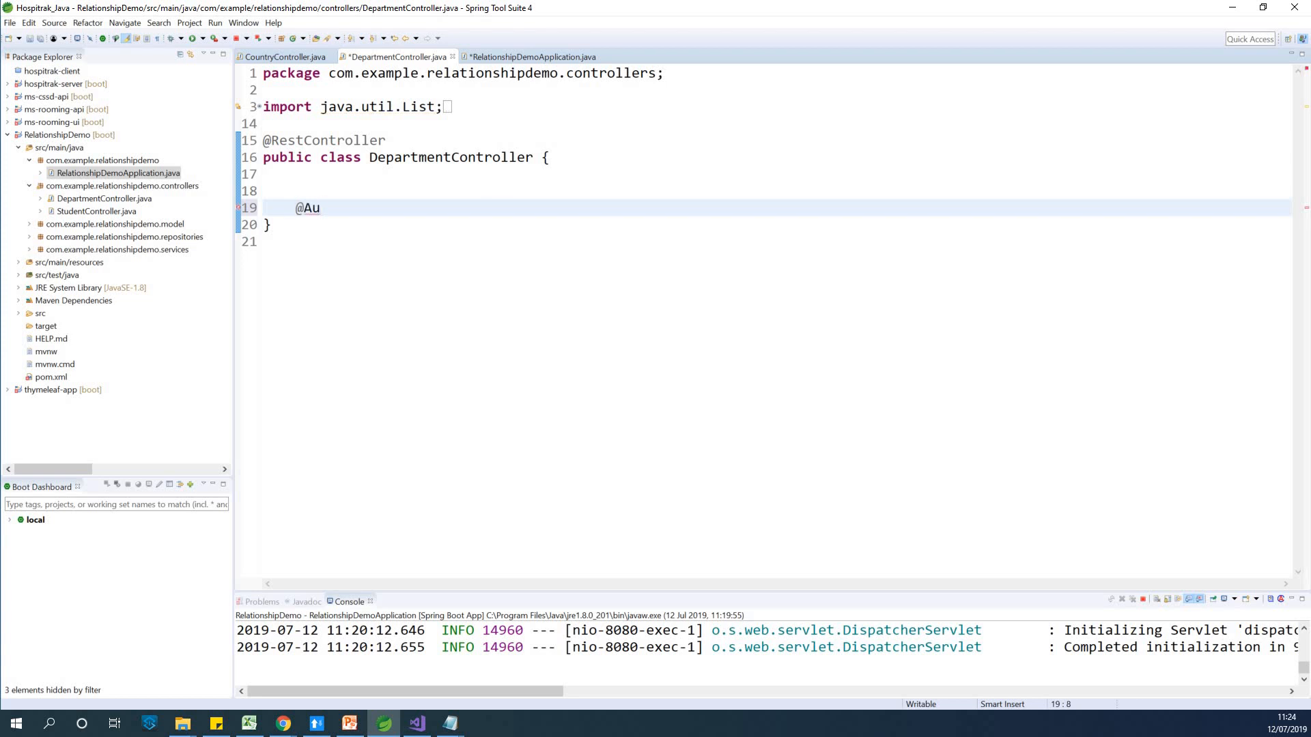
{"action": "type", "text": "towired"}
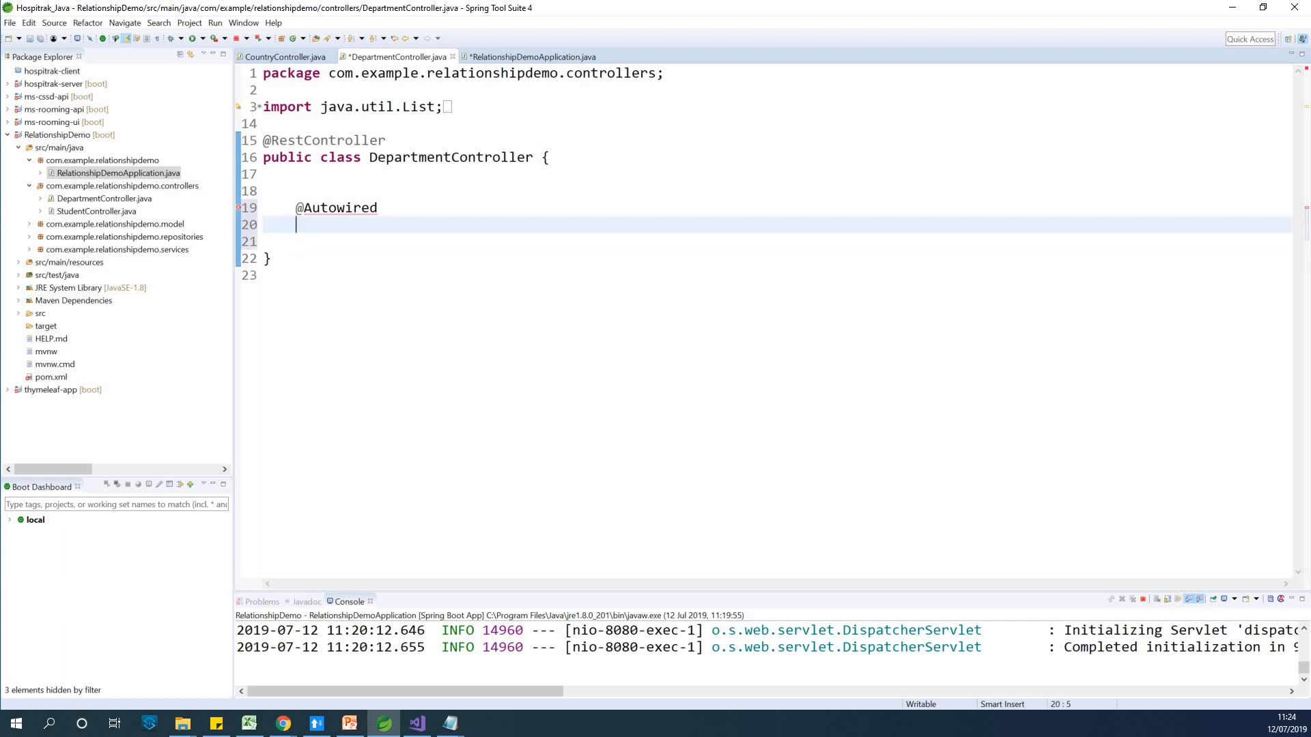
{"action": "type", "text": "p"}
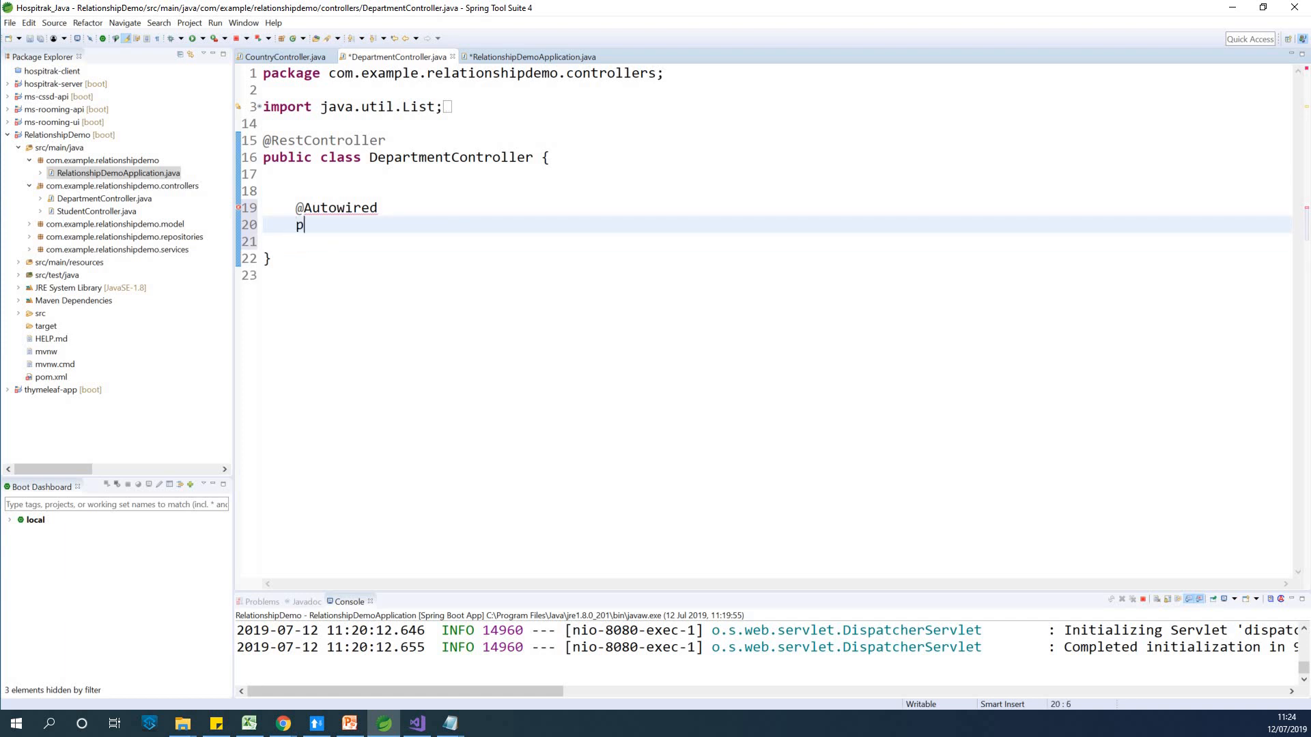
{"action": "type", "text": "rivate"}
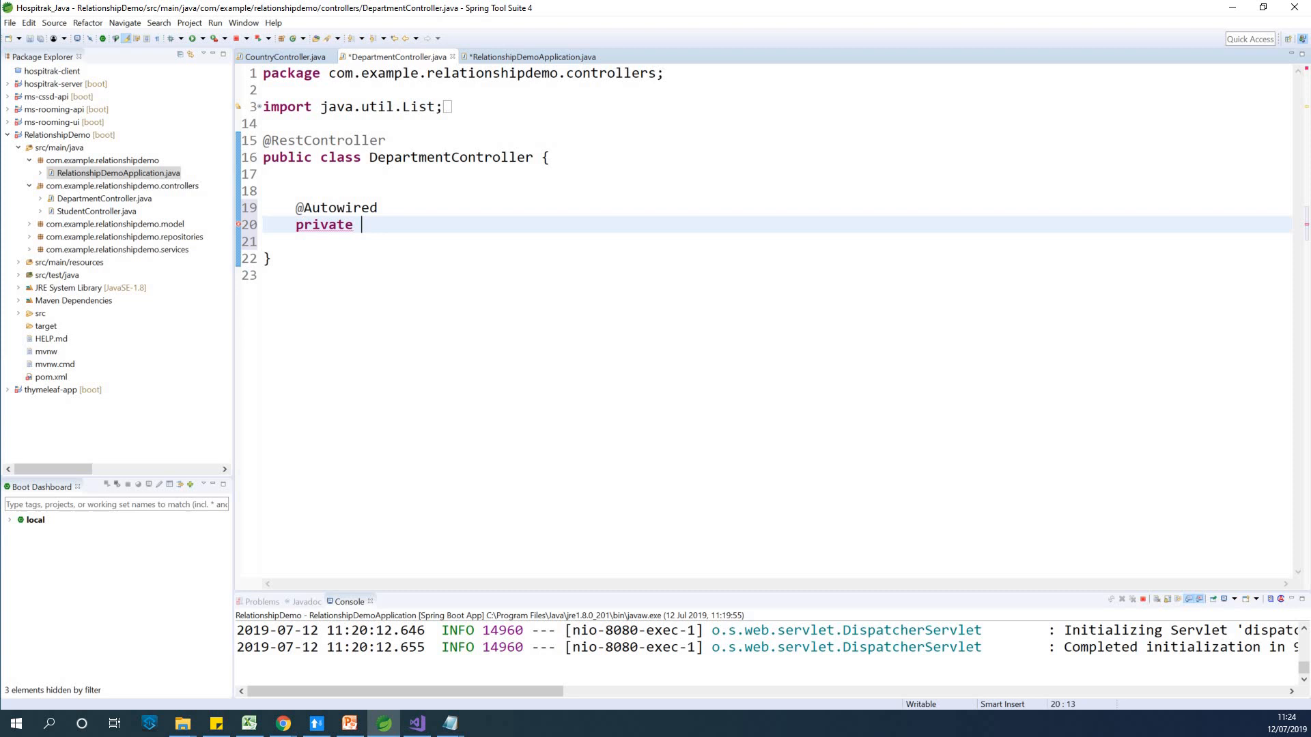
{"action": "type", "text": "RestTEmla"}
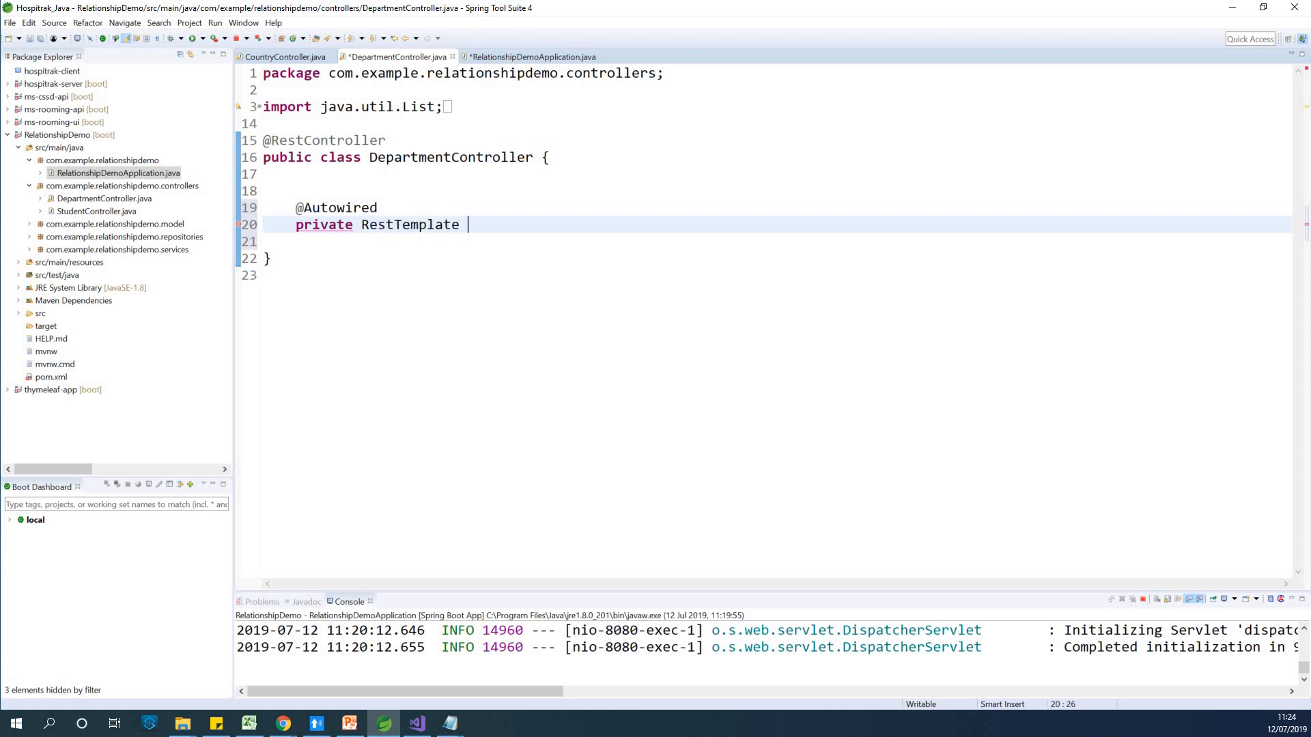
{"action": "type", "text": "restTemp"}
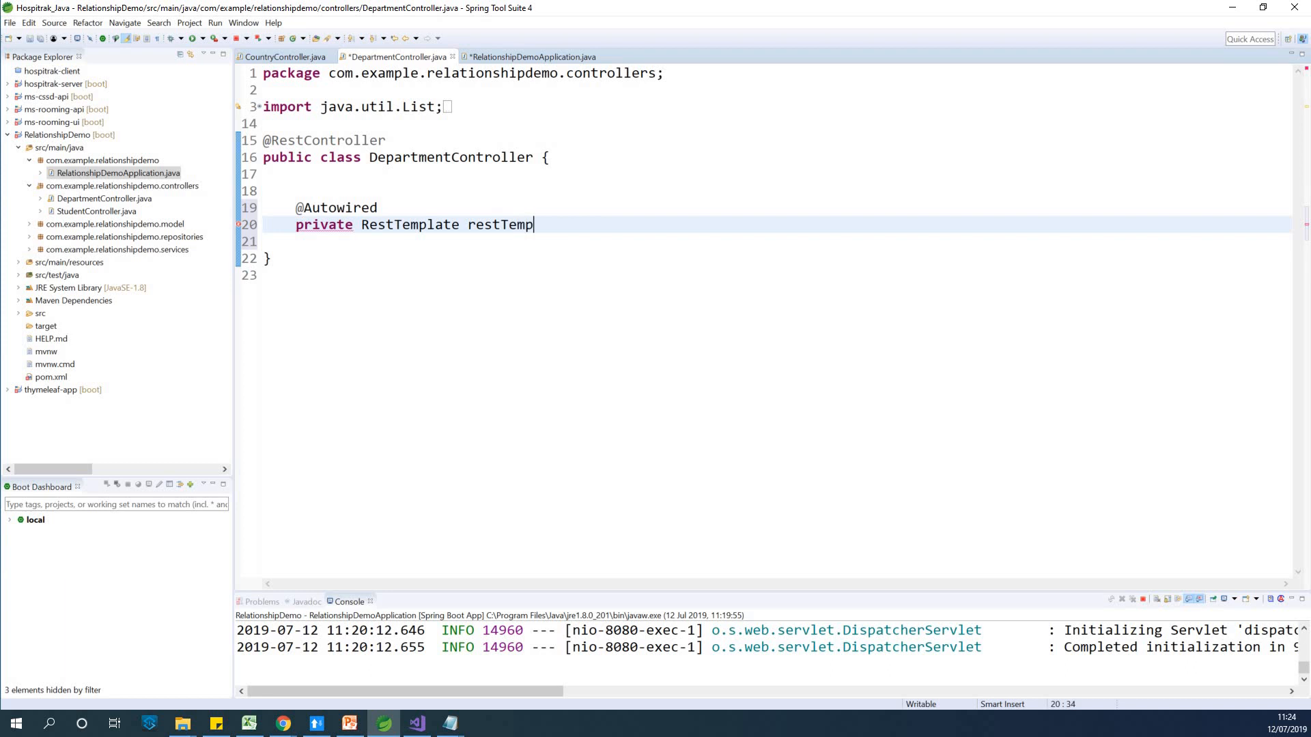
{"action": "double_click", "coordinate": [499, 224]}
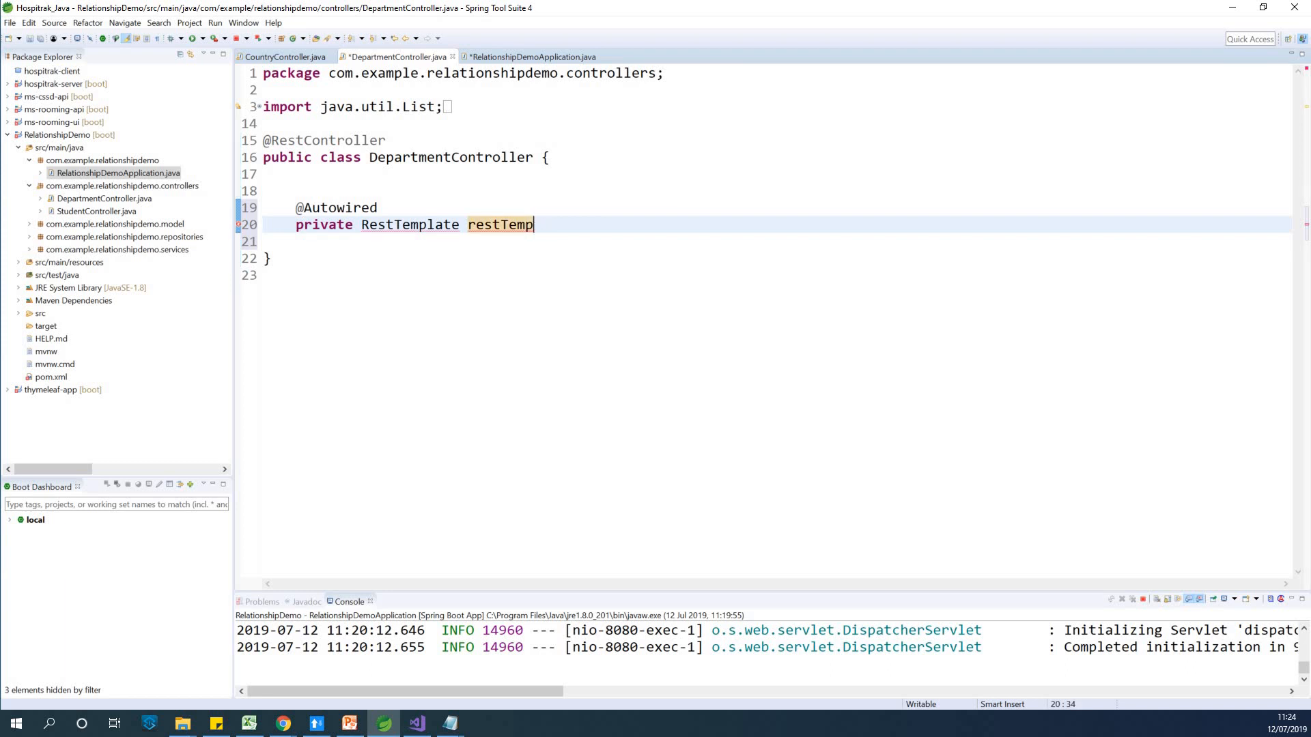
{"action": "type", "text": "late"}
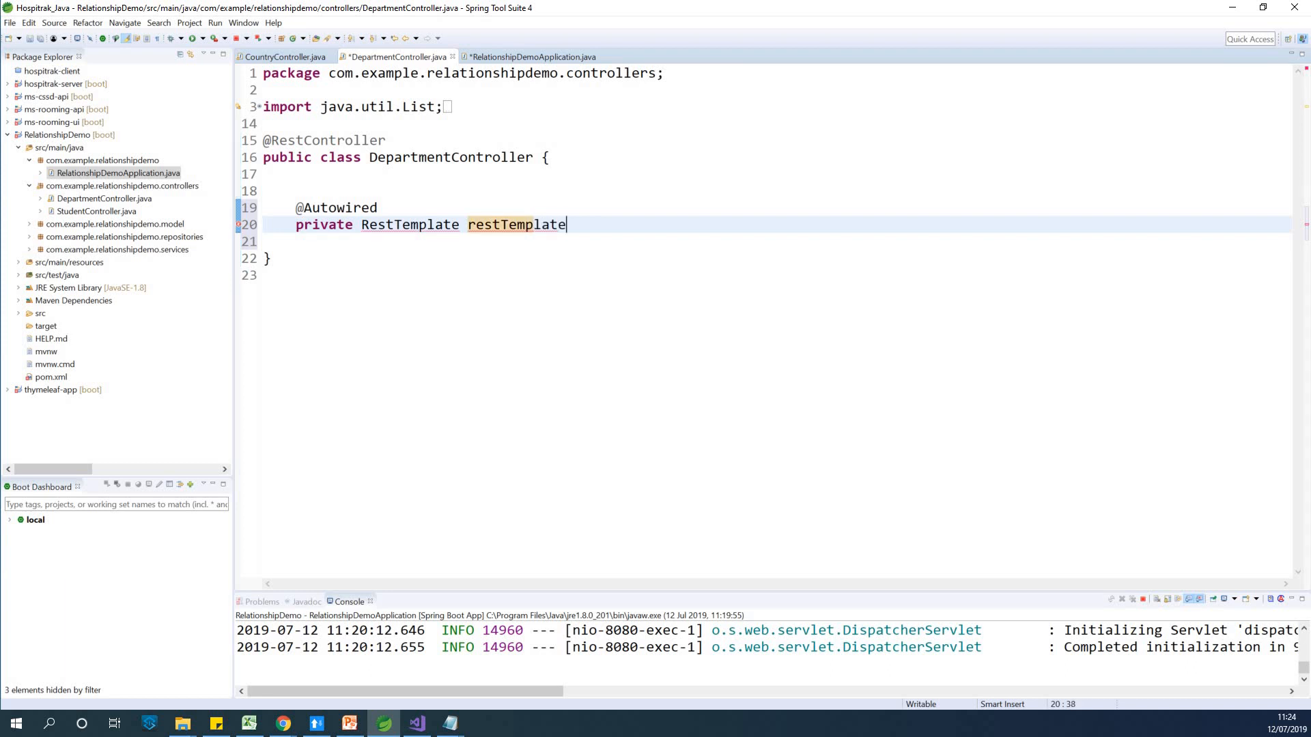
{"action": "type", "text": ";"}
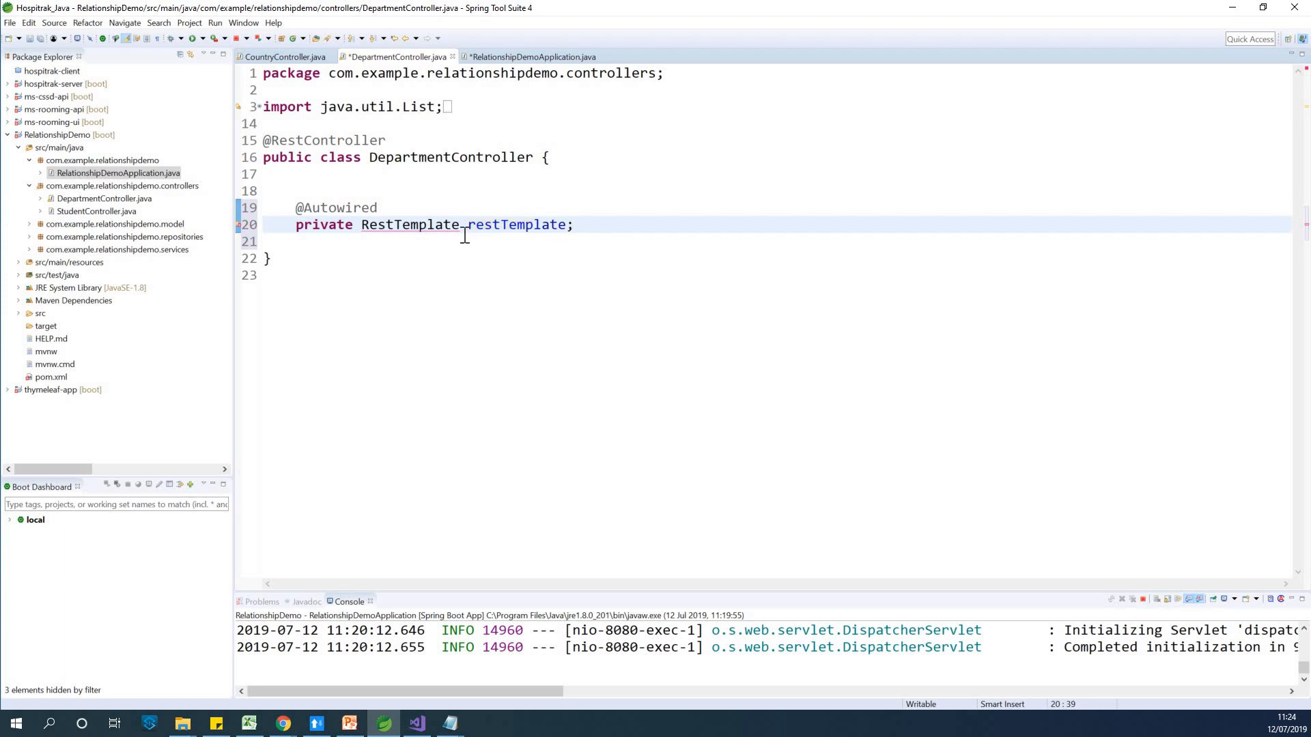
{"action": "key", "text": "Ctrl+Shift+o"}
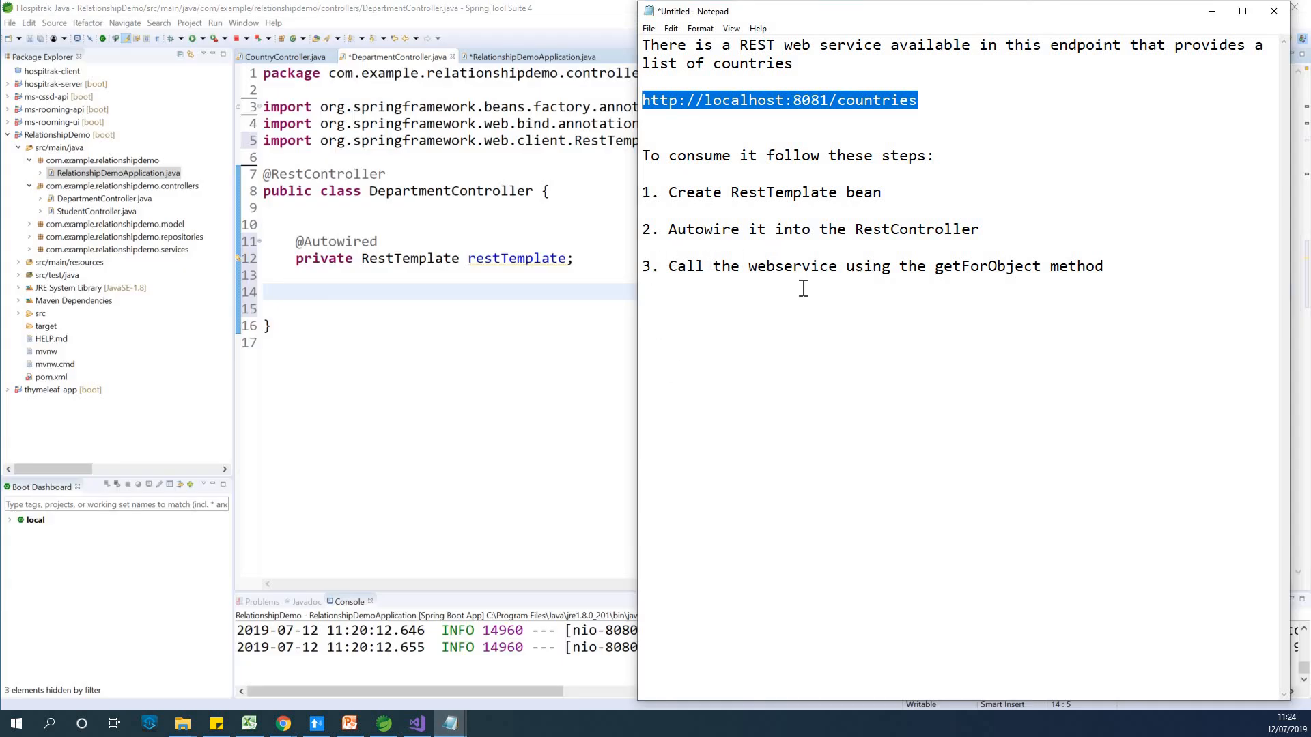
{"action": "mouse_move", "coordinate": [835, 109]}
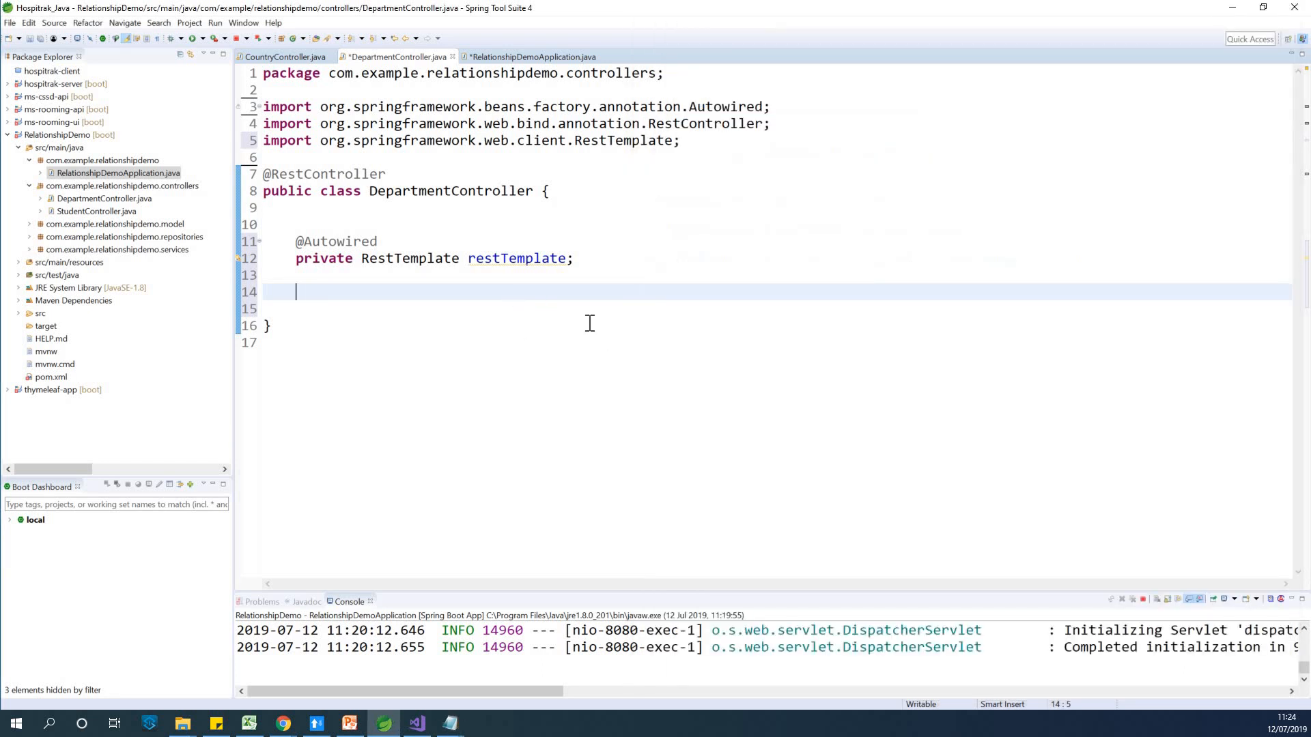
{"action": "mouse_move", "coordinate": [230, 411]}
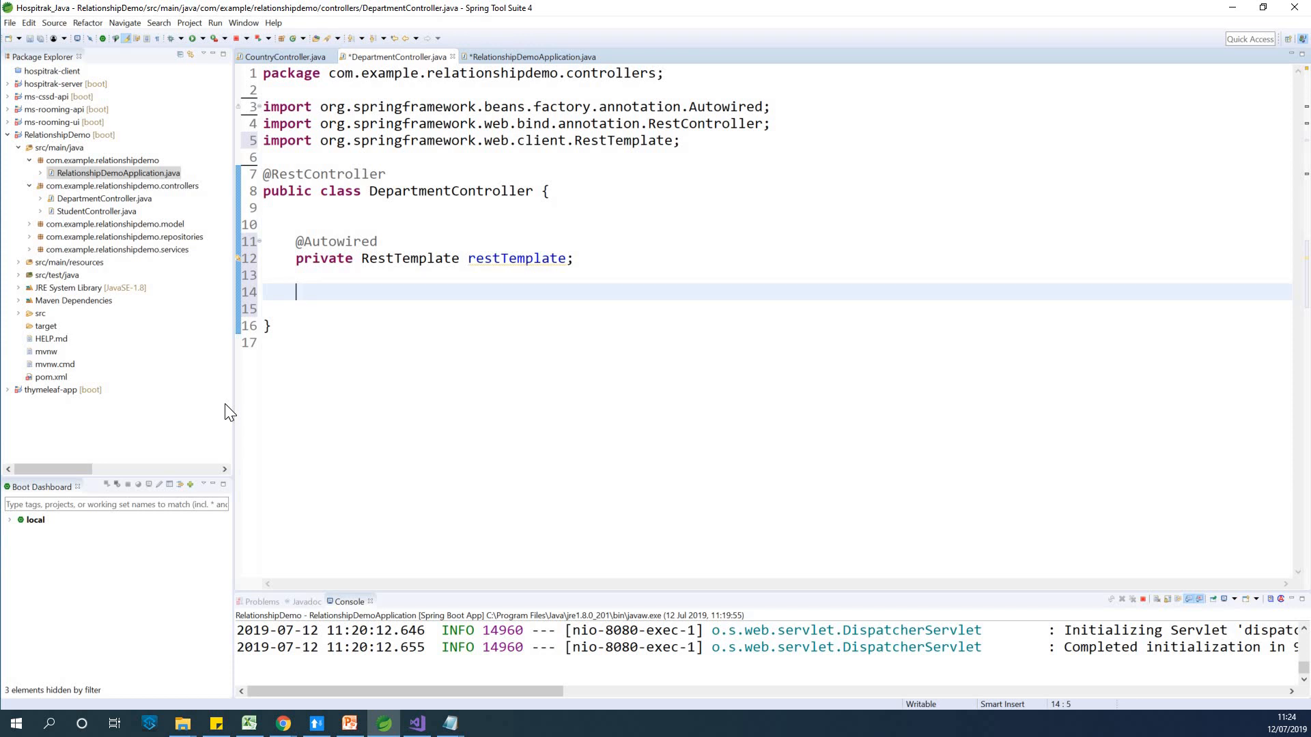
Type @ on the blank line below the restTemplate field.
{"action": "type", "text": "@"}
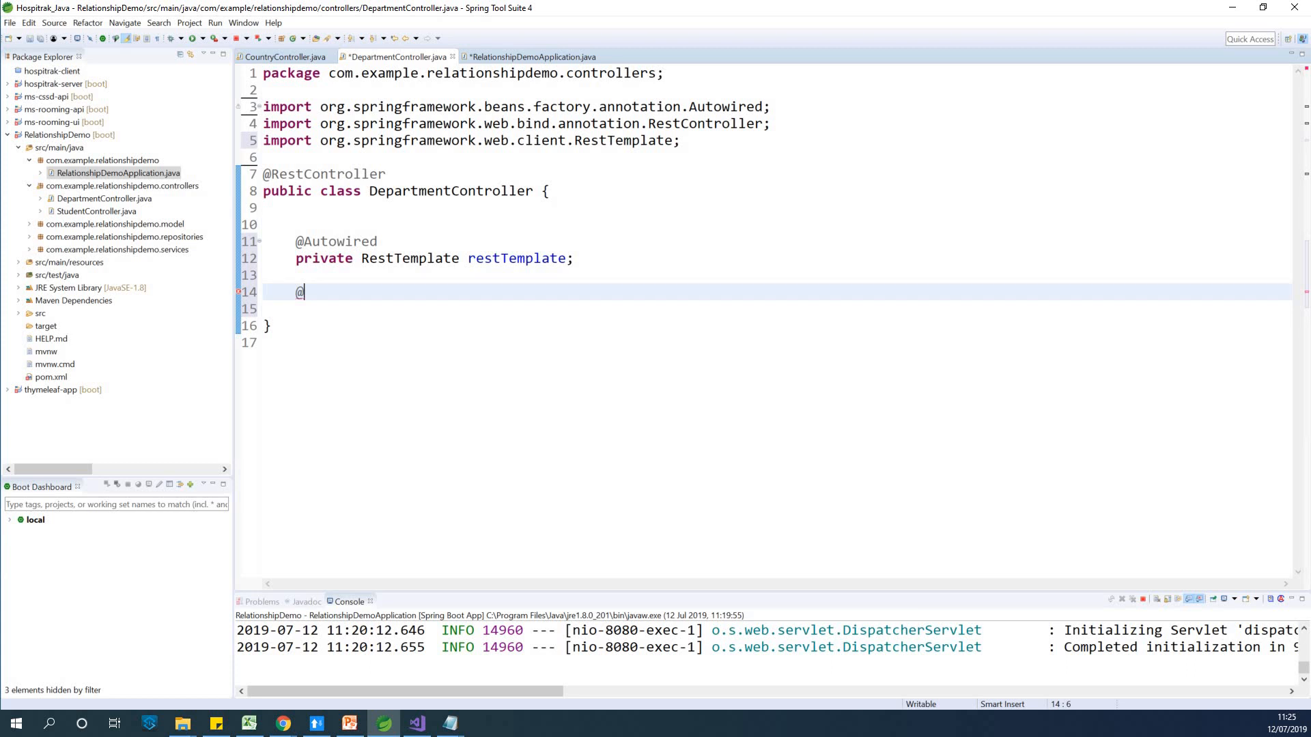
{"action": "type", "text": "GetMapping("}
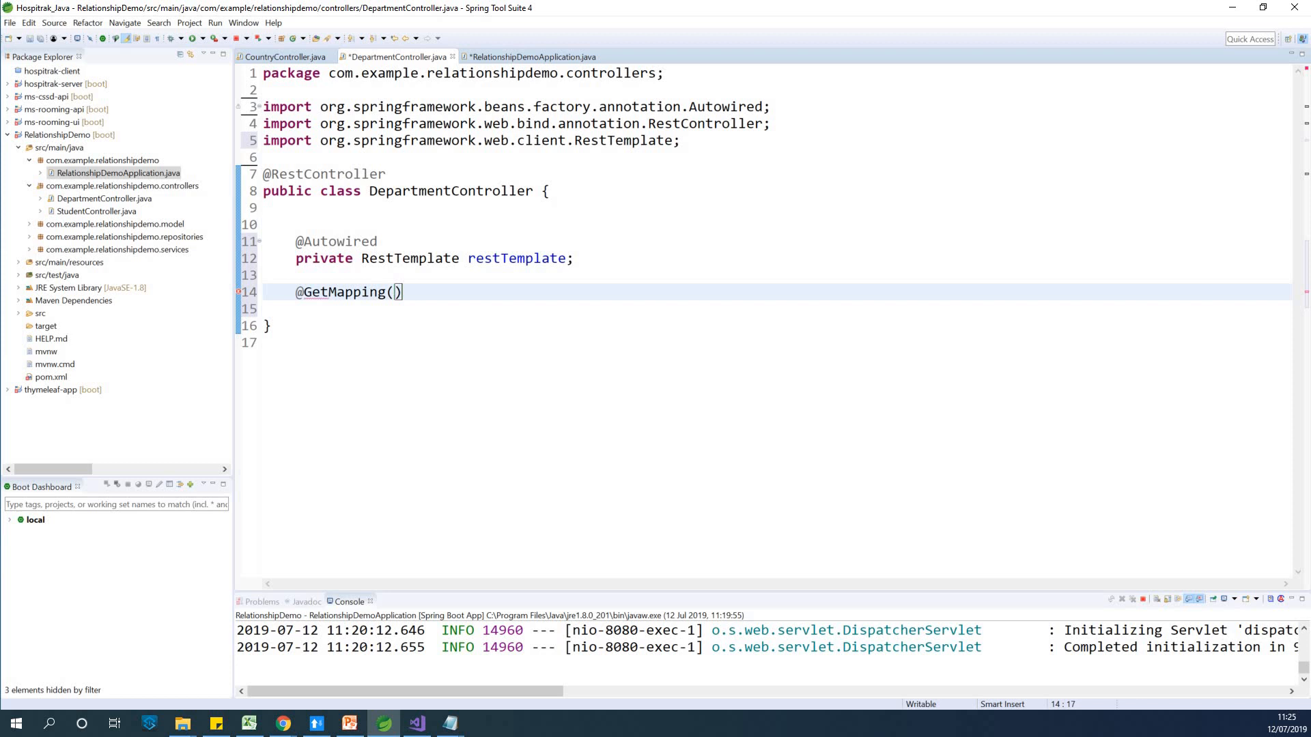
{"action": "type", "text": "\"/cop\""}
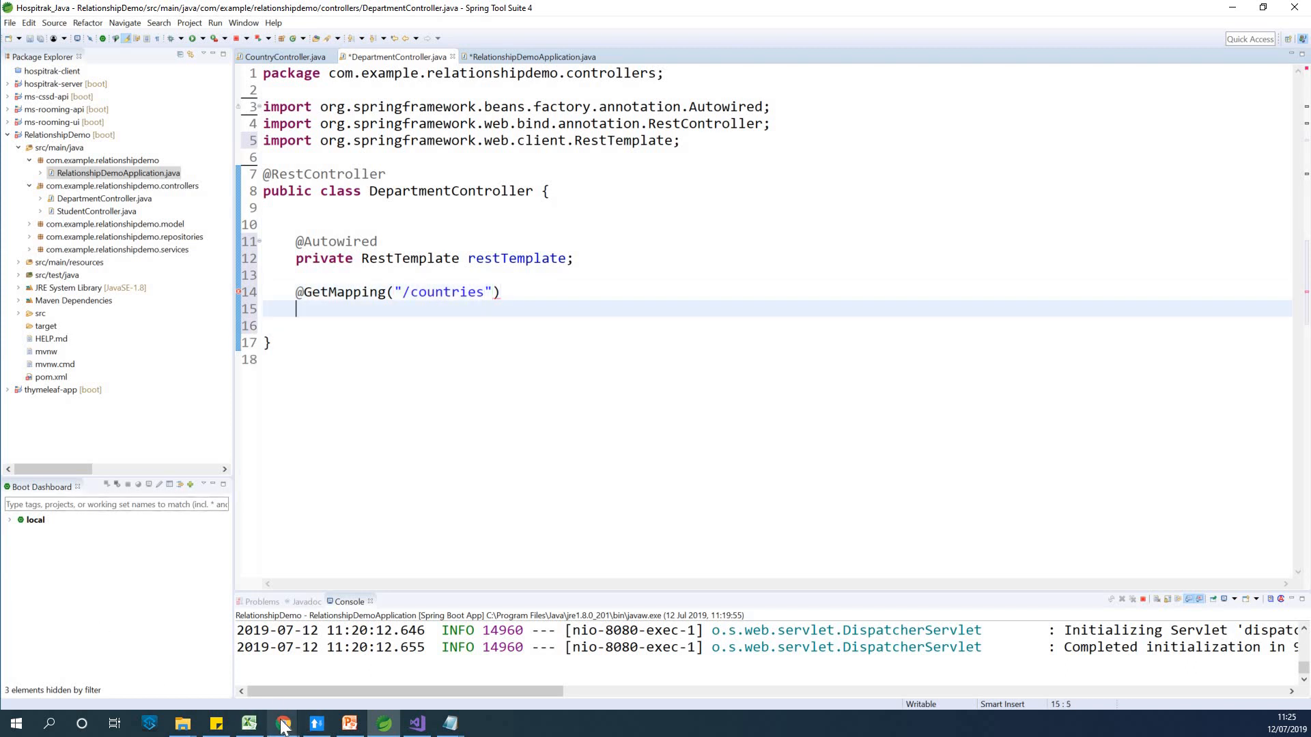
{"action": "left_click", "coordinate": [282, 723]}
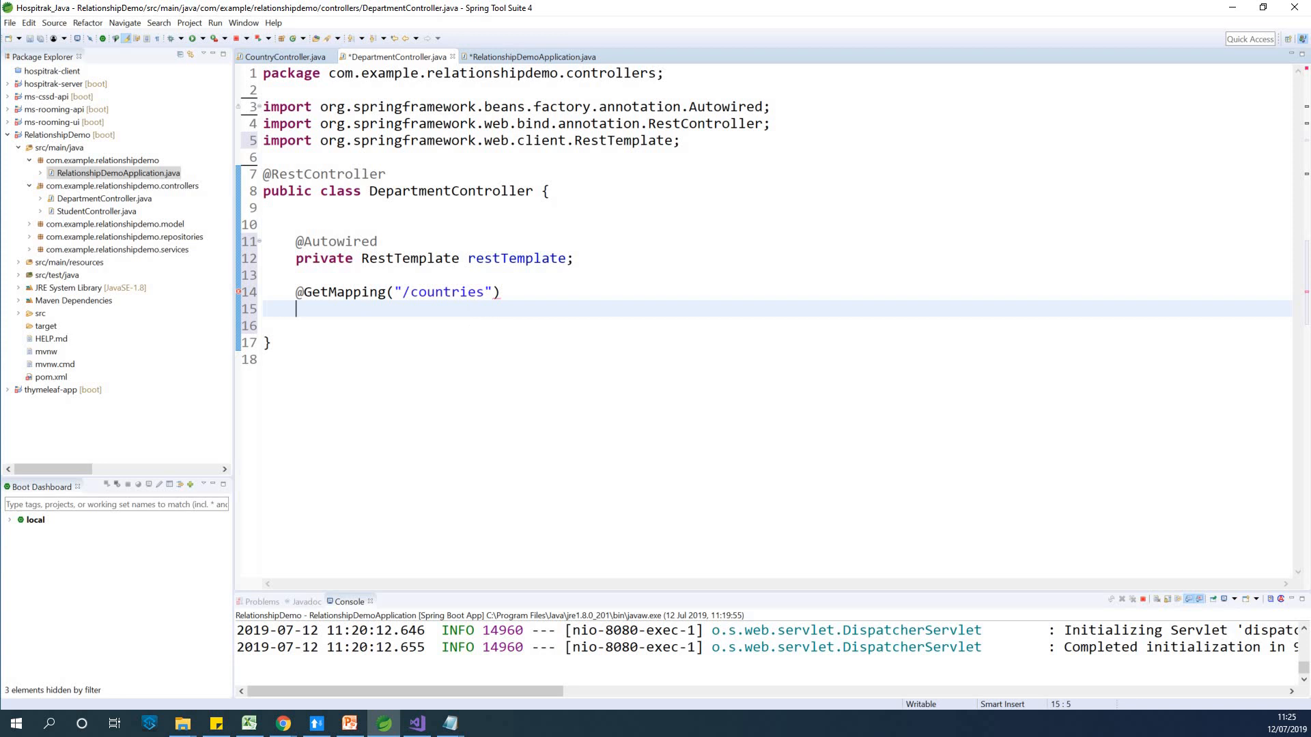
Write public List<Object> getCountries() { and import java.util.List.
{"action": "type", "text": "pub"}
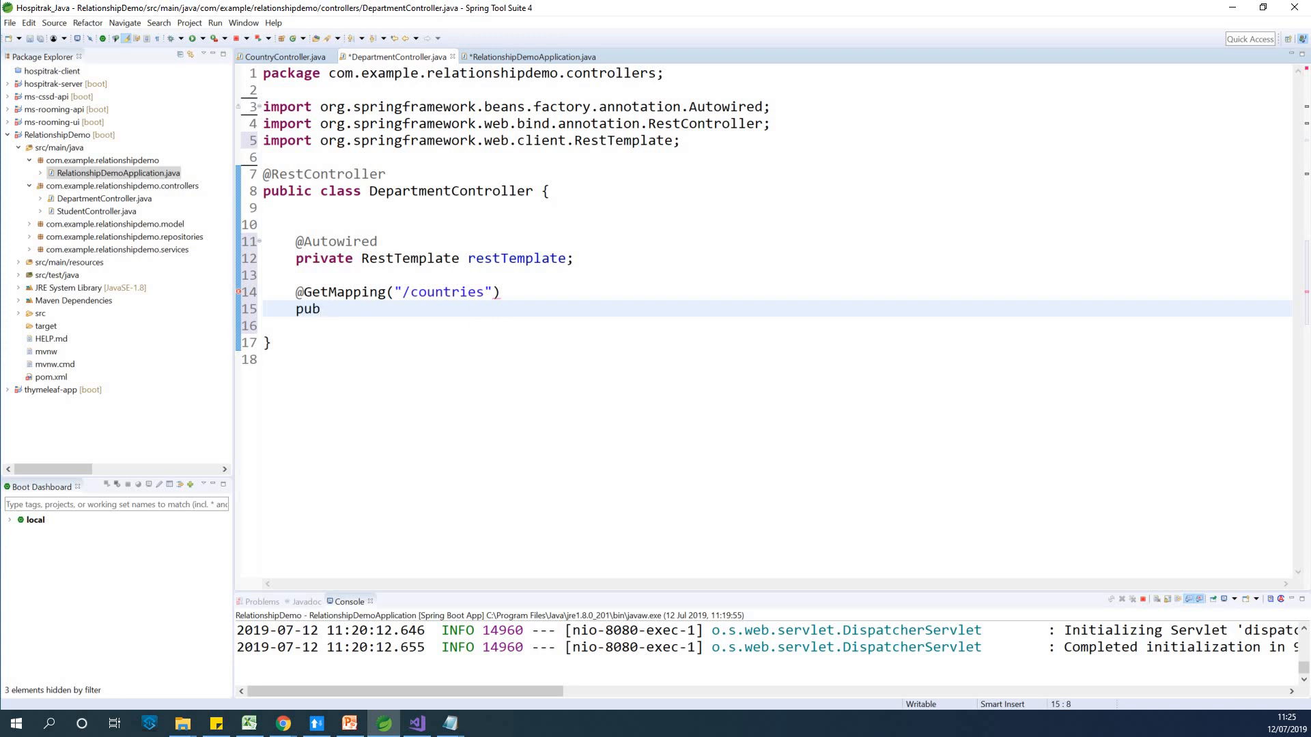
{"action": "type", "text": "lic"}
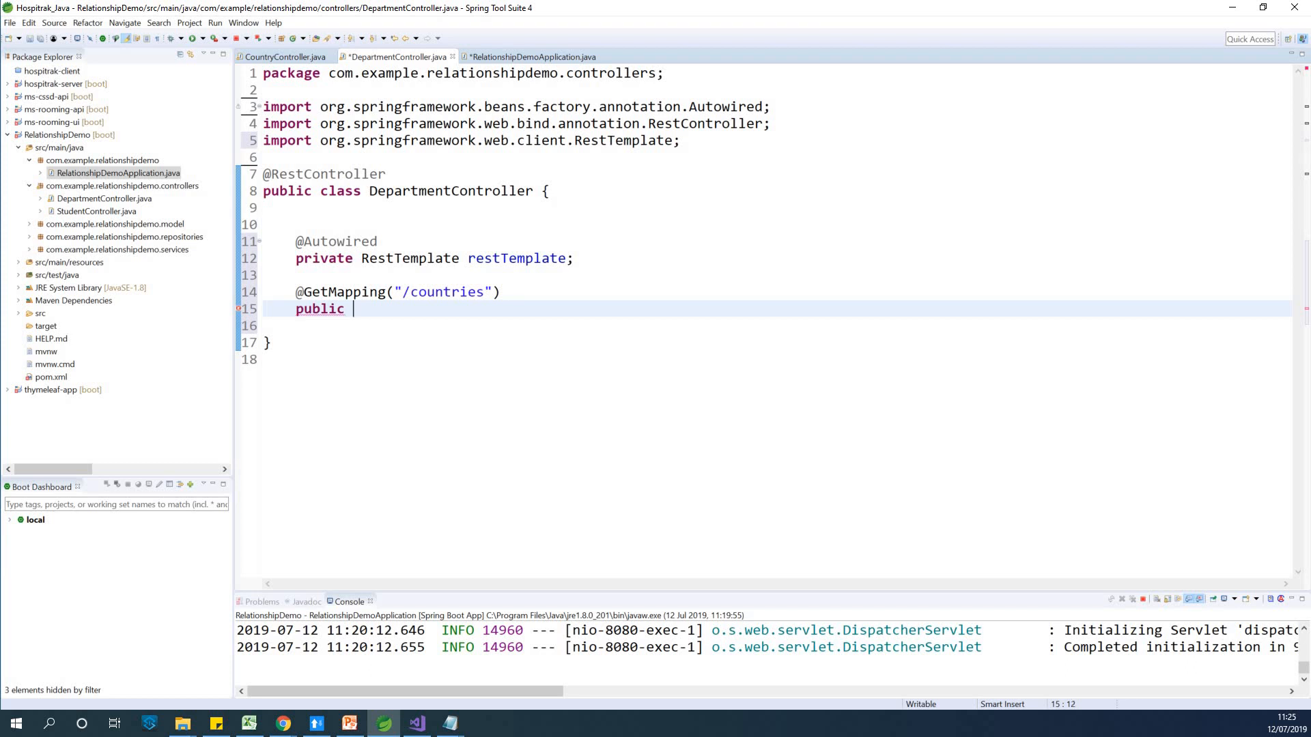
{"action": "type", "text": "List<Ob>"}
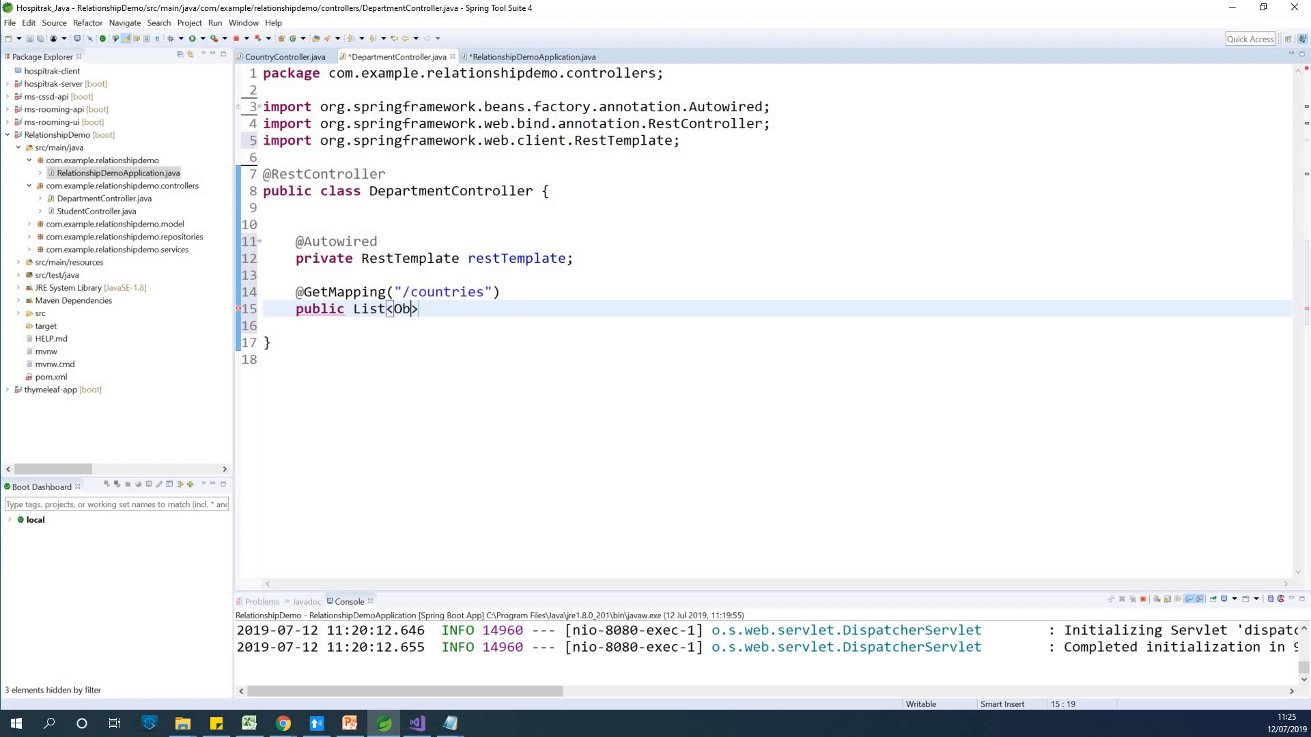
{"action": "type", "text": "ject"}
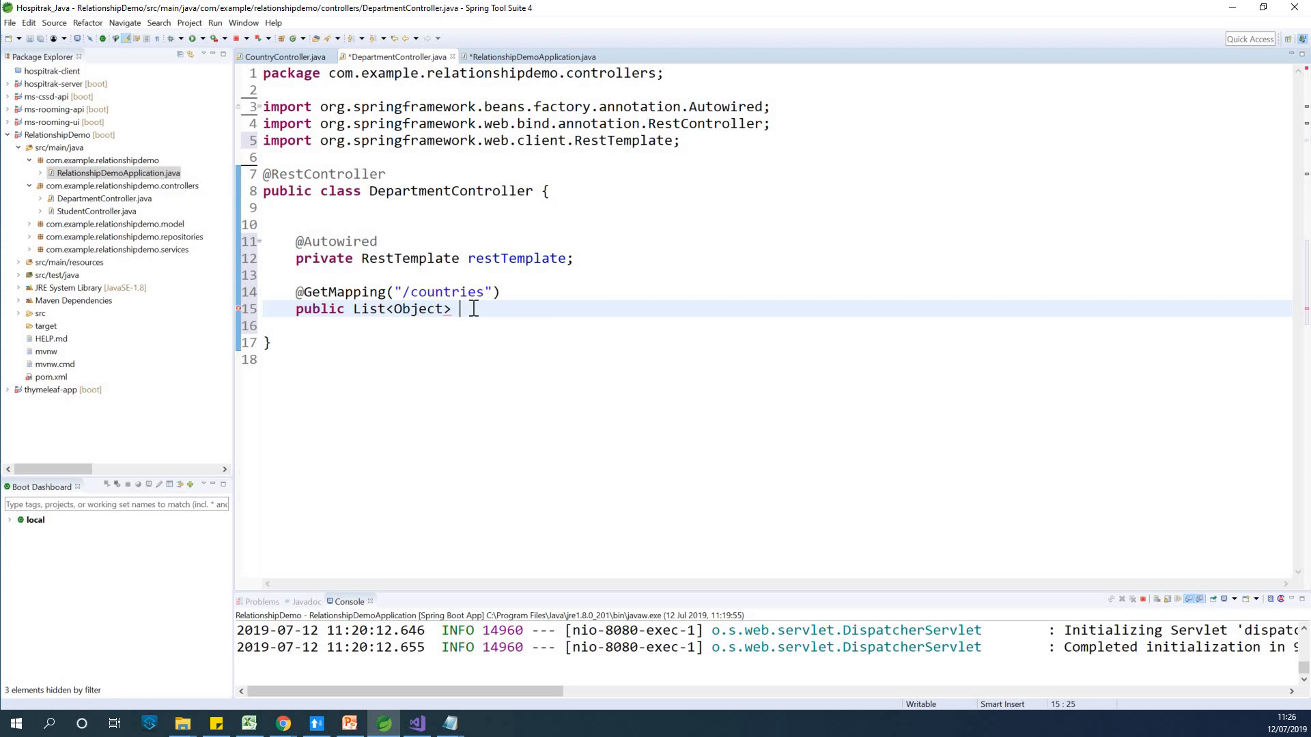
{"action": "type", "text": "getCountri"}
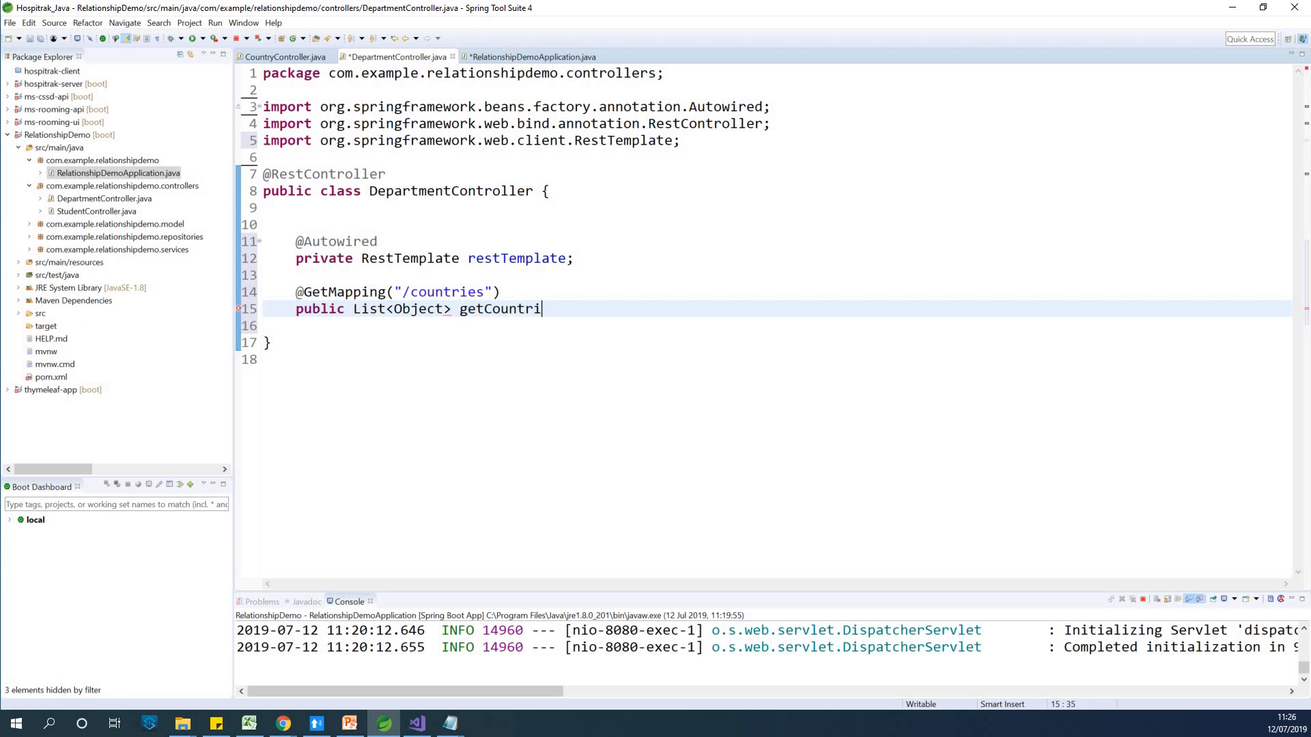
{"action": "type", "text": "es()"}
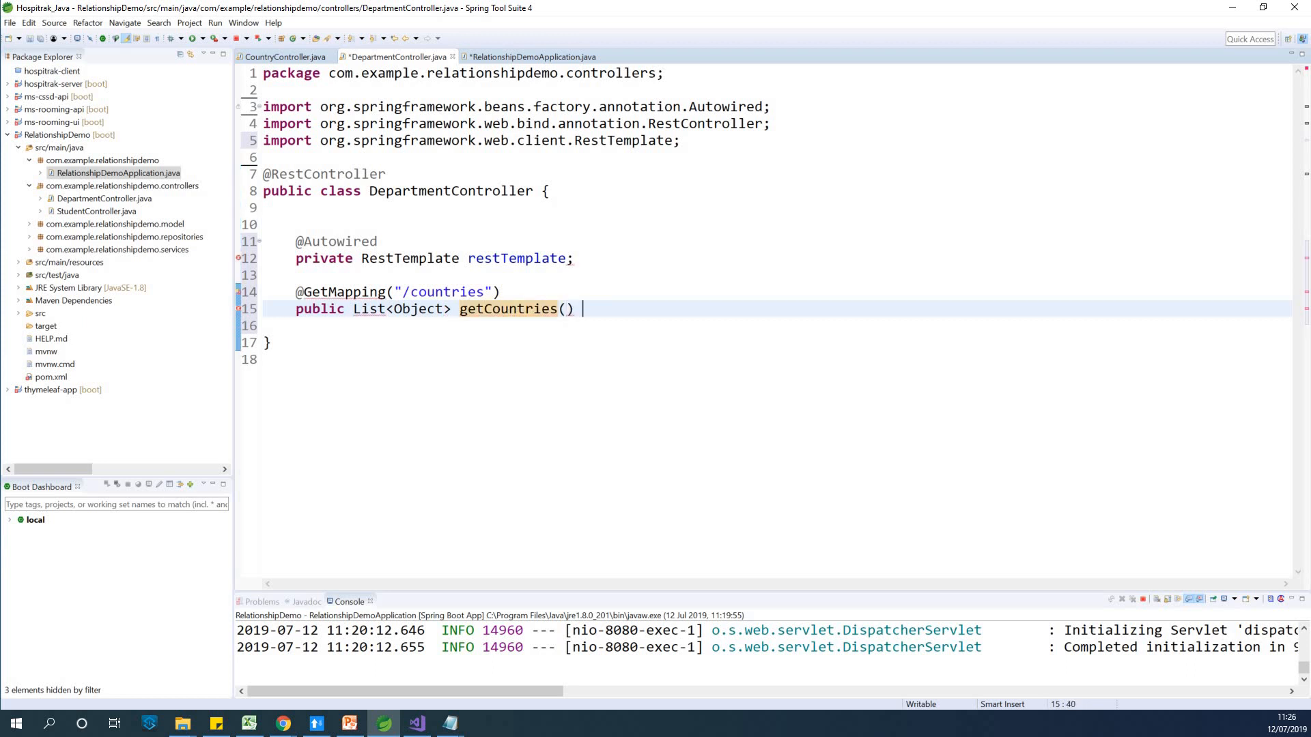
{"action": "type", "text": "{"}
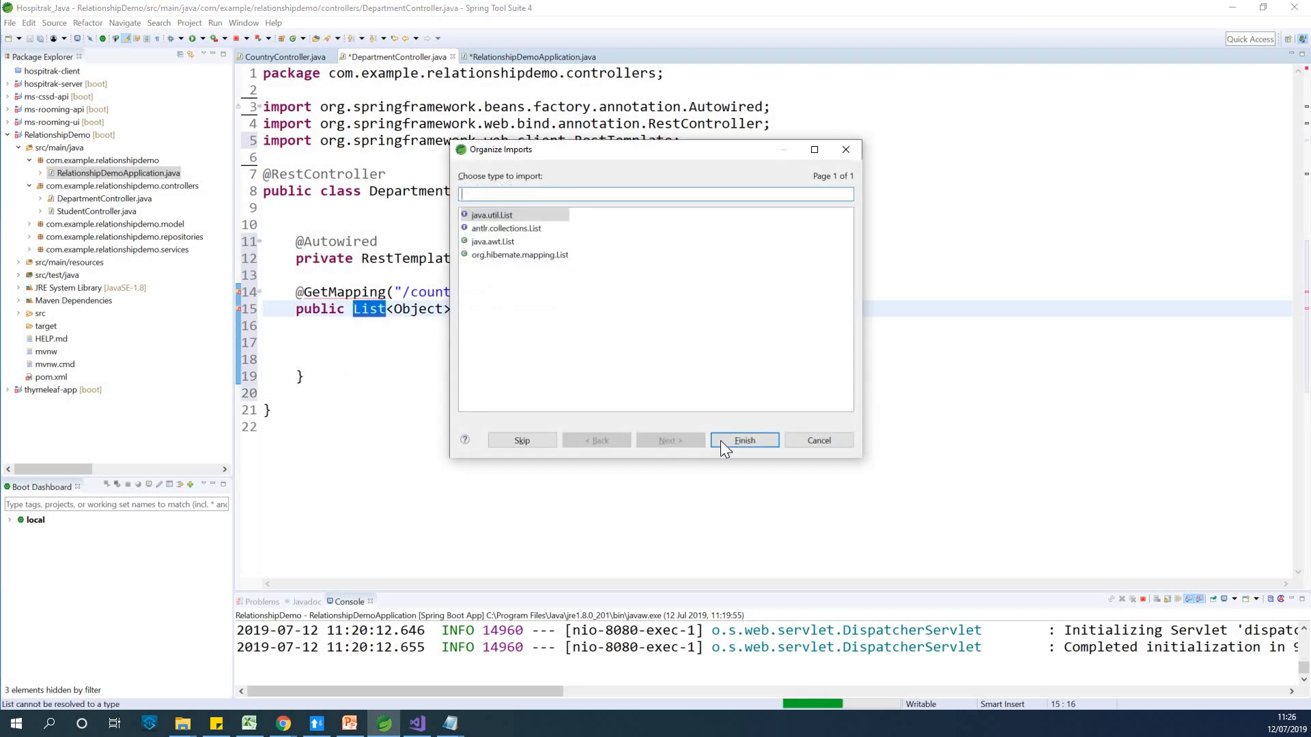
{"action": "left_click", "coordinate": [744, 441]}
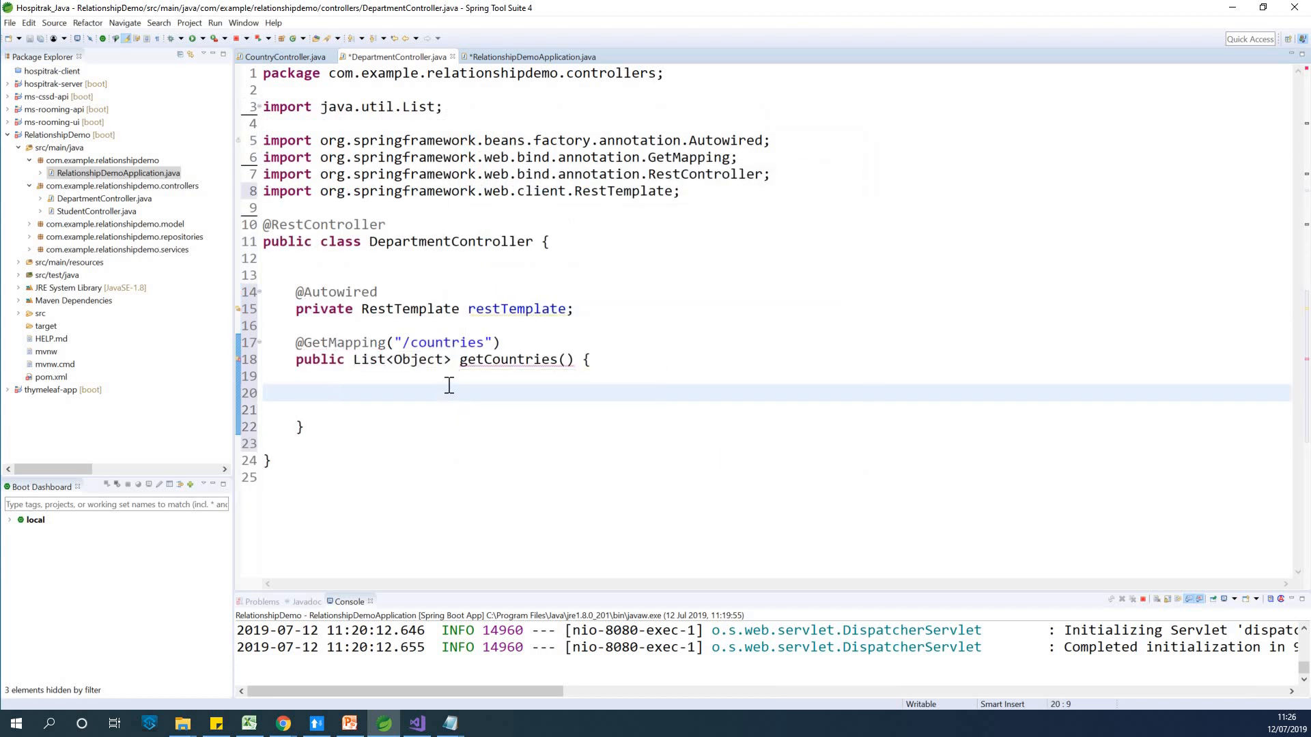
{"action": "mouse_move", "coordinate": [271, 435]}
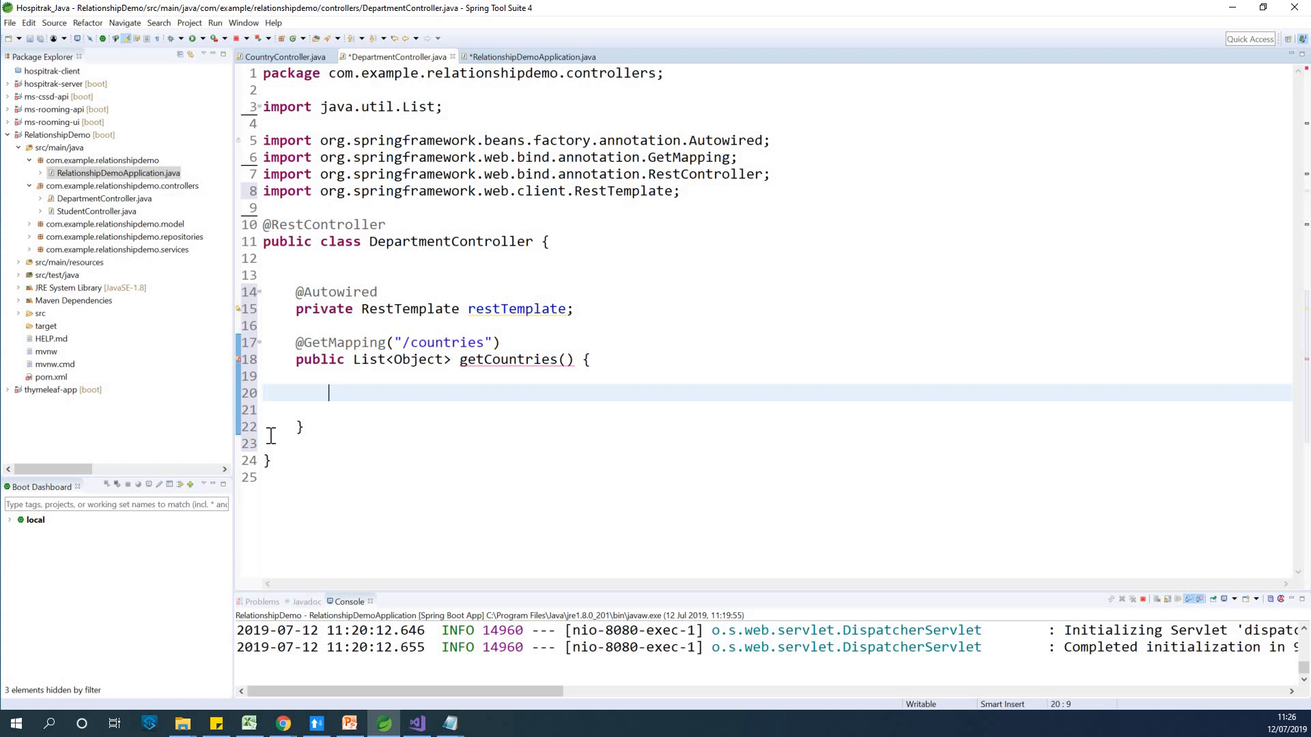
{"action": "type", "text": "S"}
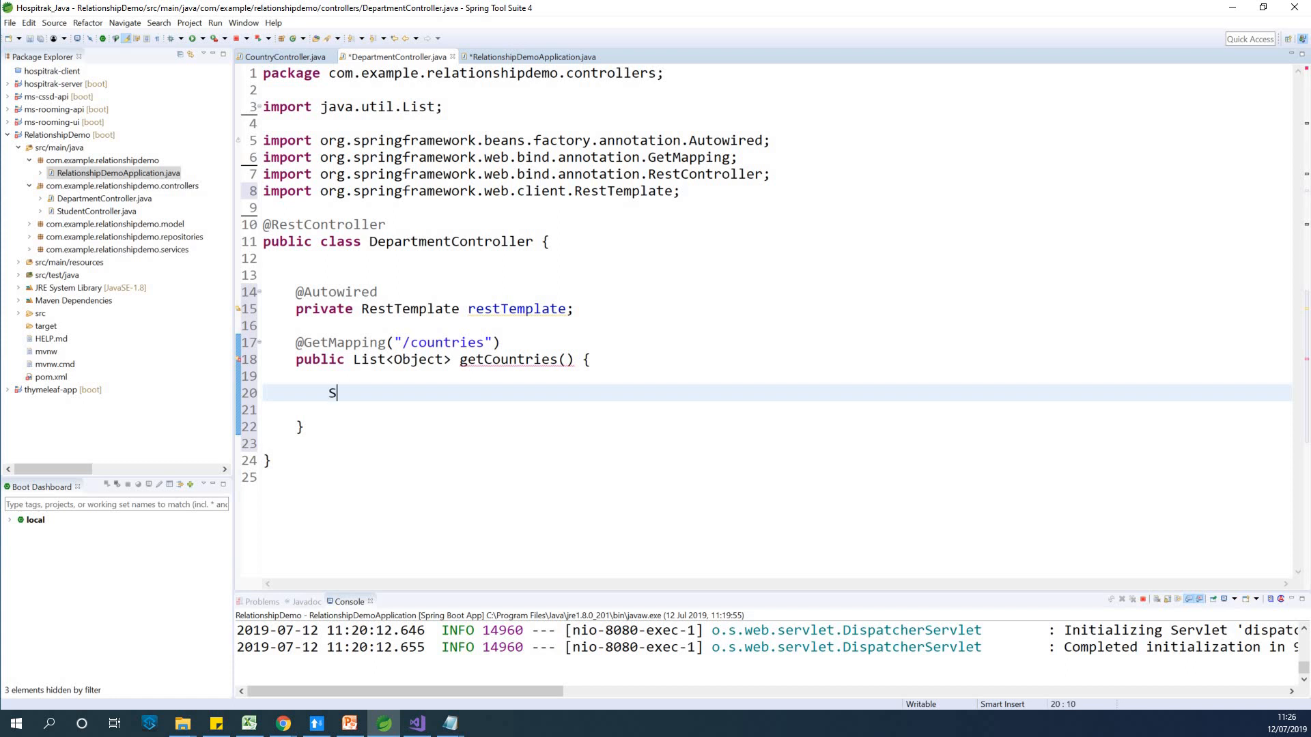
{"action": "type", "text": "tring uri"}
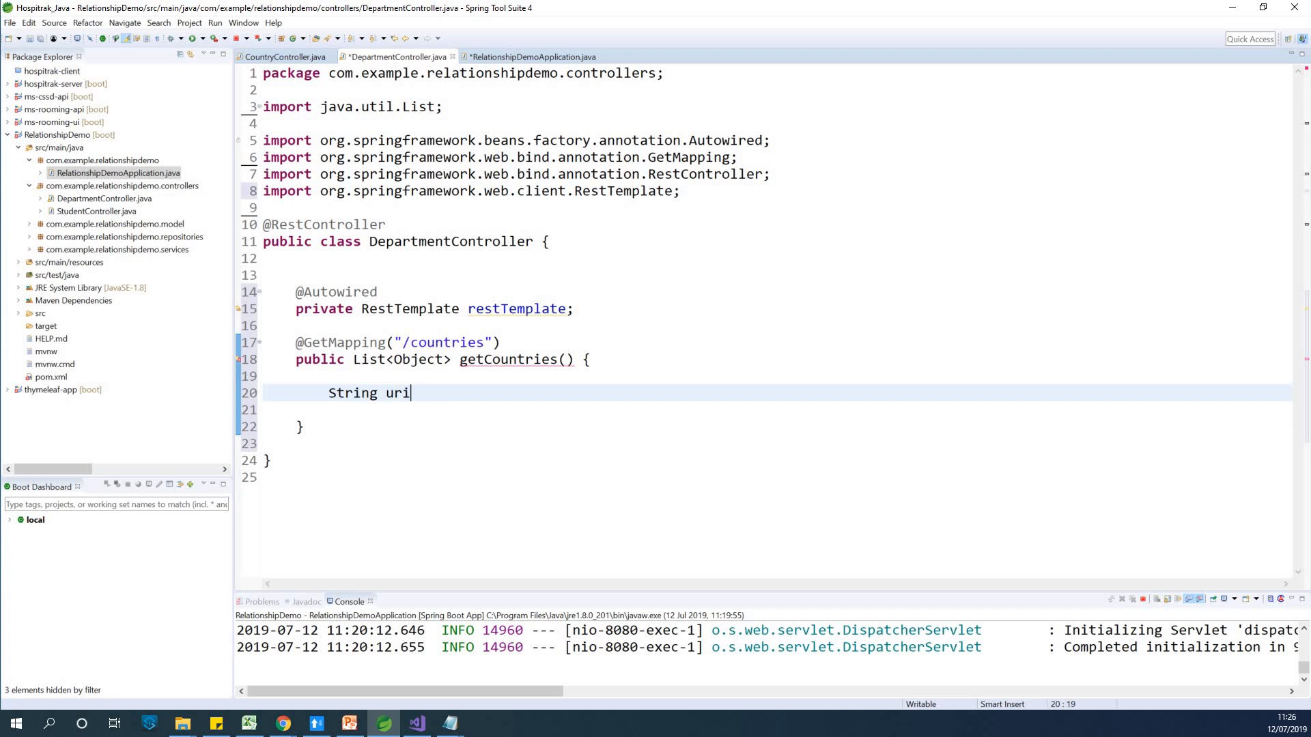
{"action": "type", "text": "l ="}
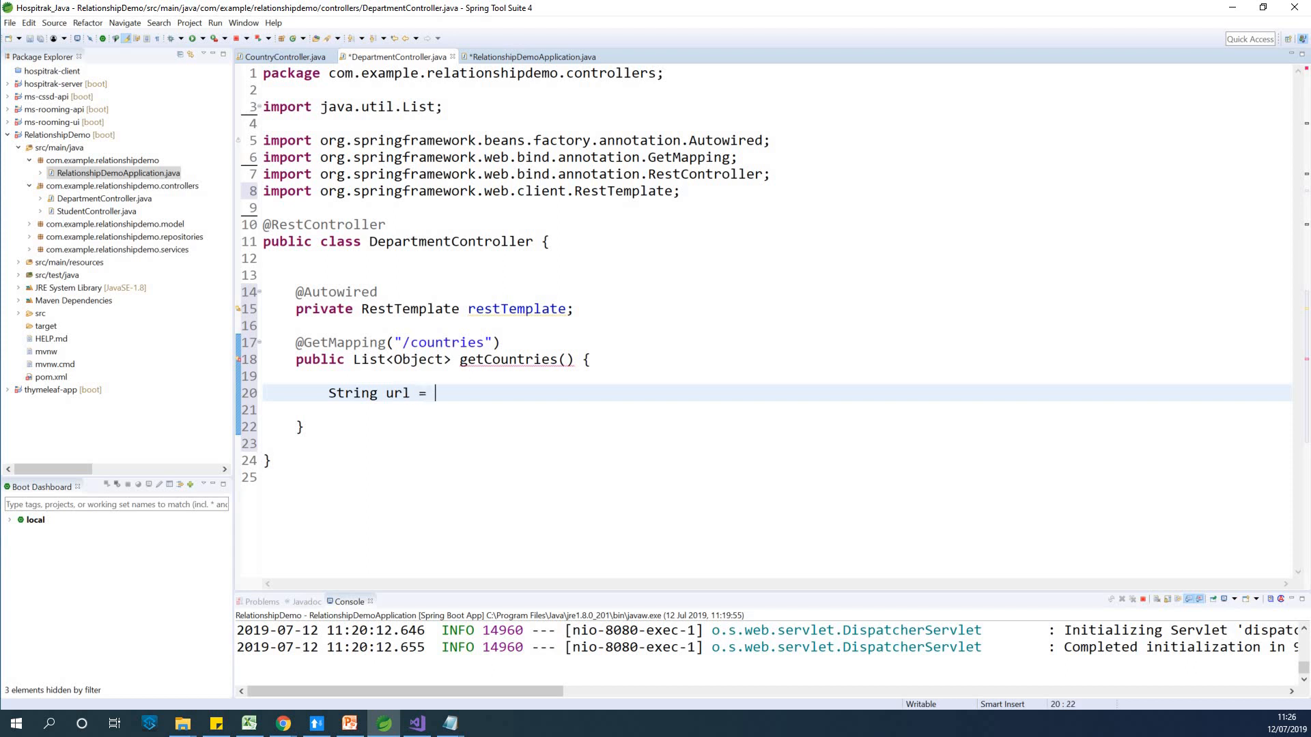
{"action": "type", "text": "\"\";"}
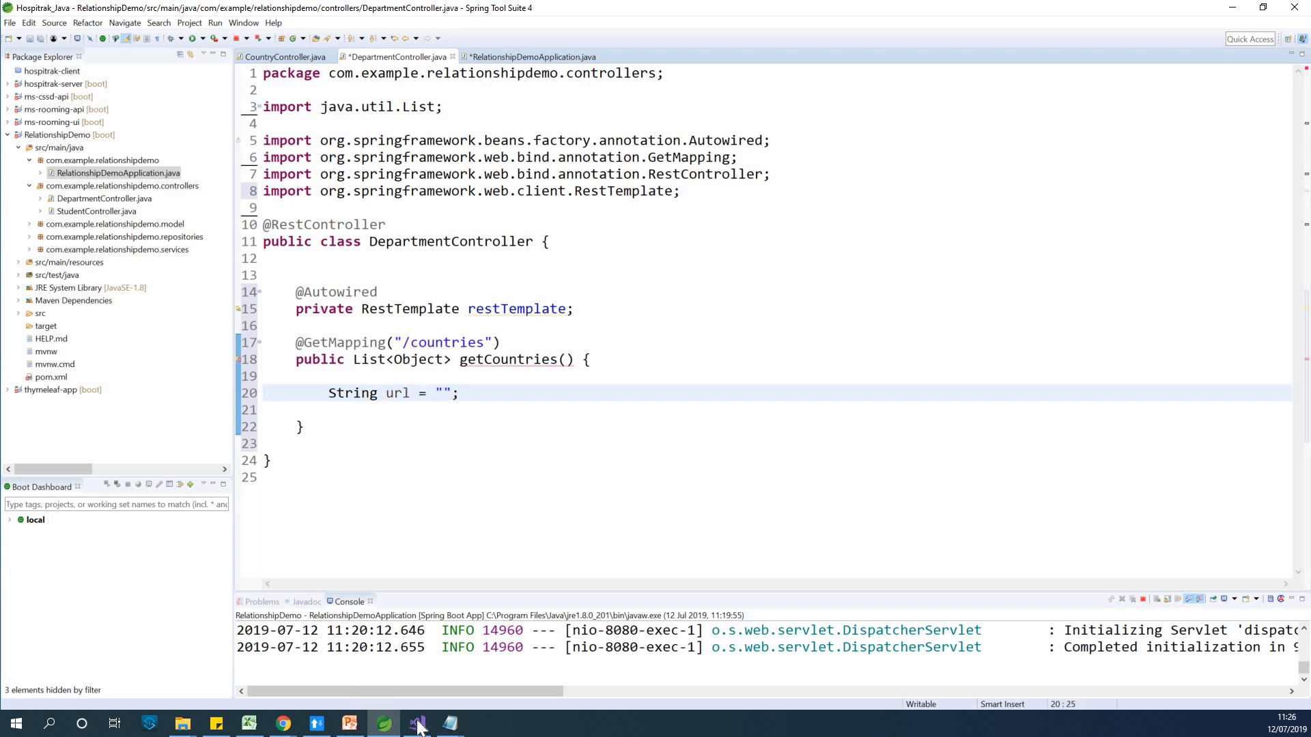
{"action": "left_click", "coordinate": [418, 723]}
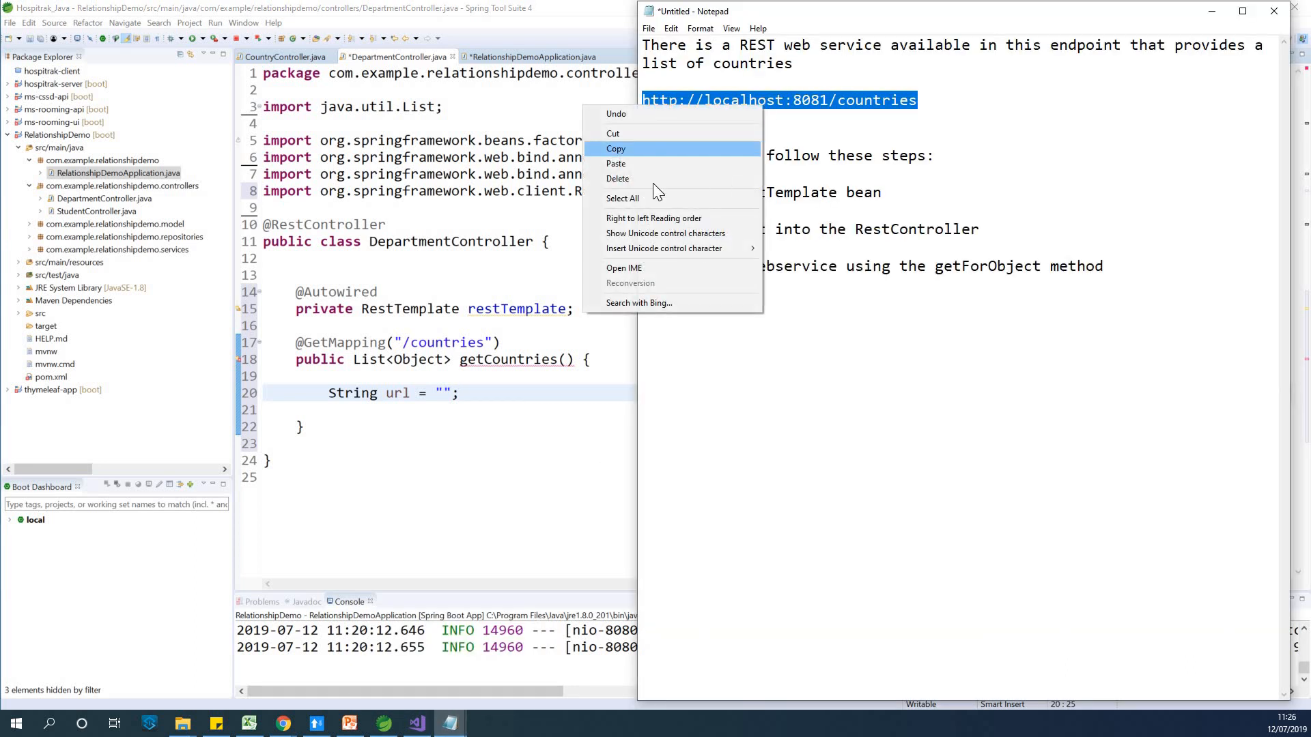
{"action": "left_click", "coordinate": [615, 149]}
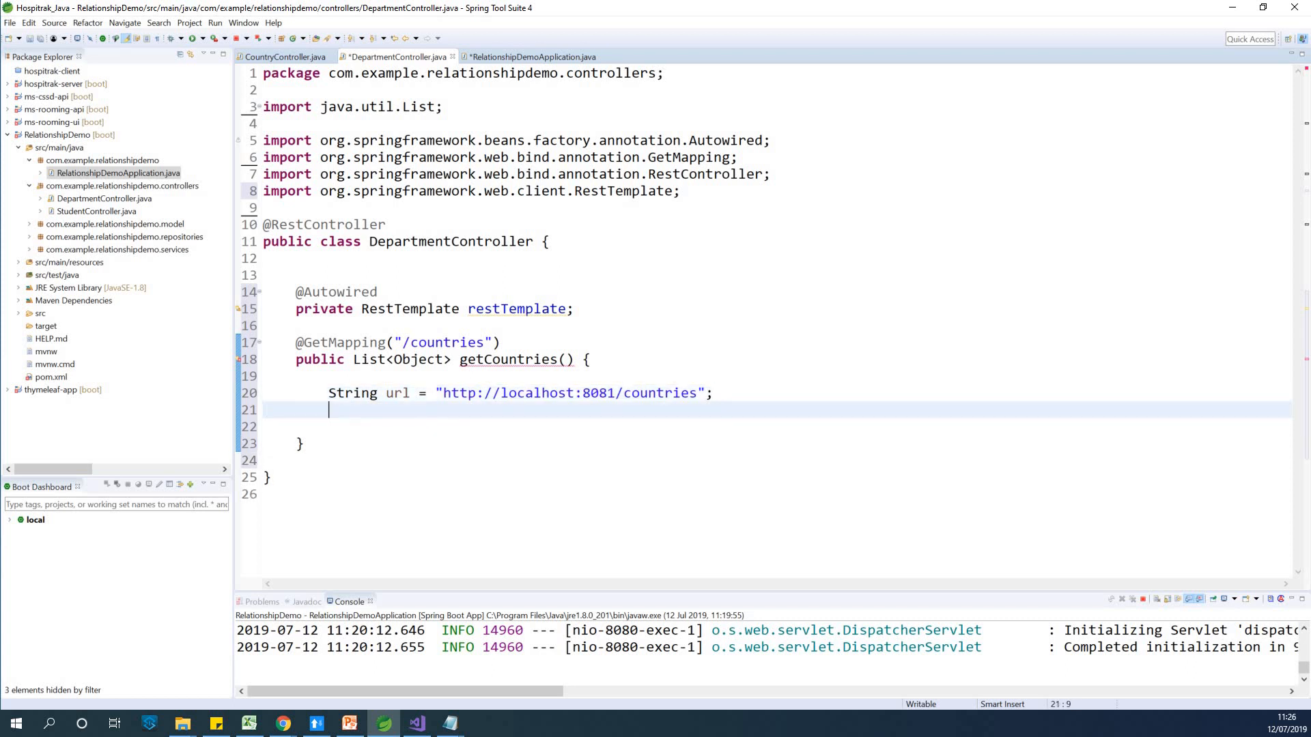
{"action": "mouse_move", "coordinate": [750, 411]}
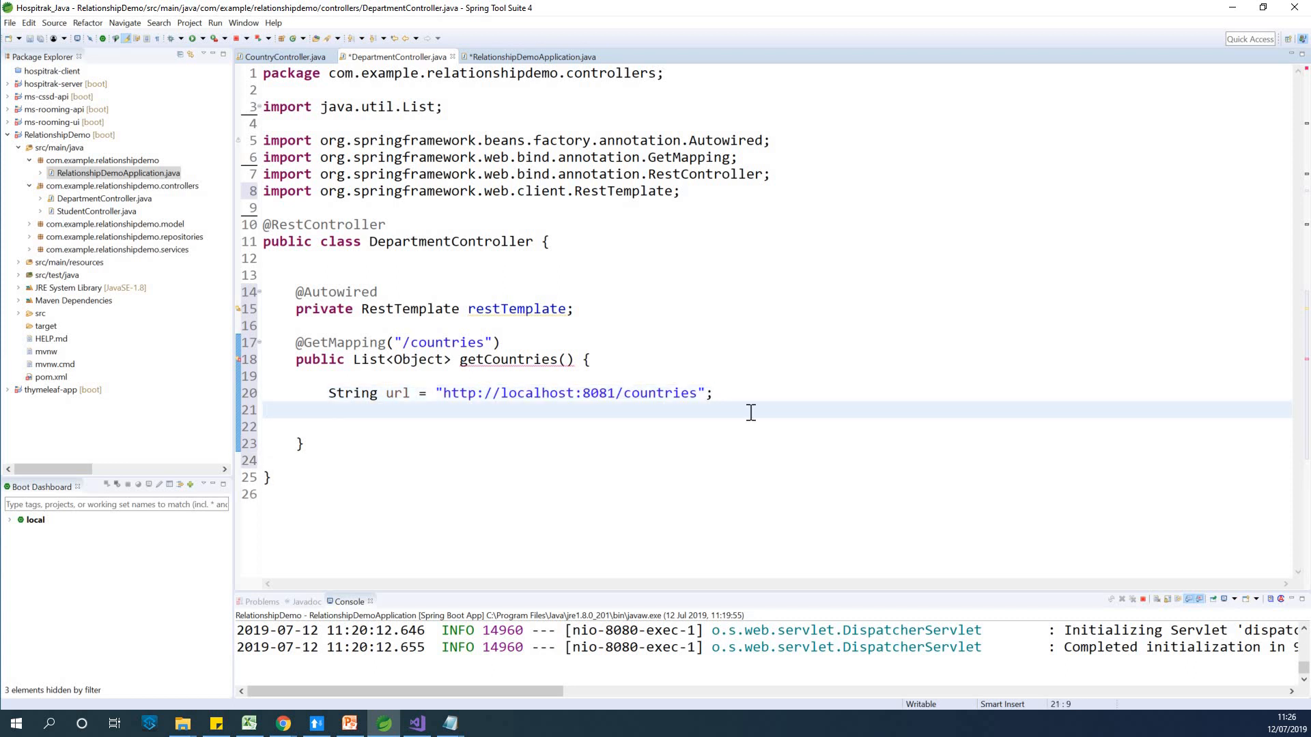
{"action": "mouse_move", "coordinate": [707, 410]}
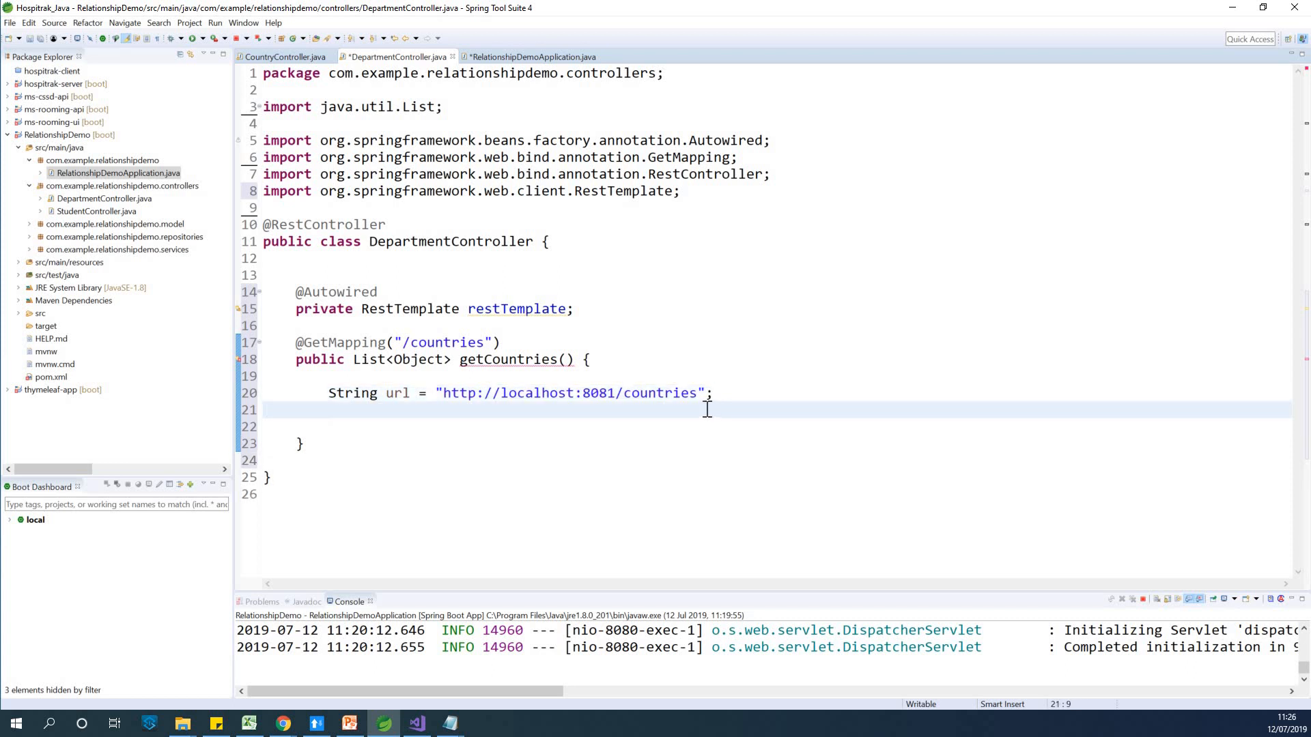
{"action": "type", "text": "Ob"}
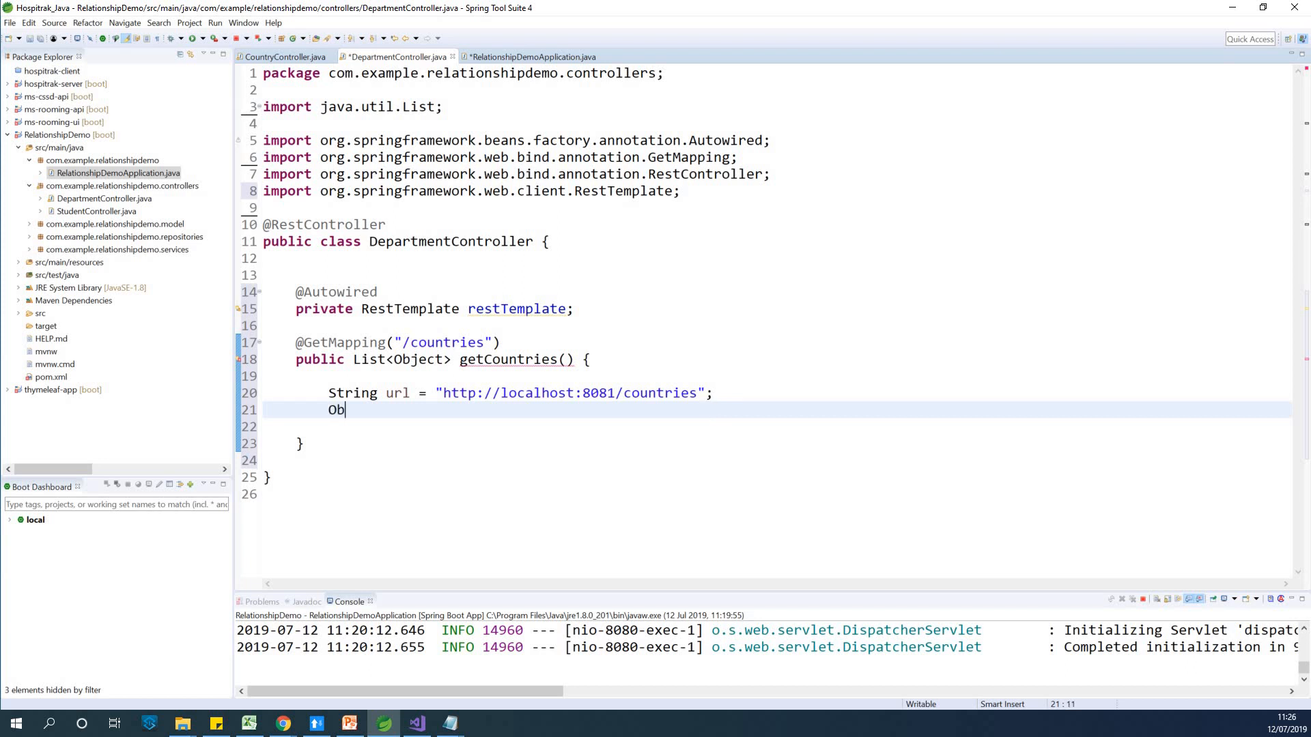
Type Object[] objects = restTemplate on the line below the url declaration.
{"action": "type", "text": "ject"}
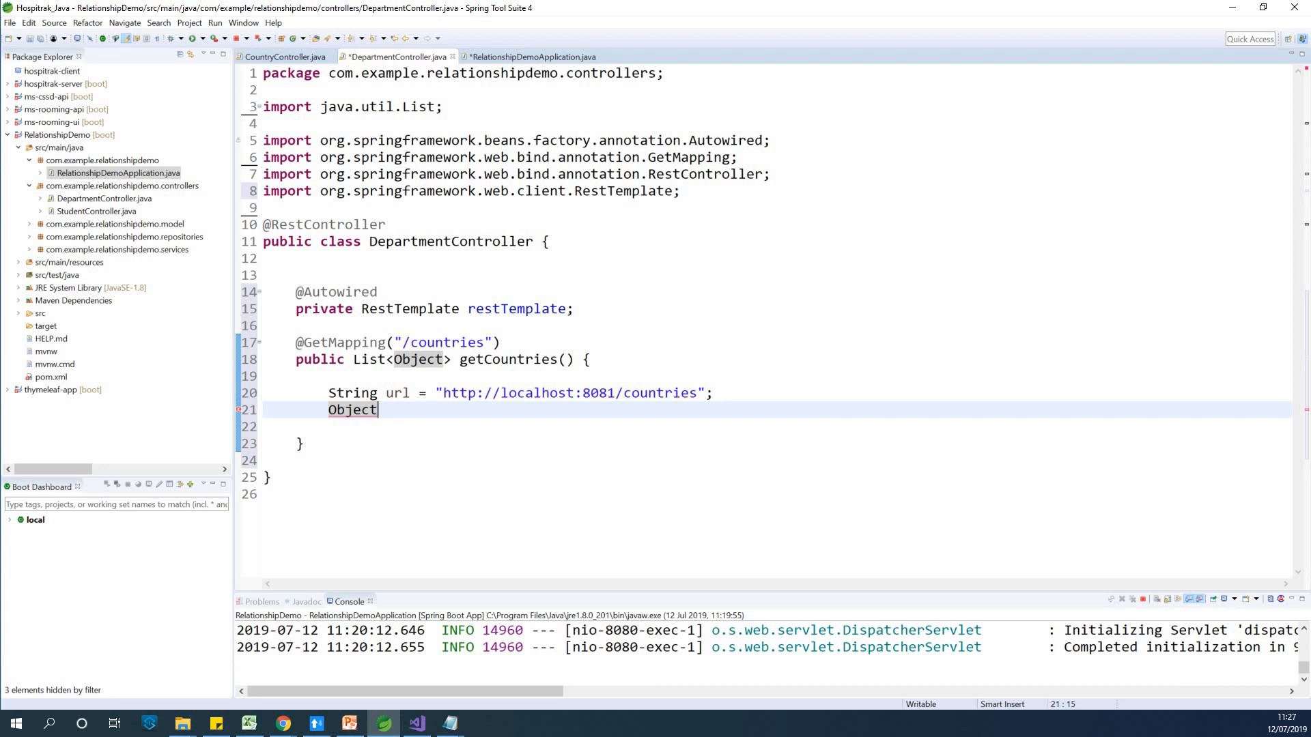
{"action": "type", "text": "[]"}
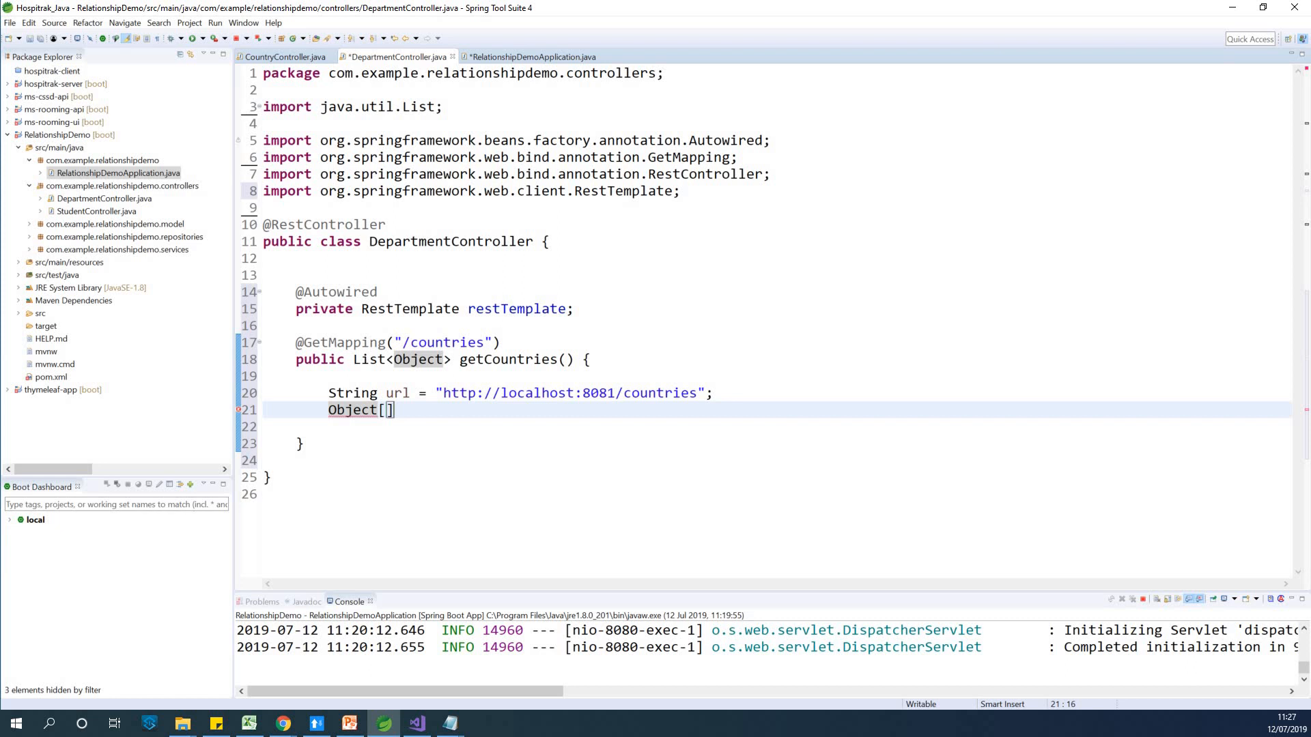
{"action": "type", "text": "o"}
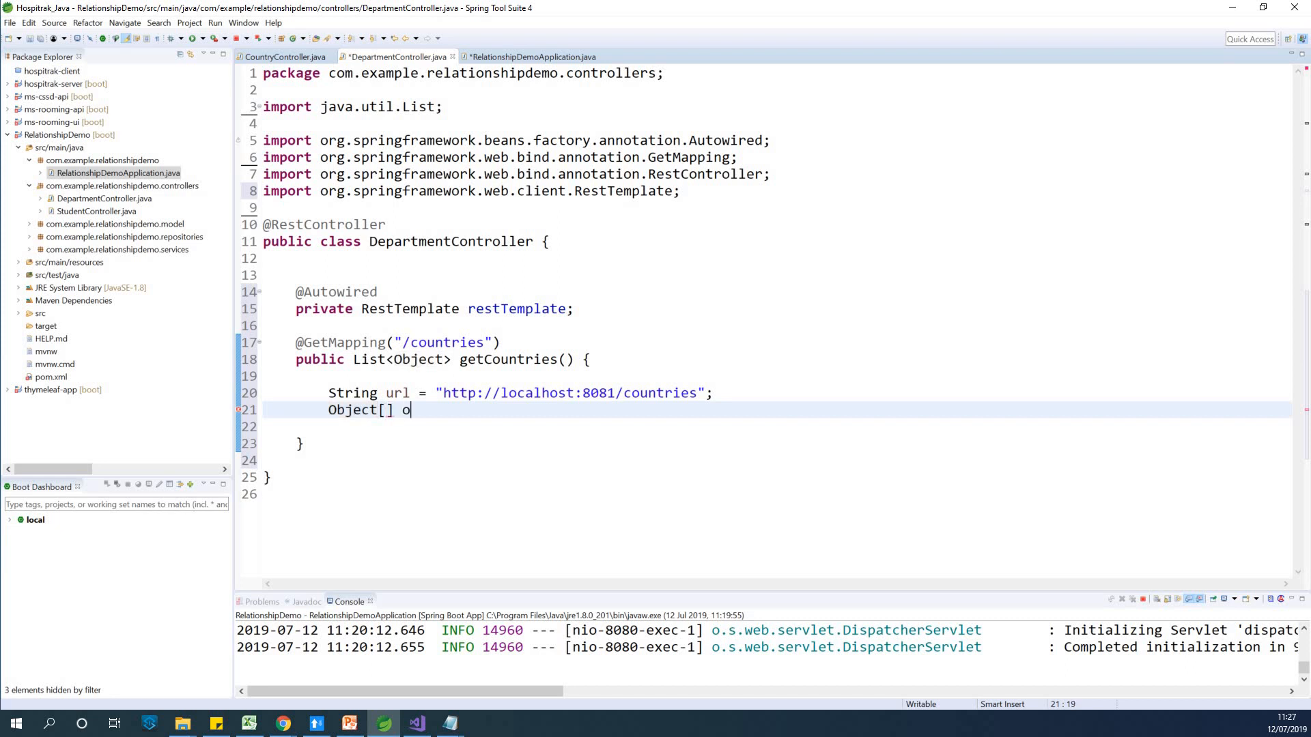
{"action": "type", "text": "bjects ="}
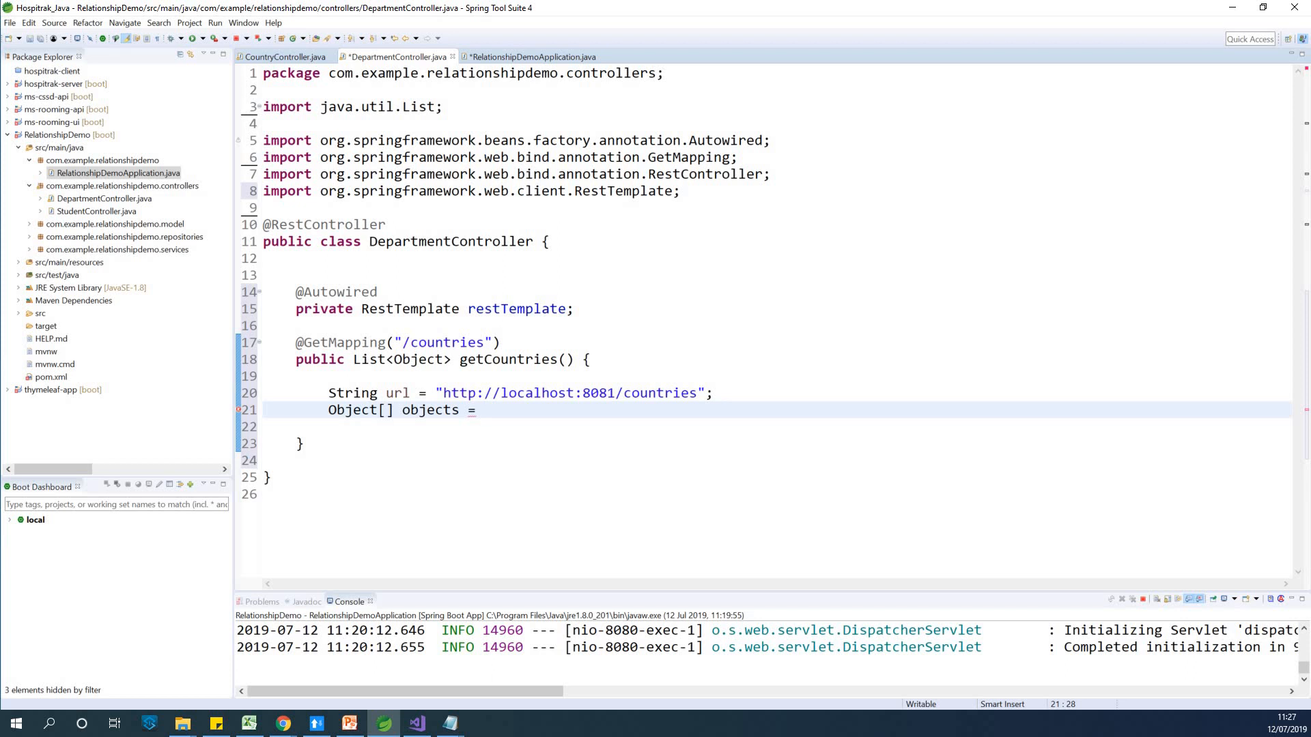
{"action": "type", "text": "restR"}
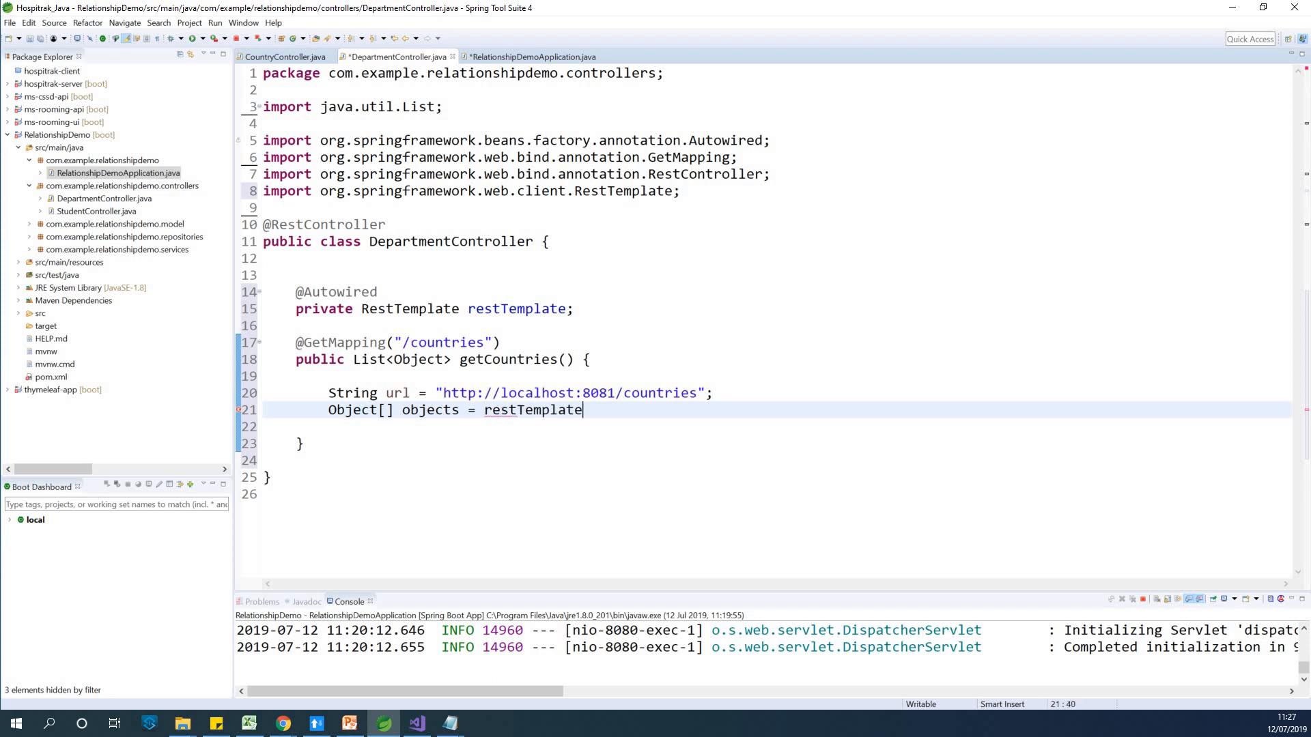
Insert getForObject via content assist and pass Object[].class as its response type.
{"action": "type", "text": "."}
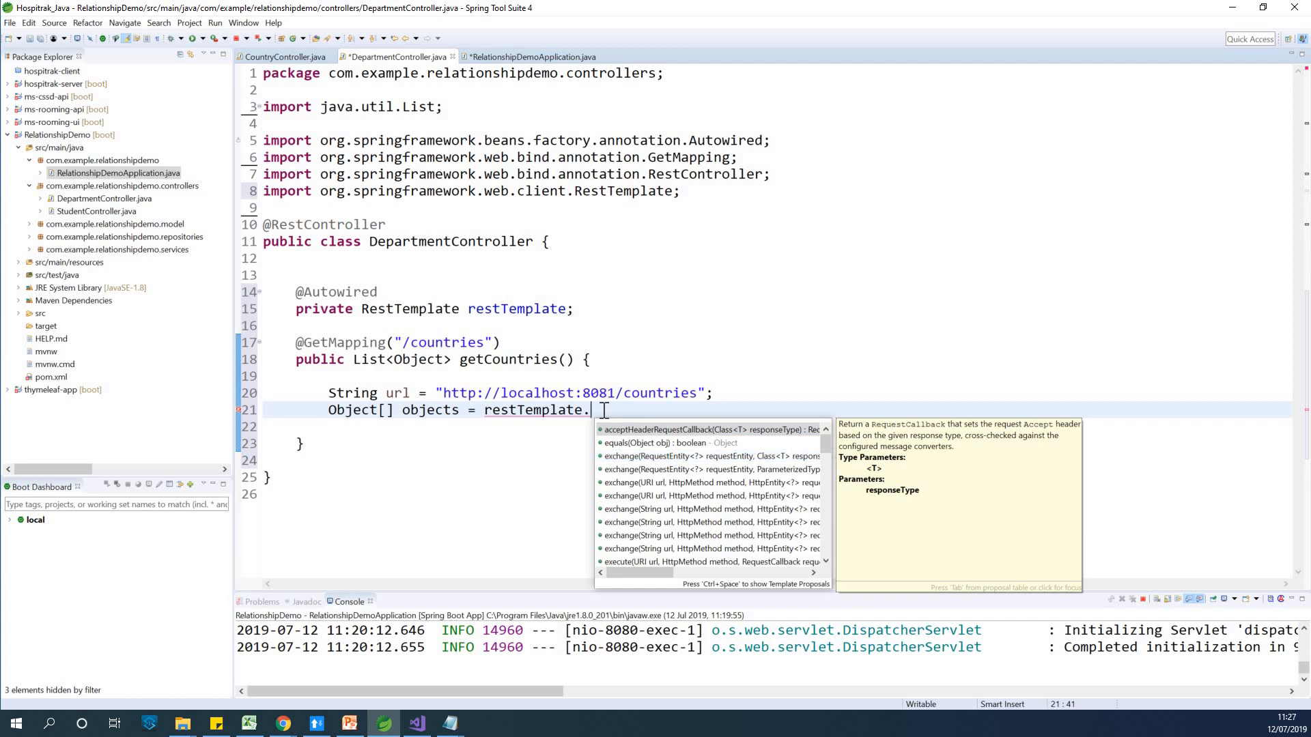
{"action": "type", "text": "getFor"}
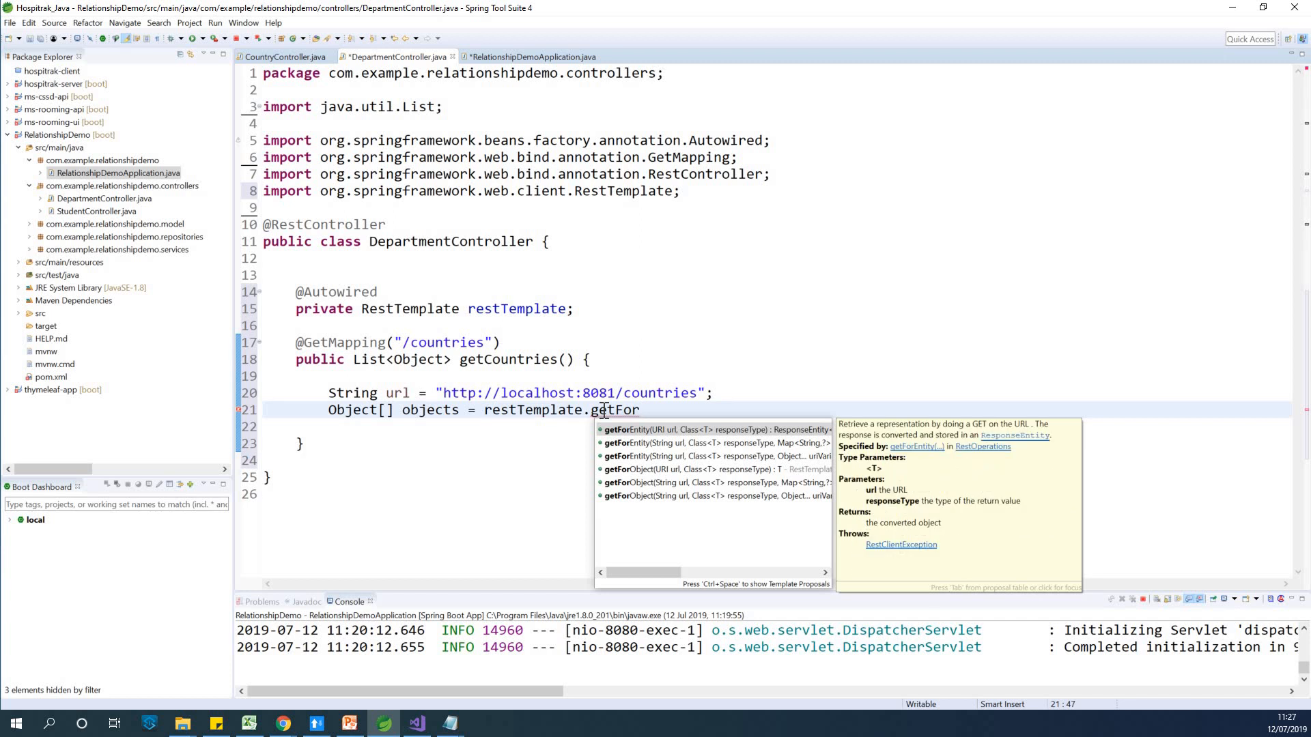
{"action": "left_click", "coordinate": [693, 469]}
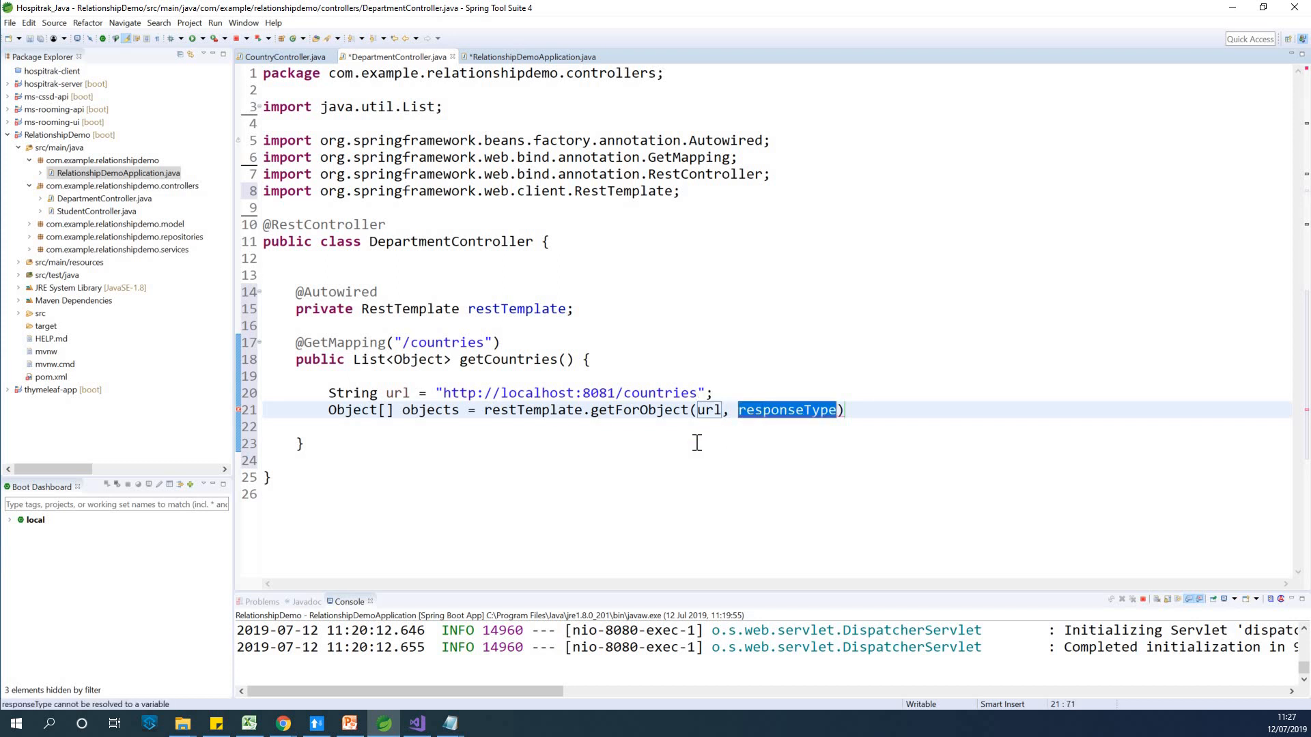
{"action": "type", "text": "Object"}
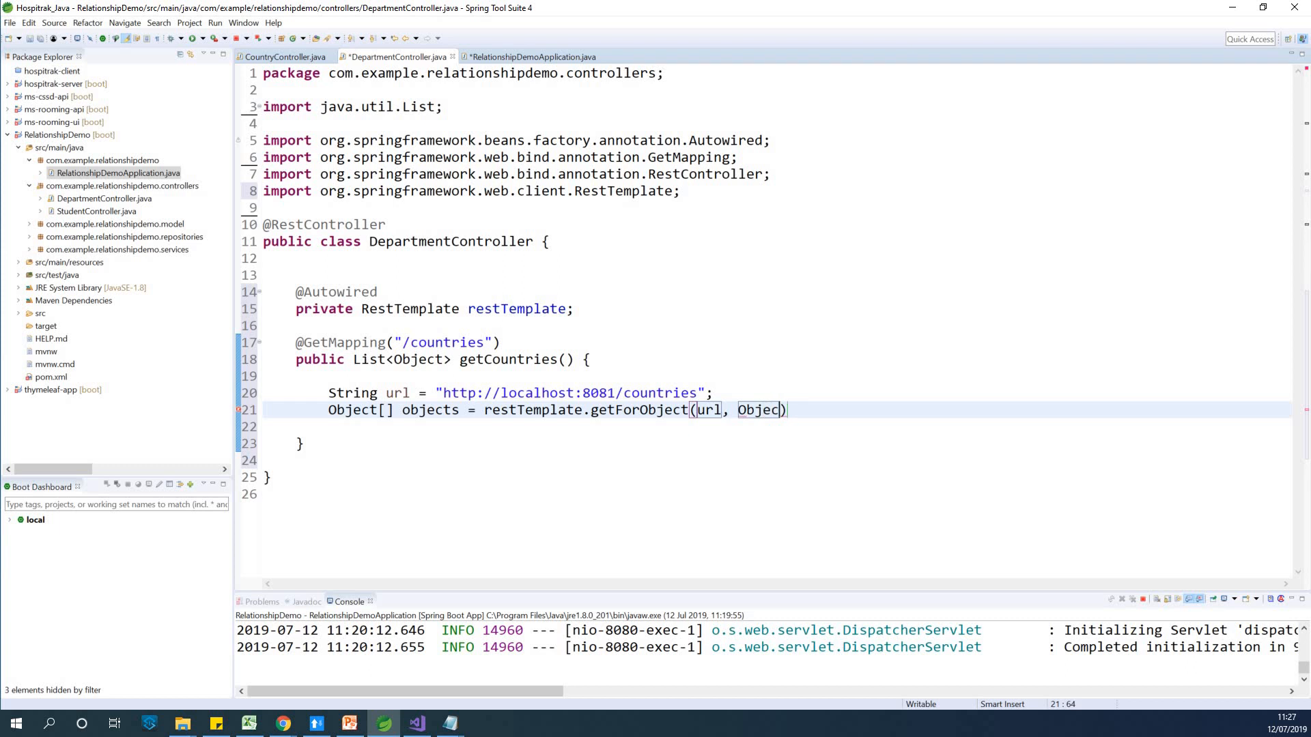
{"action": "type", "text": "[]"}
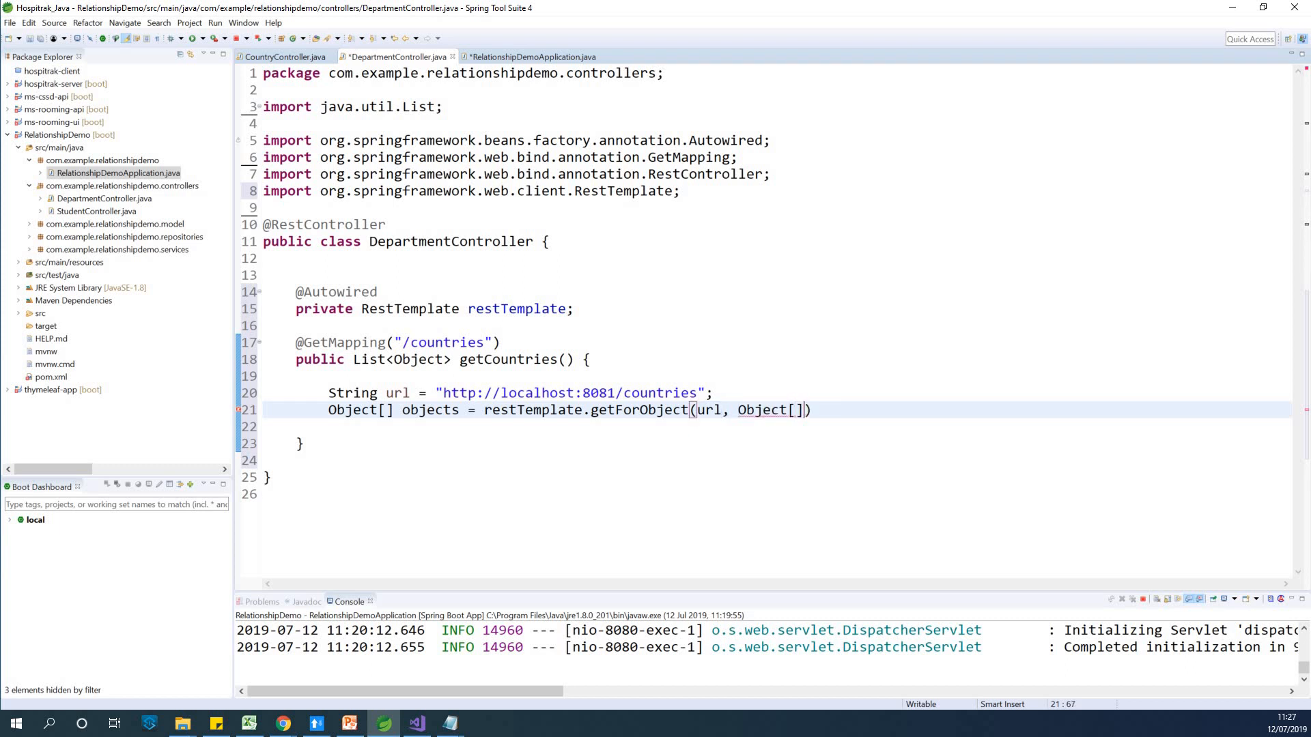
{"action": "type", "text": ".class"}
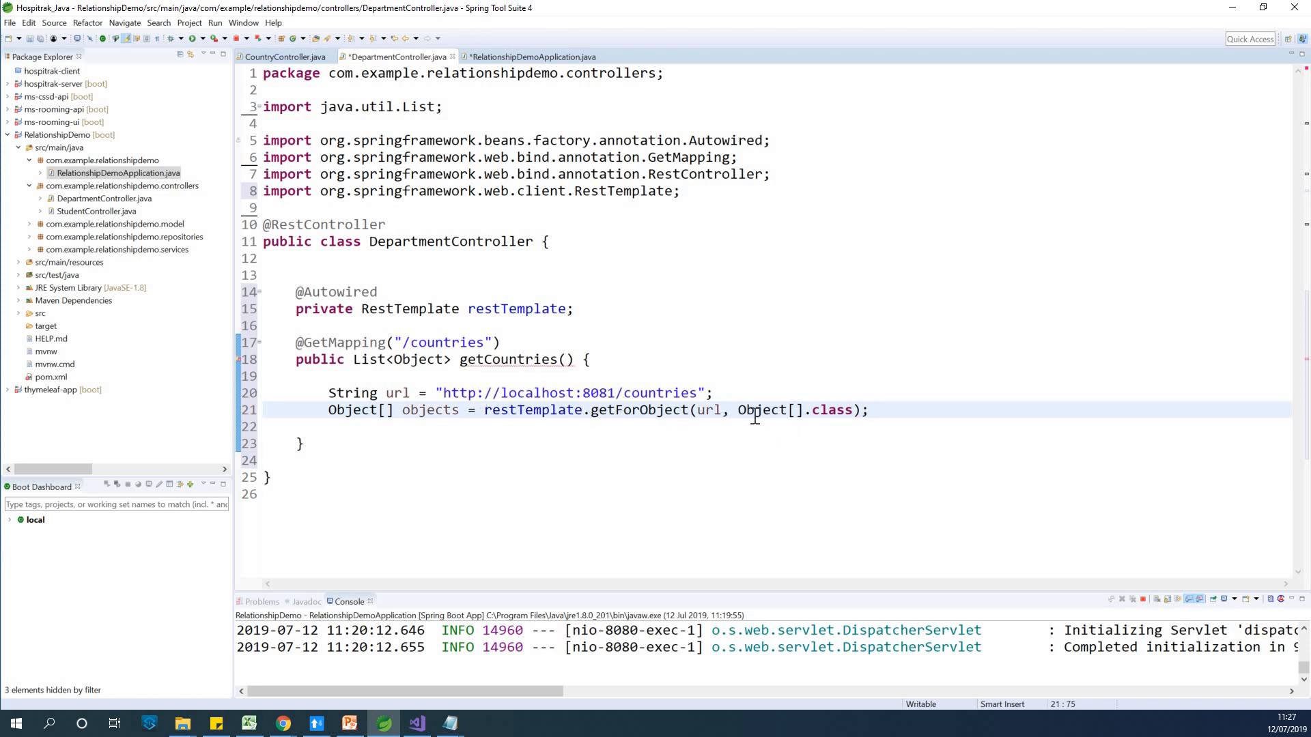
{"action": "left_click_drag", "start_coordinate": [738, 409], "coordinate": [326, 427]}
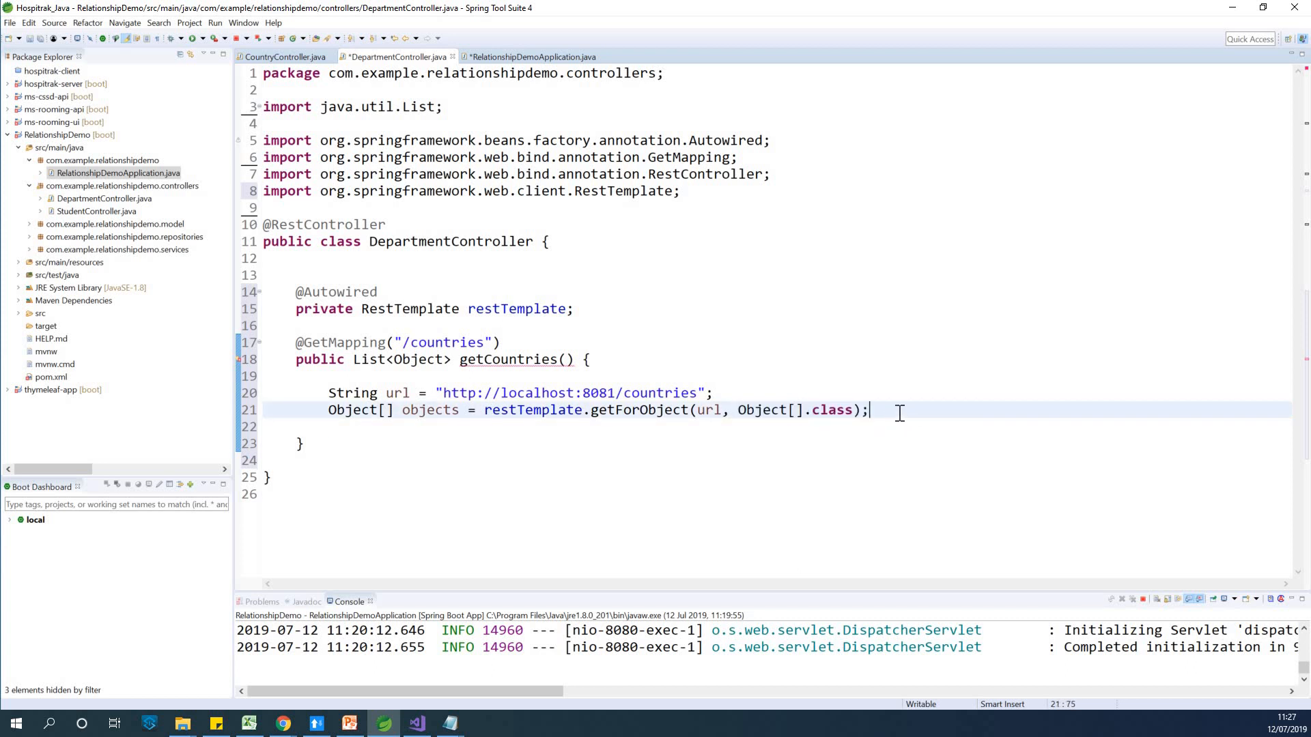
End getCountries with 'return Arrays.asList(objects);', auto-importing java.util.Arrays.
{"action": "type", "text": "e"}
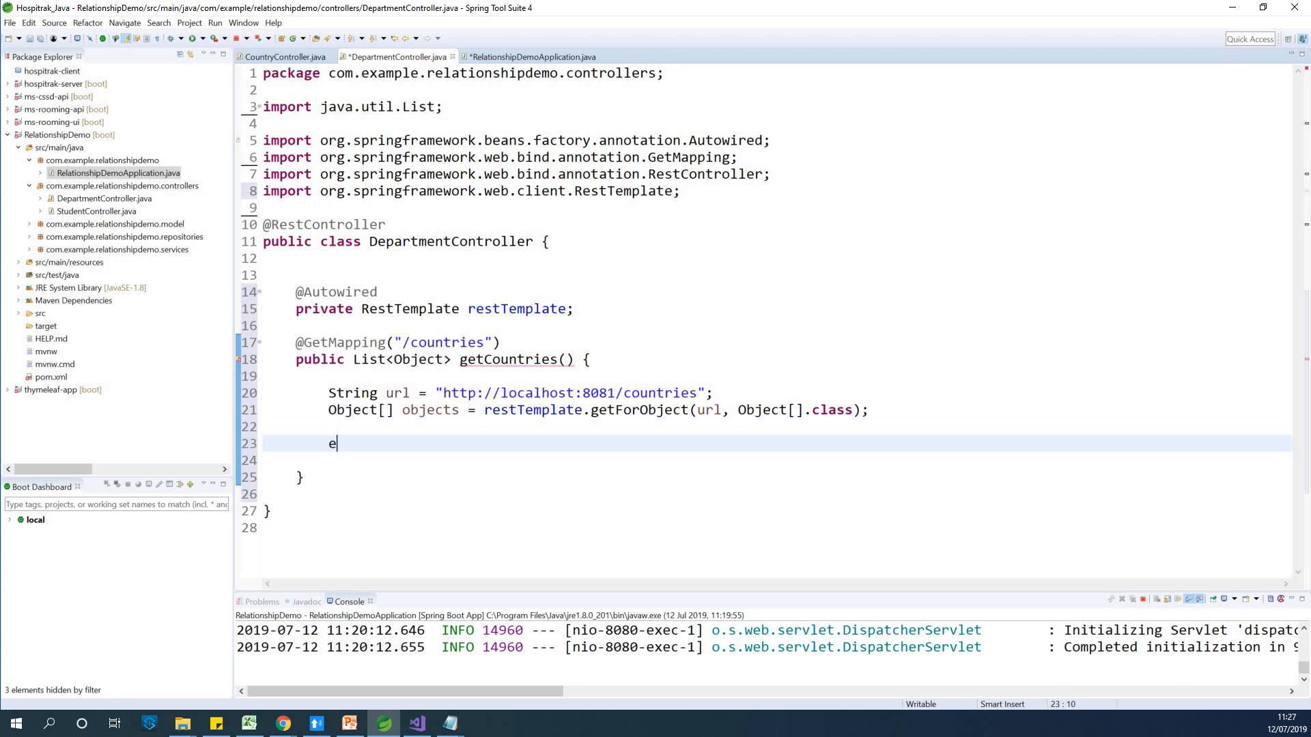
{"action": "type", "text": "return"}
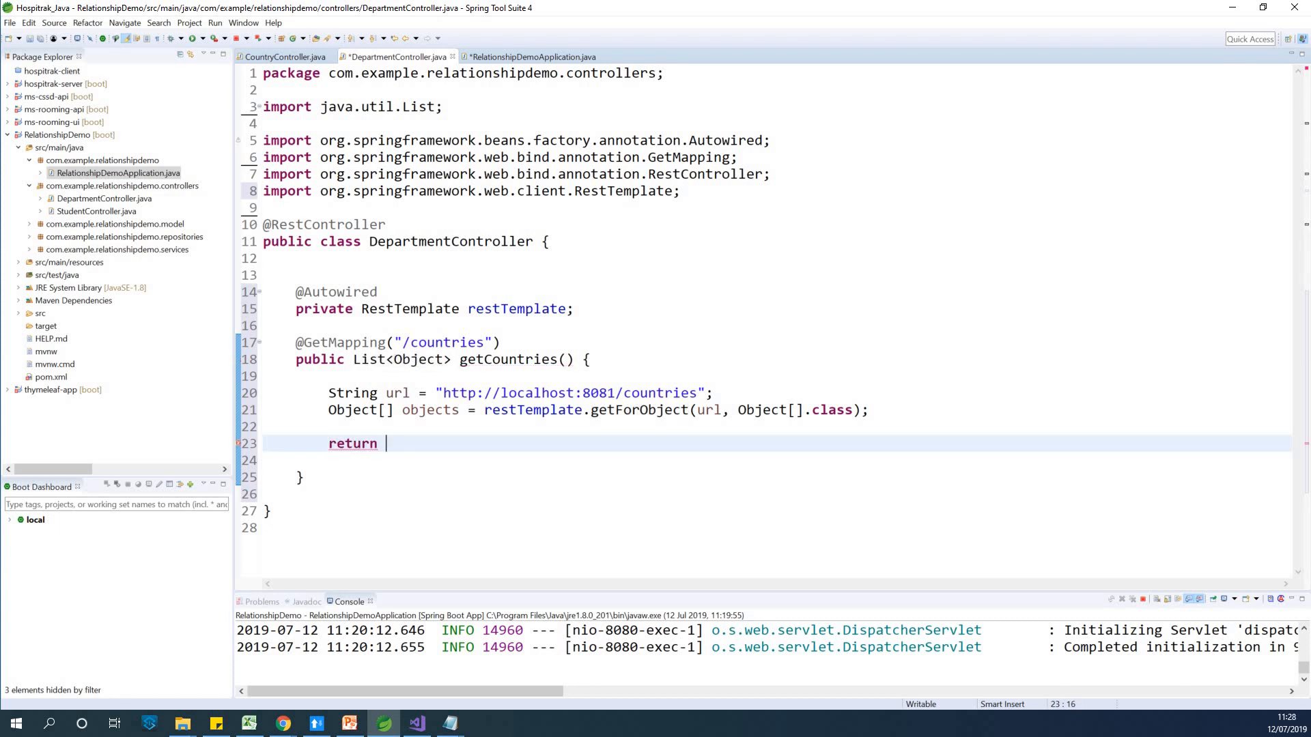
{"action": "type", "text": "ARr"}
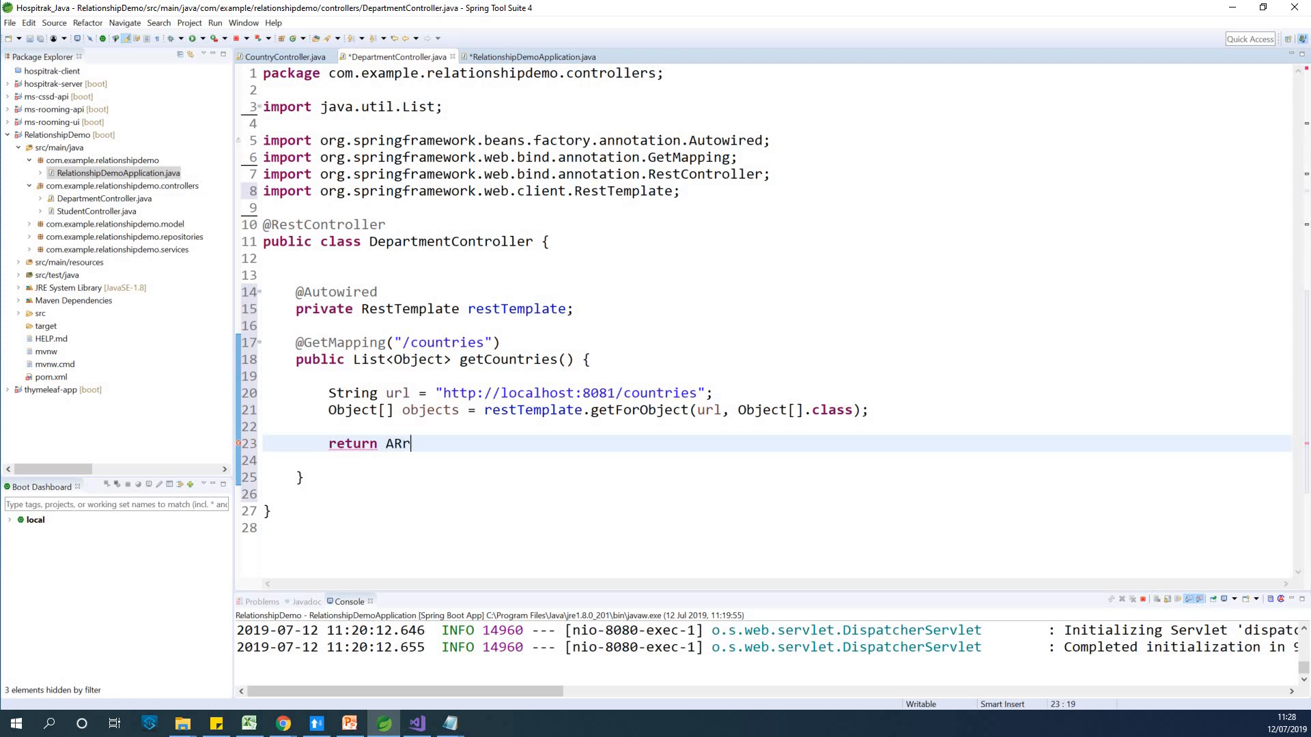
{"action": "type", "text": "Arrays."}
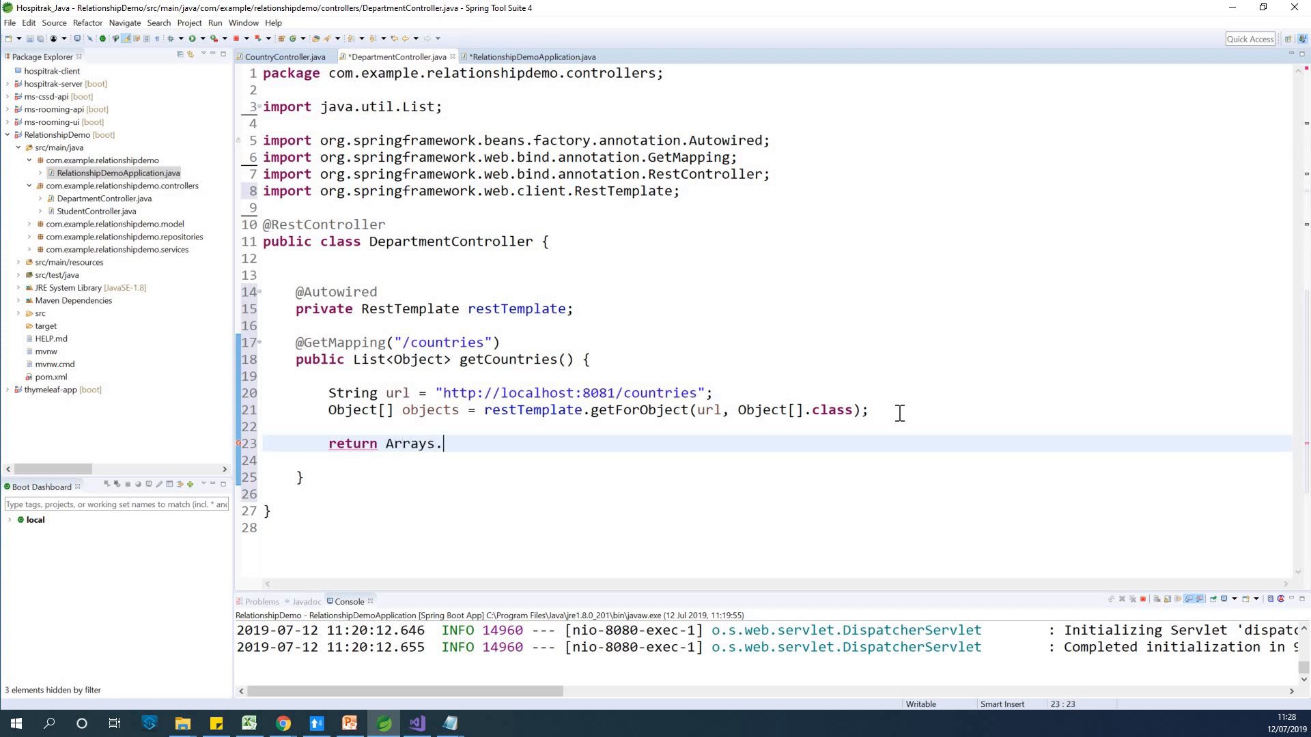
{"action": "type", "text": "asList(ob"}
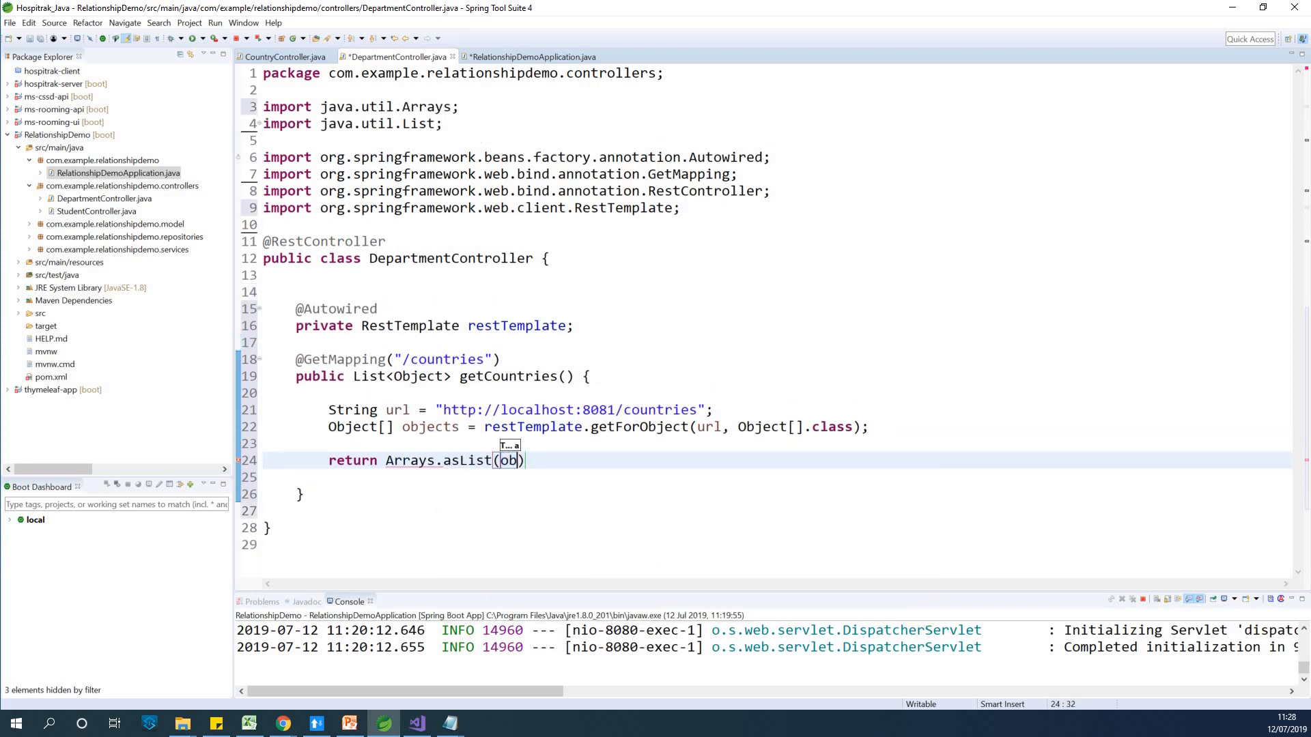
{"action": "type", "text": "jects"}
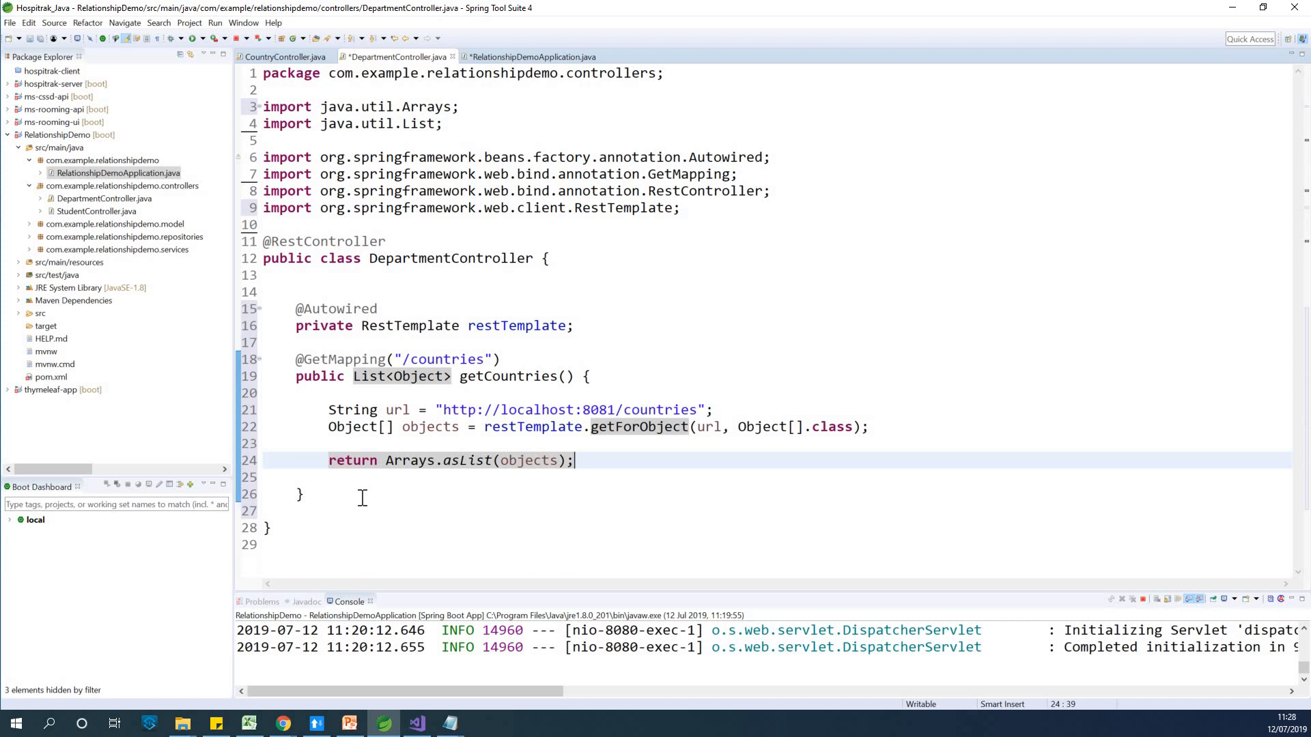
{"action": "mouse_move", "coordinate": [269, 235]}
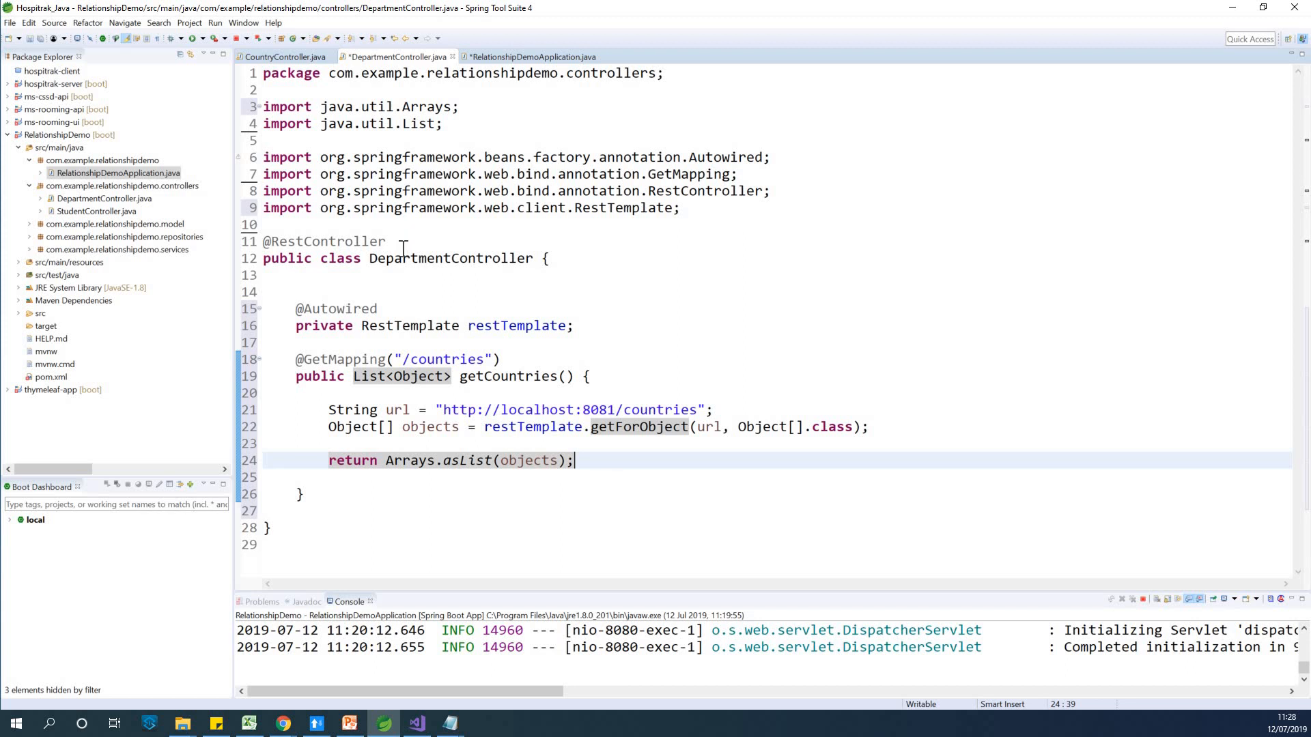
{"action": "type", "text": "@"}
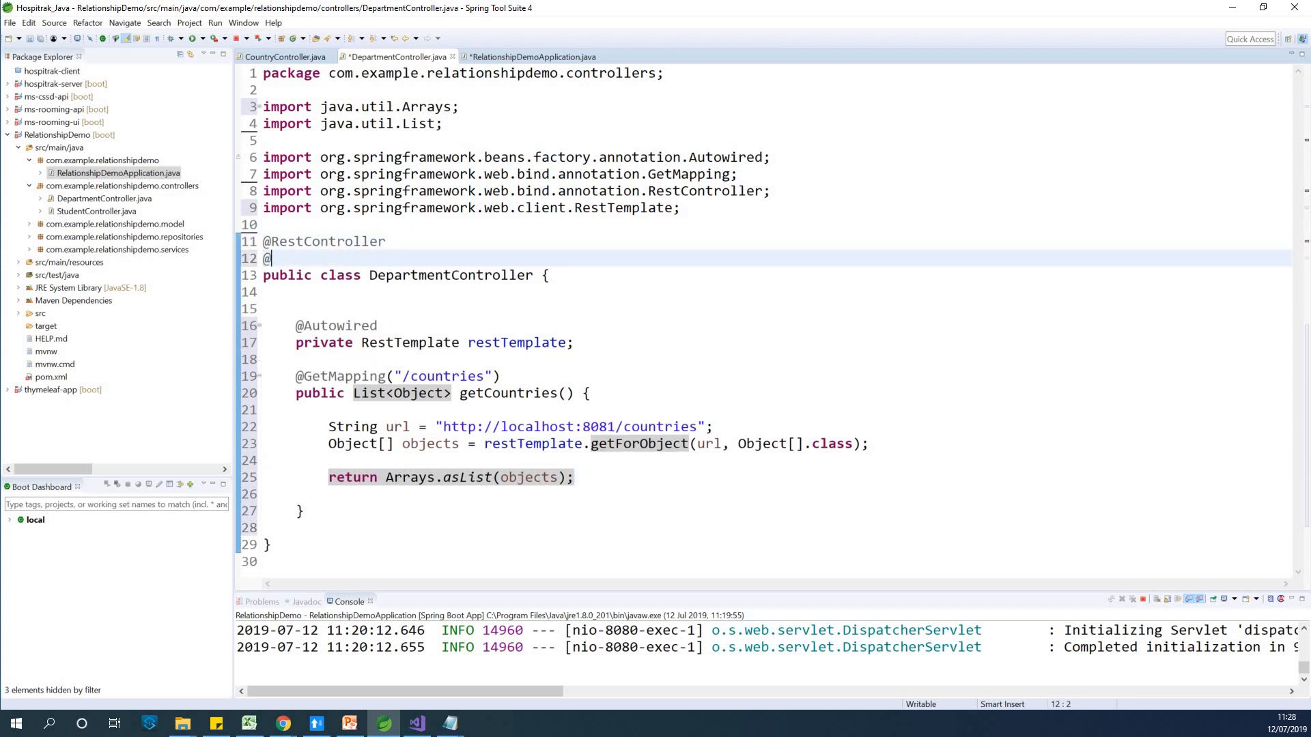
{"action": "type", "text": "RequestMapping(\""}
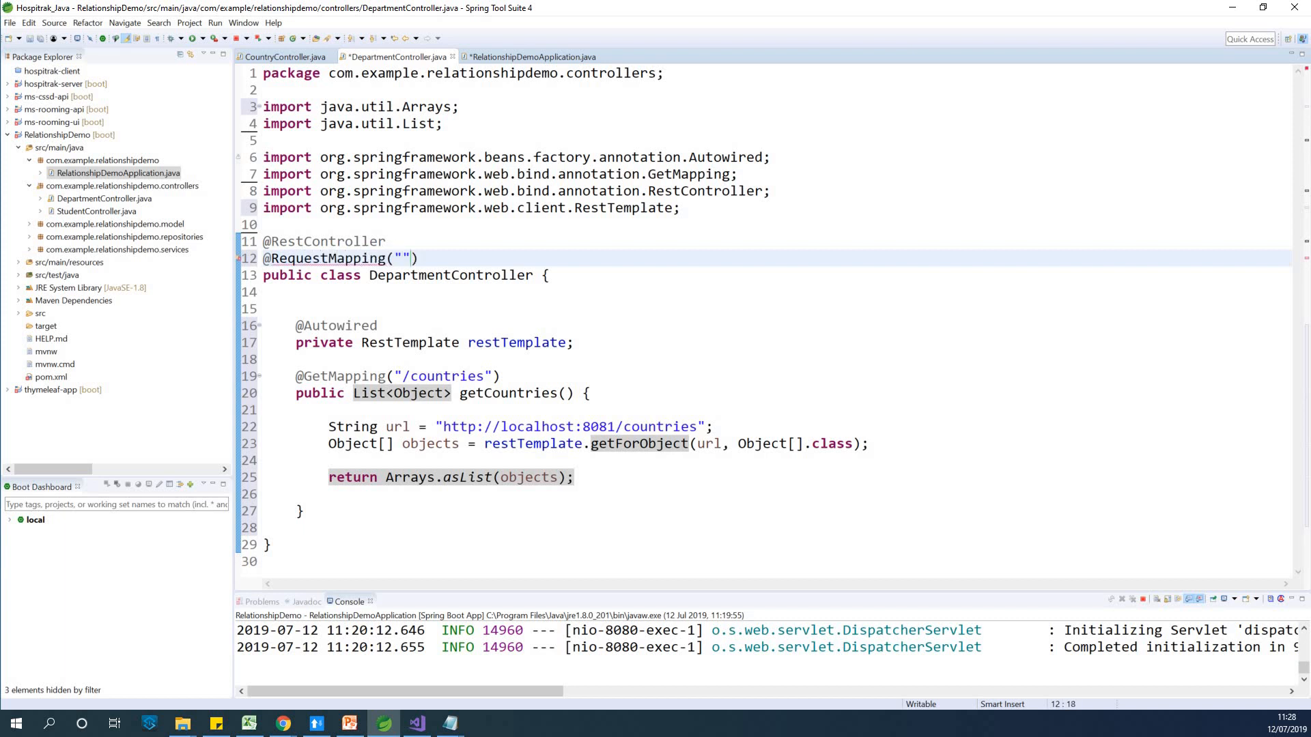
{"action": "type", "text": "My"}
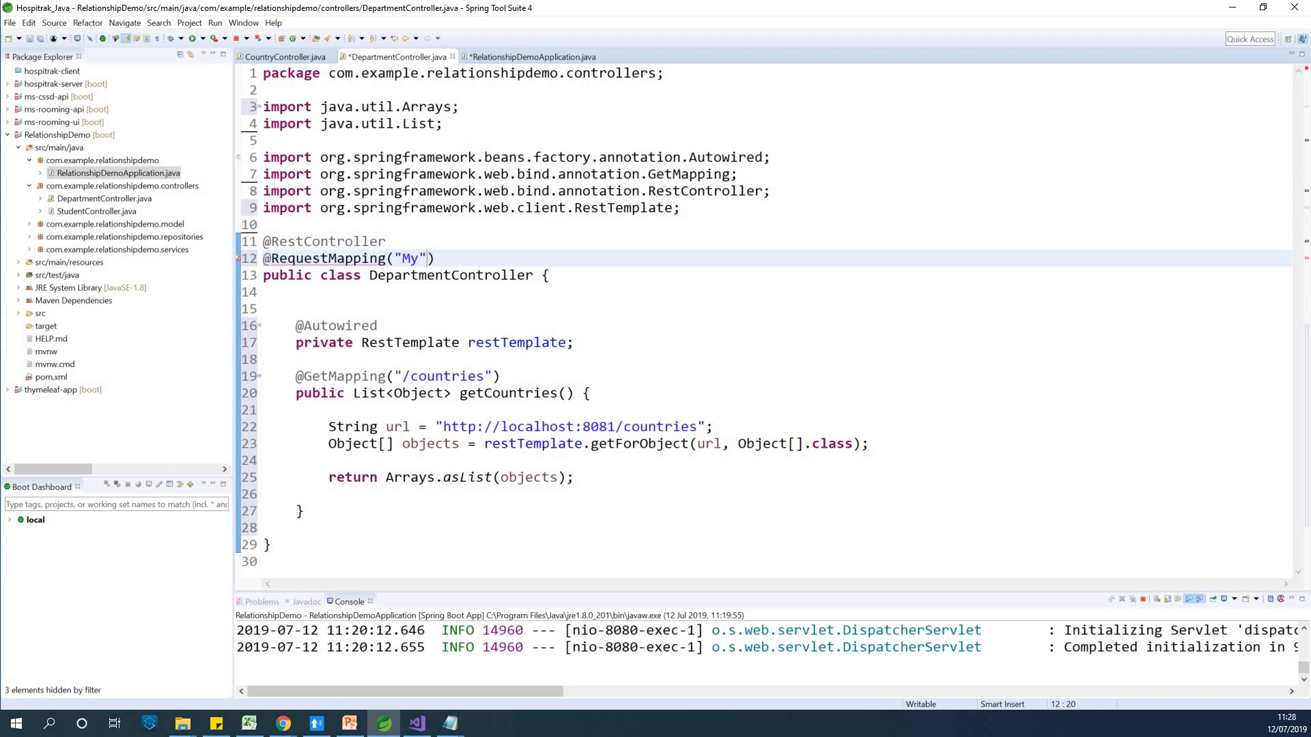
{"action": "type", "text": "myapp"}
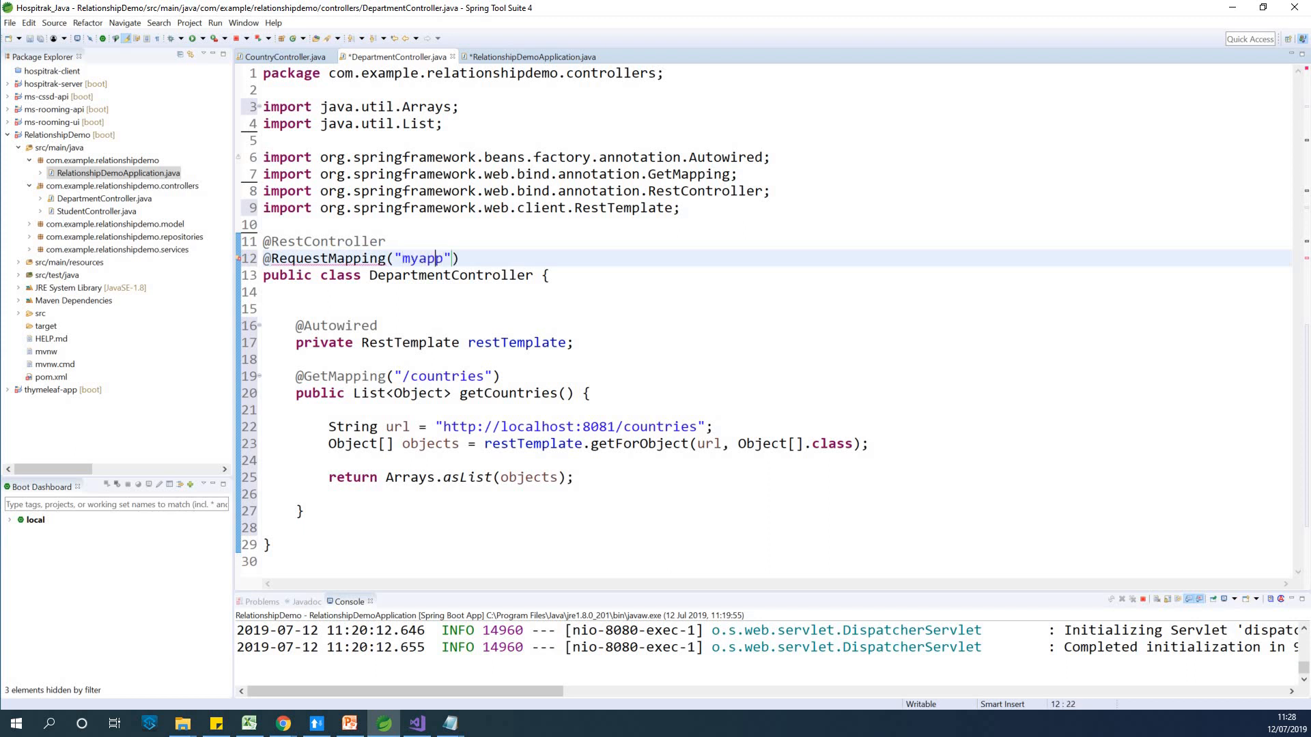
{"action": "type", "text": "/"}
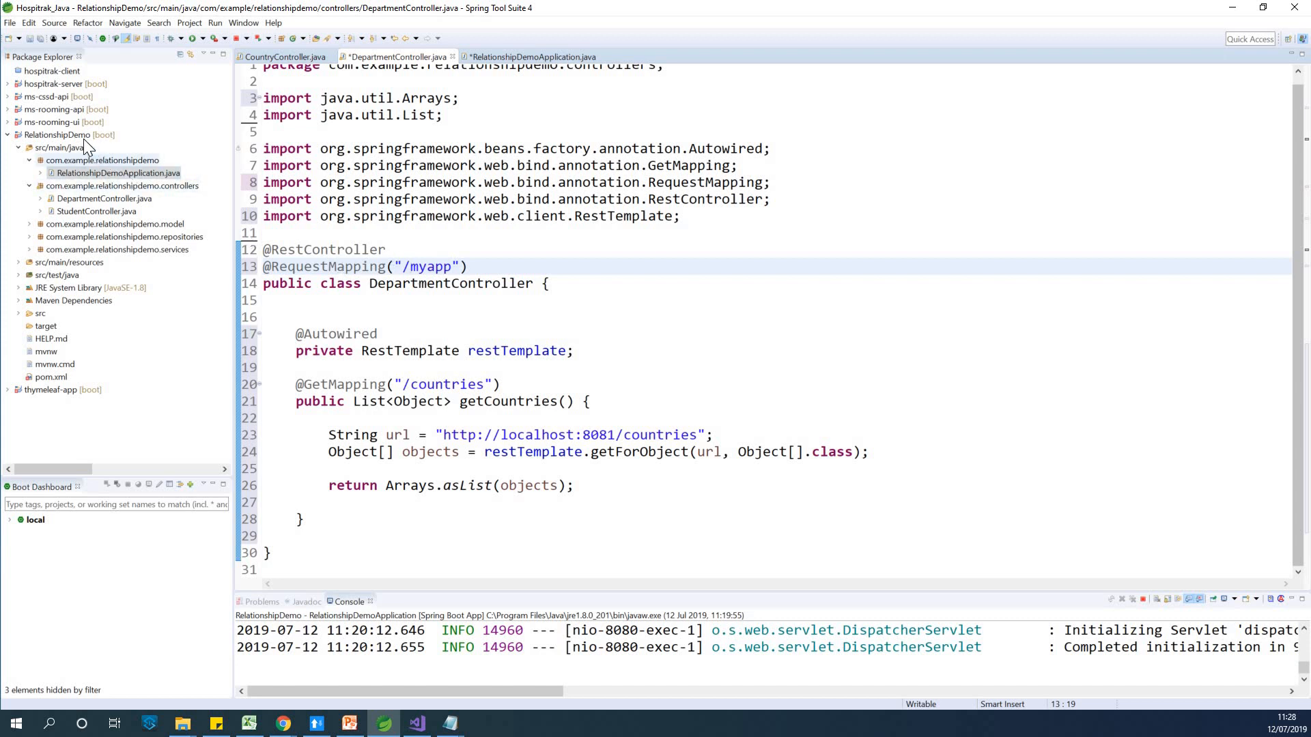
{"action": "left_click", "coordinate": [409, 267]}
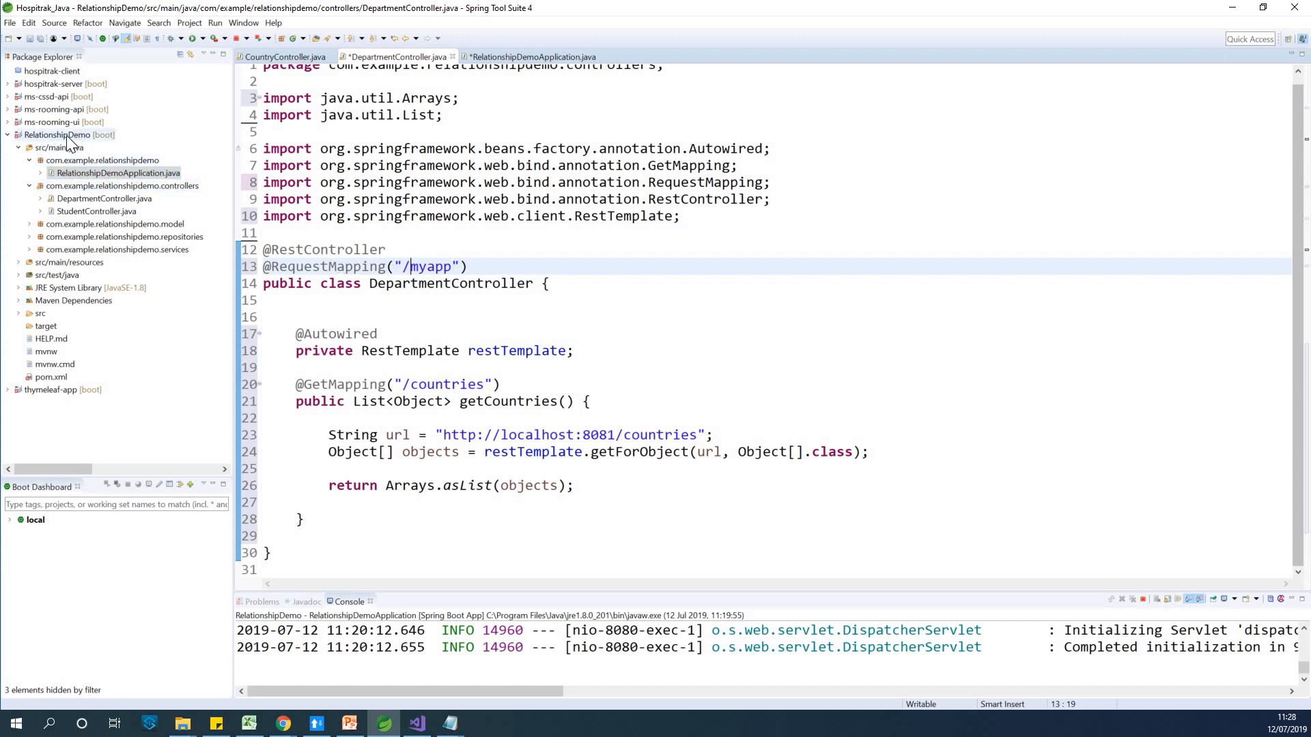
Save both files and debug RelationshipDemo as a Spring Boot App.
{"action": "right_click", "coordinate": [57, 135]}
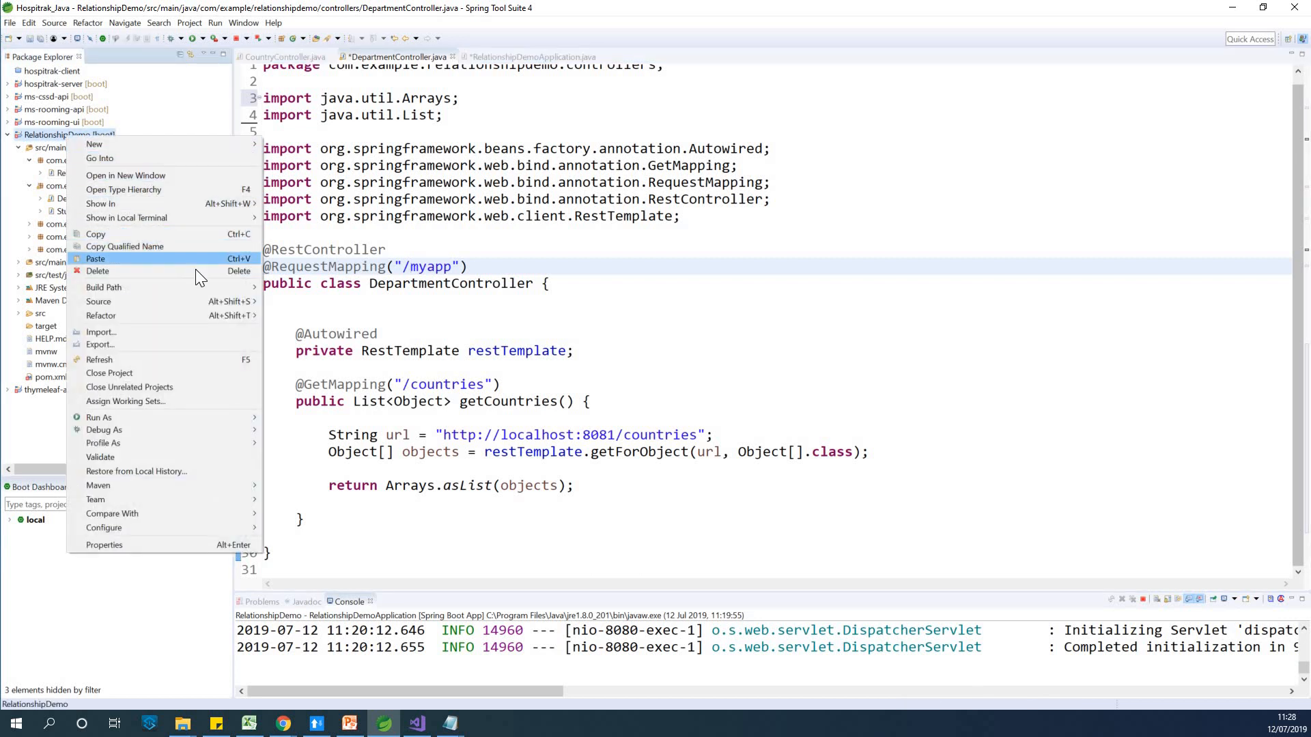
{"action": "mouse_move", "coordinate": [98, 301]}
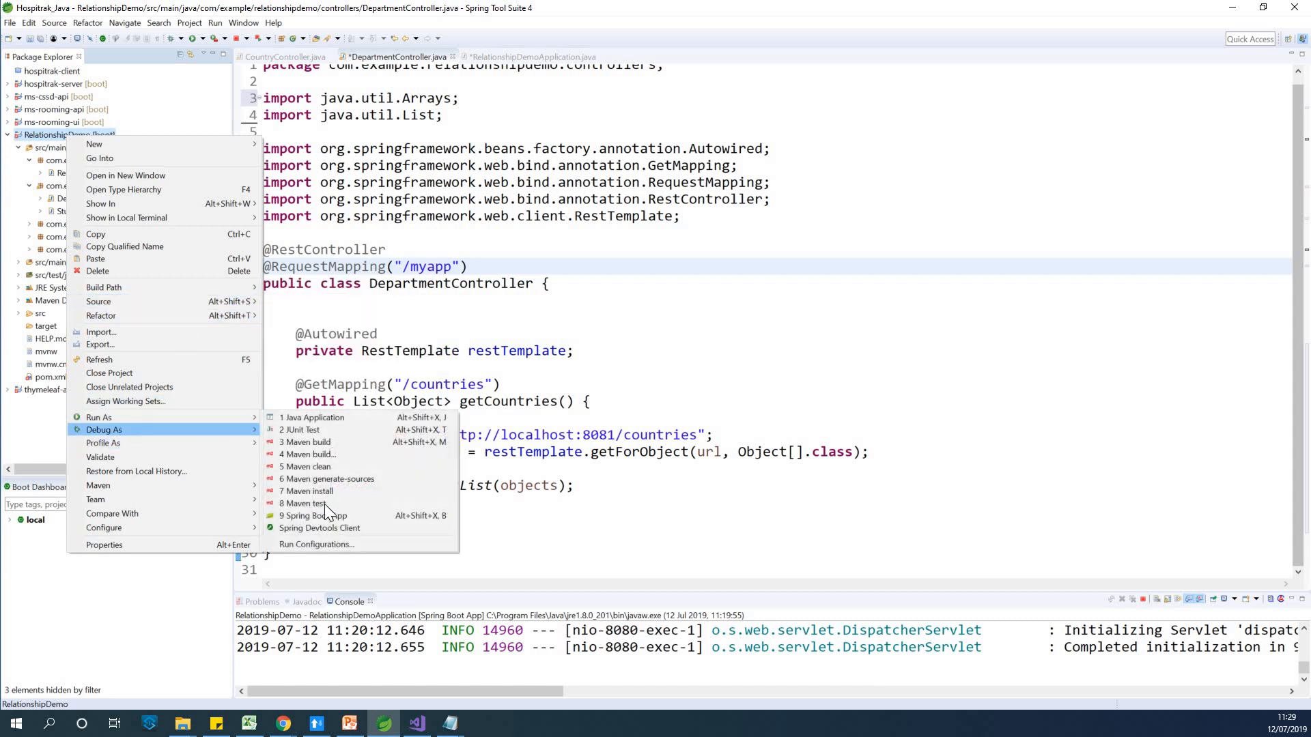
{"action": "left_click", "coordinate": [316, 515]}
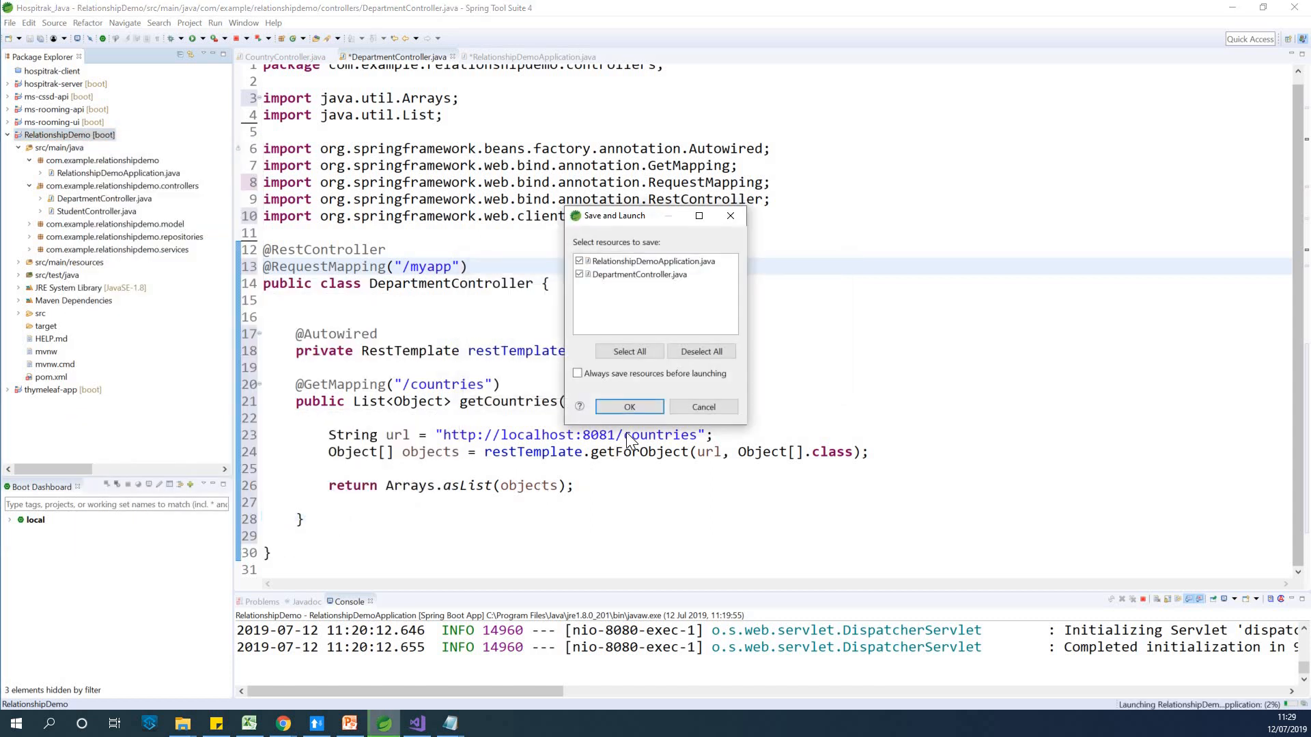
{"action": "left_click", "coordinate": [629, 407]}
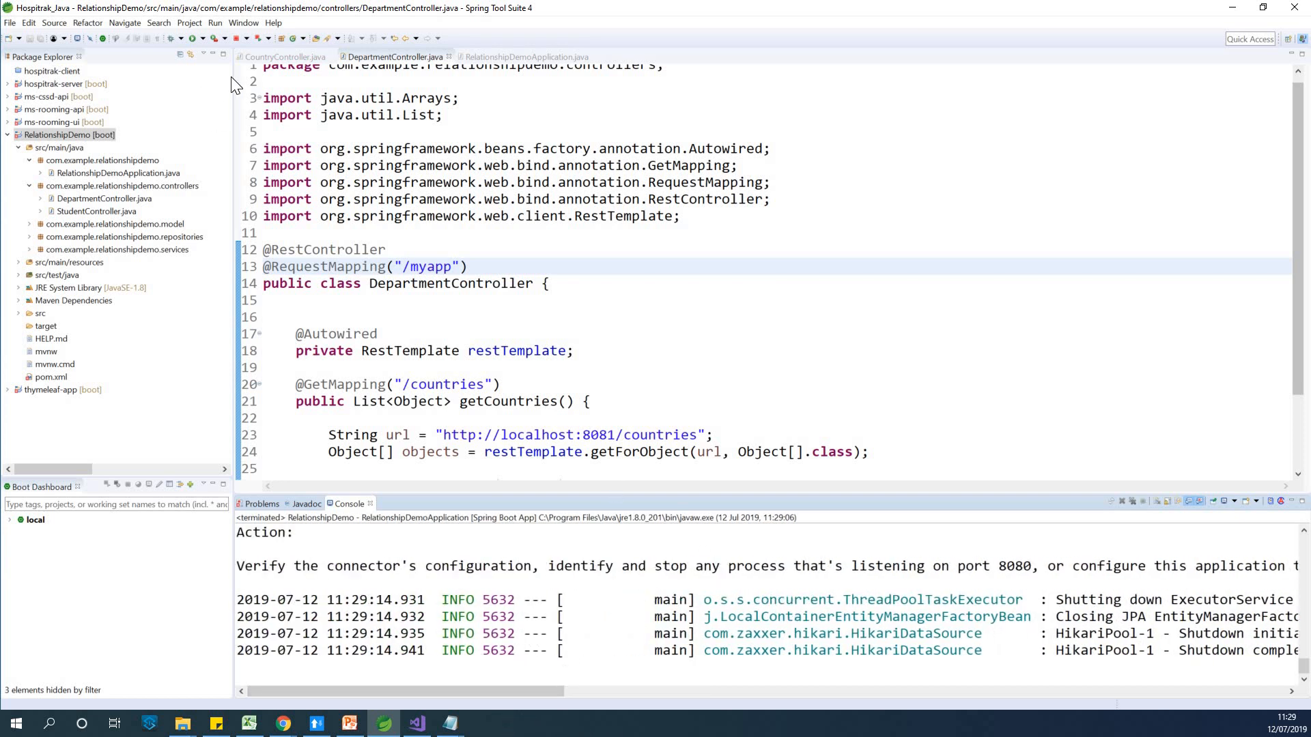
Terminate the older running RelationshipDemoApplication from its console.
{"action": "left_click", "coordinate": [234, 38]}
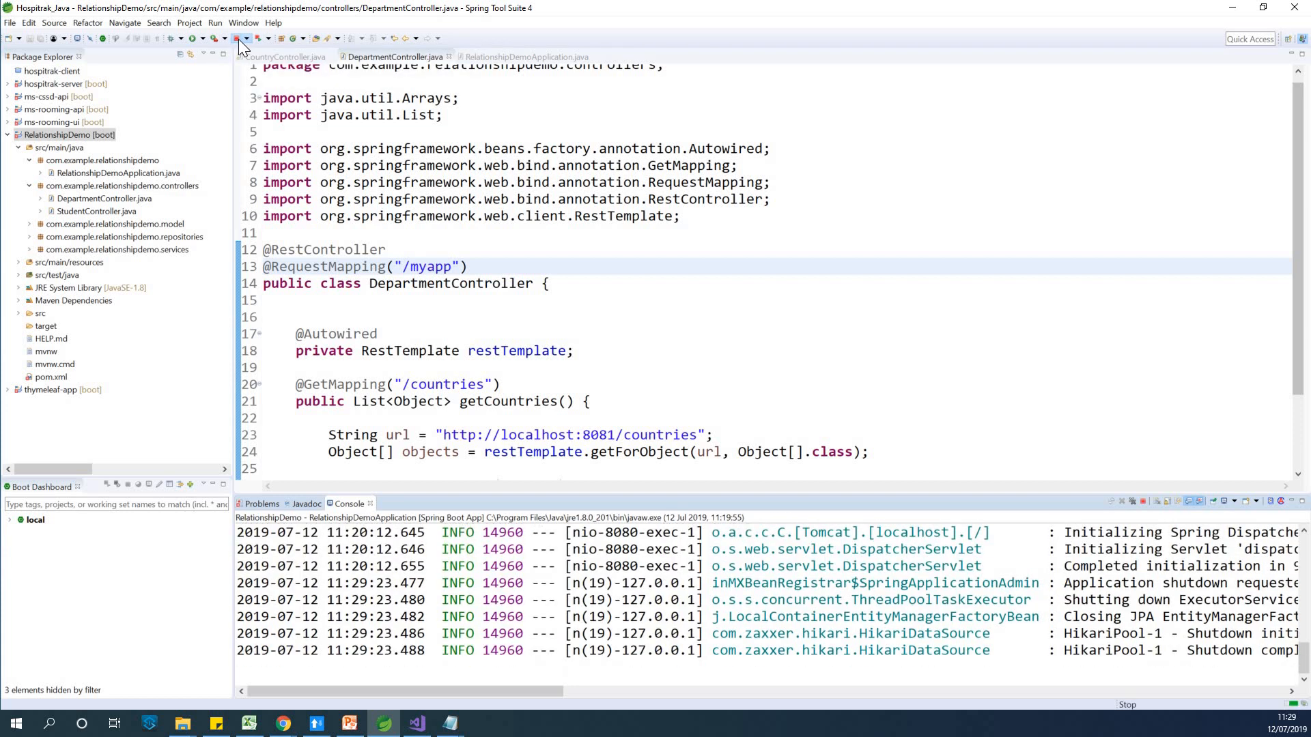
{"action": "left_click", "coordinate": [240, 38]}
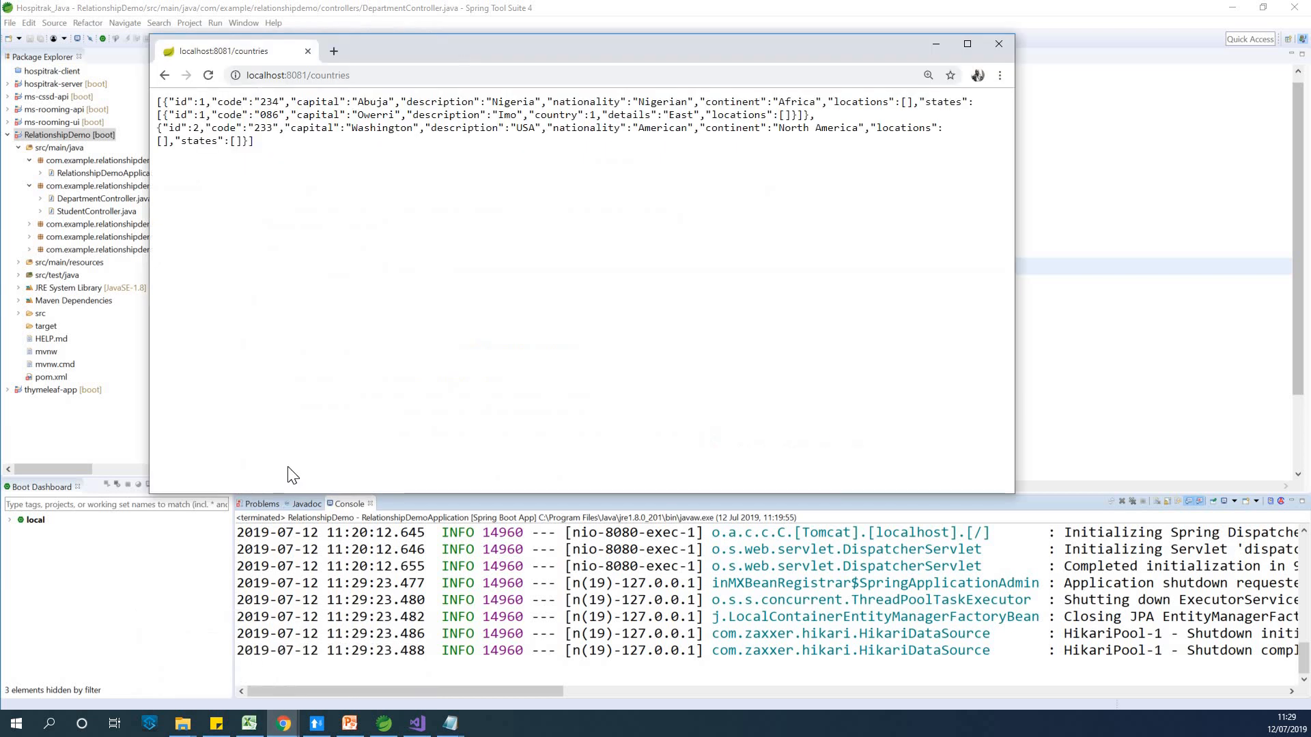
{"action": "mouse_move", "coordinate": [305, 252]}
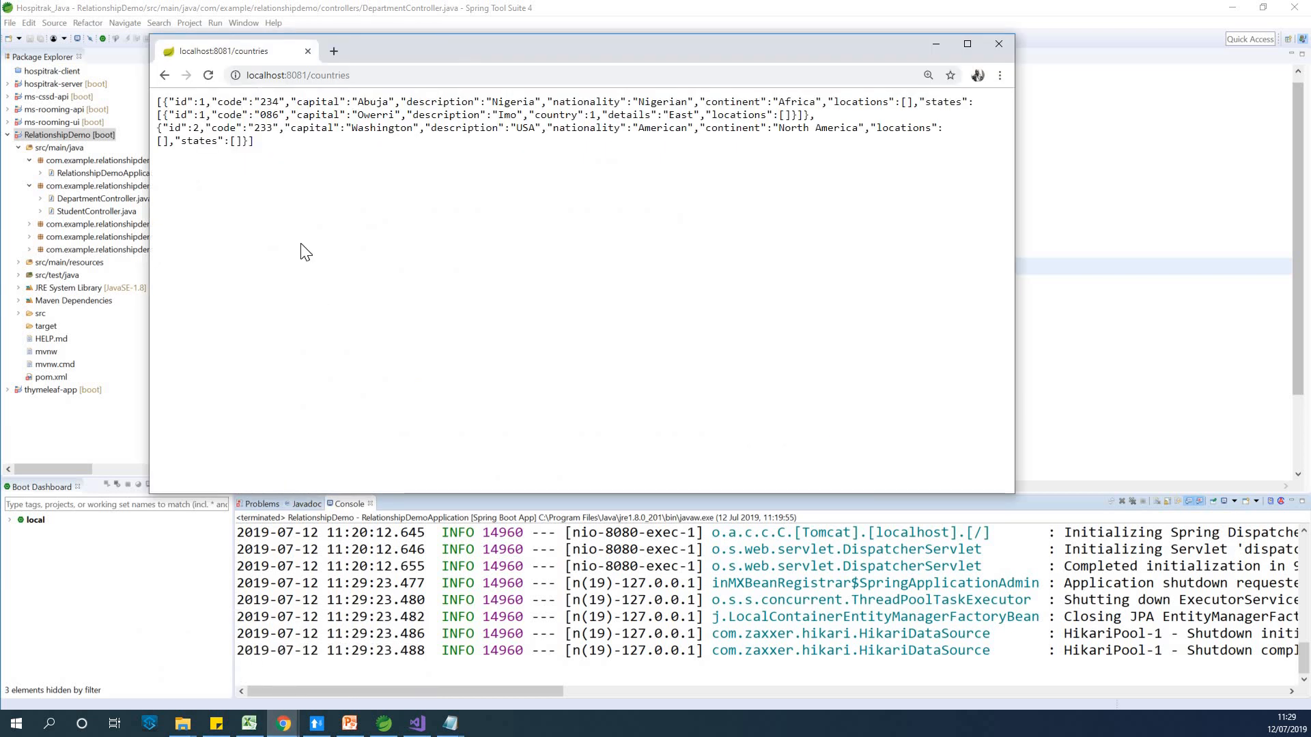
{"action": "mouse_move", "coordinate": [392, 148]}
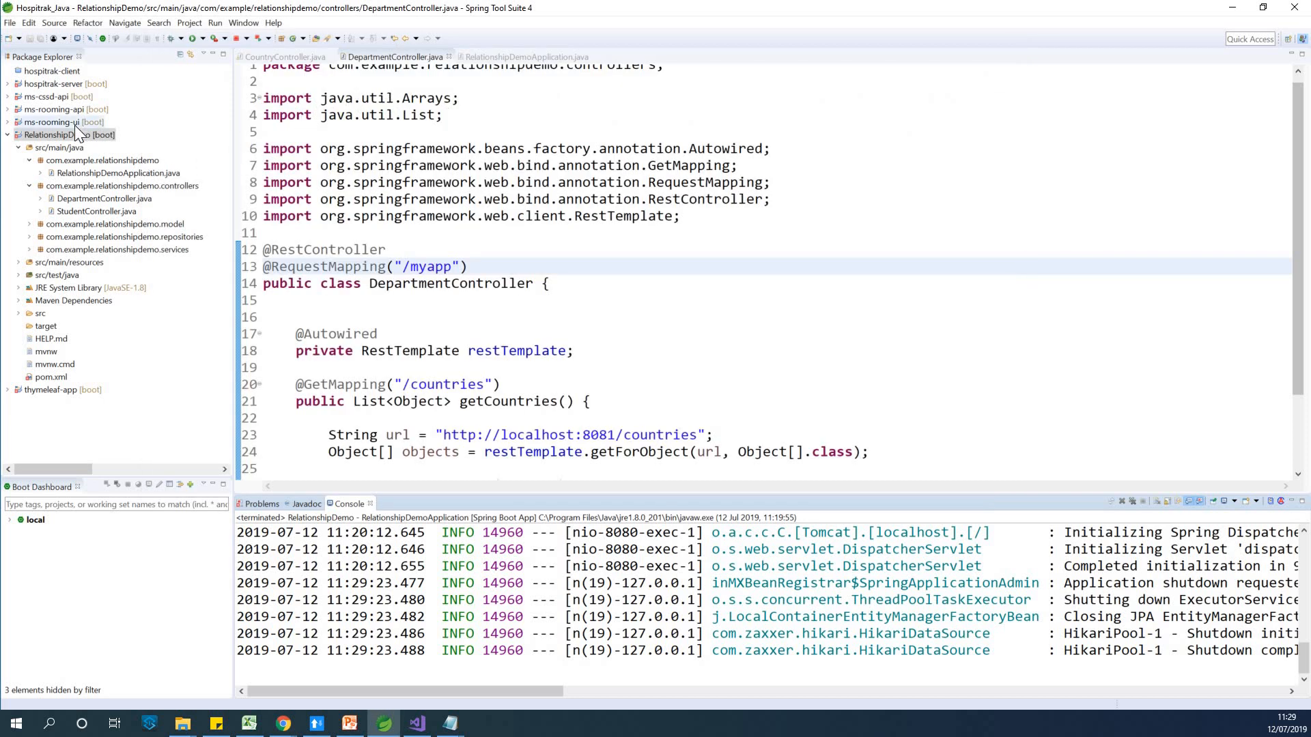
Run RelationshipDemo again as a Spring Boot App and confirm Tomcat started on 8080.
{"action": "right_click", "coordinate": [52, 134]}
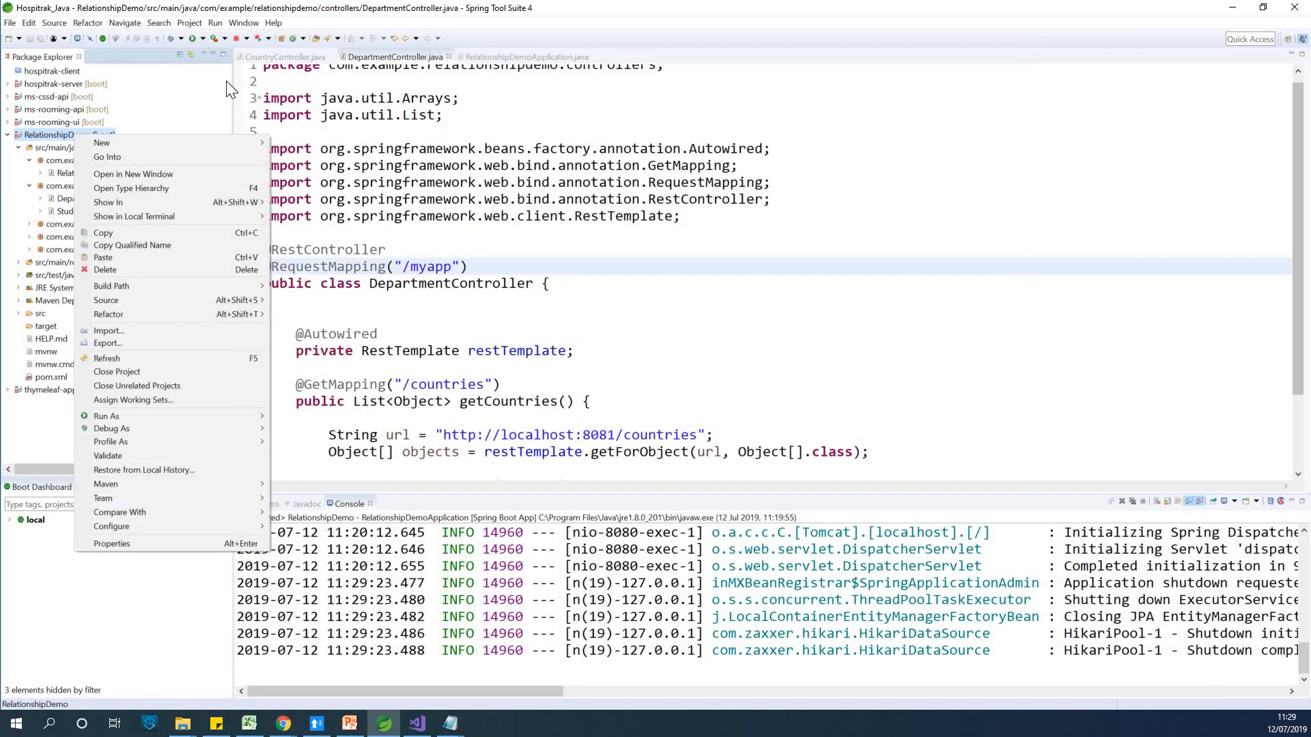
{"action": "mouse_move", "coordinate": [276, 45]}
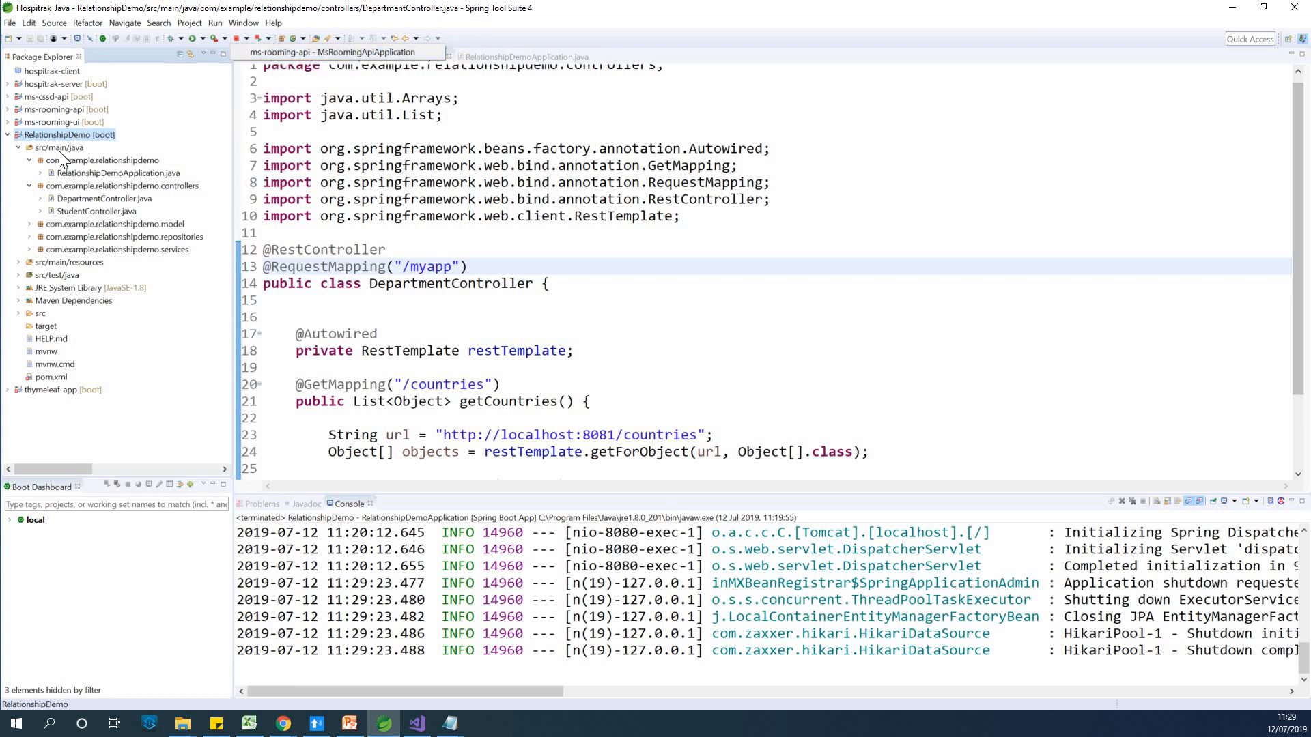
{"action": "right_click", "coordinate": [70, 135]}
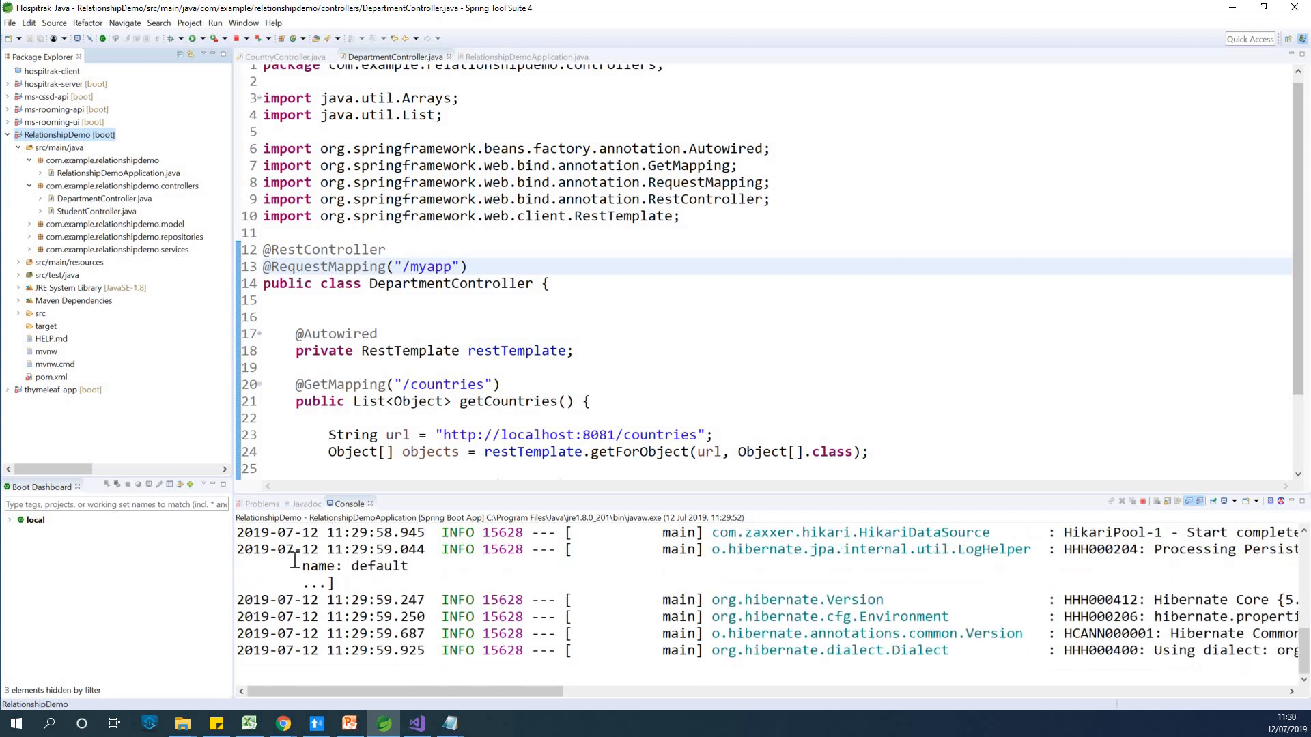
{"action": "scroll", "scroll_direction": "down", "scroll_amount": 3}
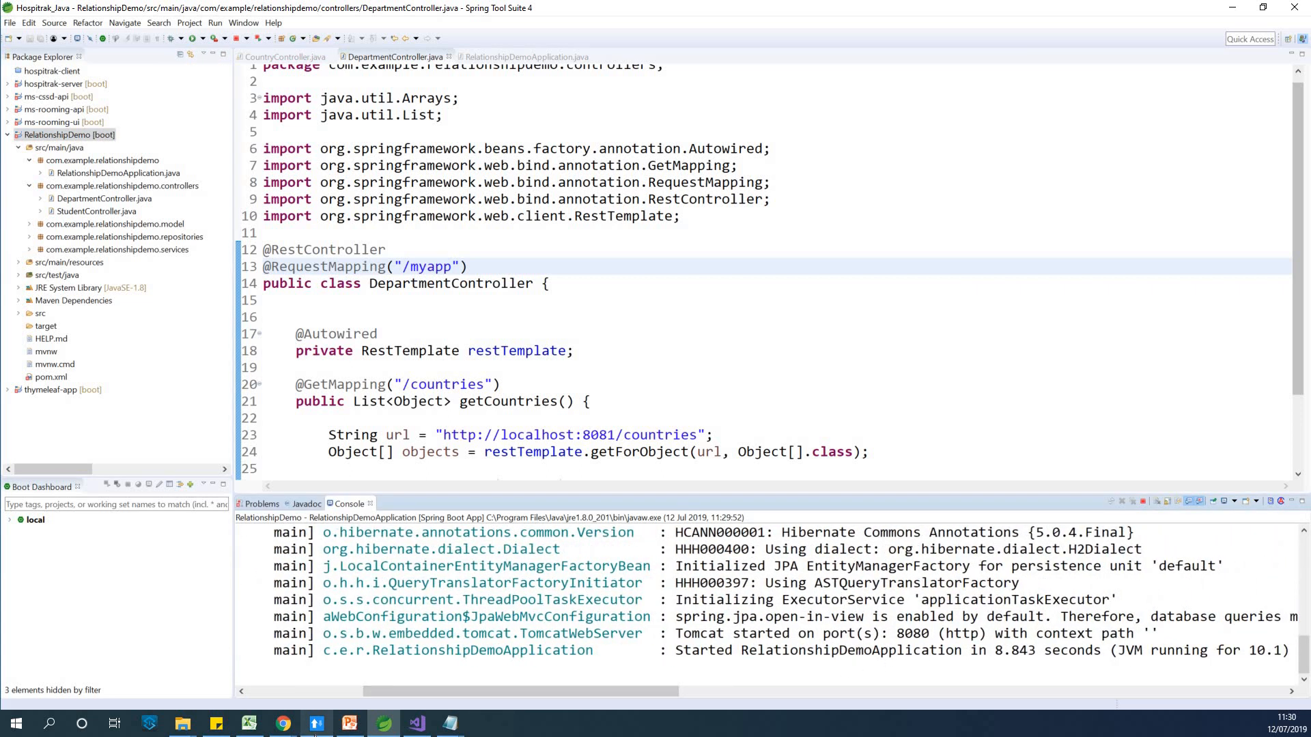
{"action": "mouse_move", "coordinate": [284, 723]}
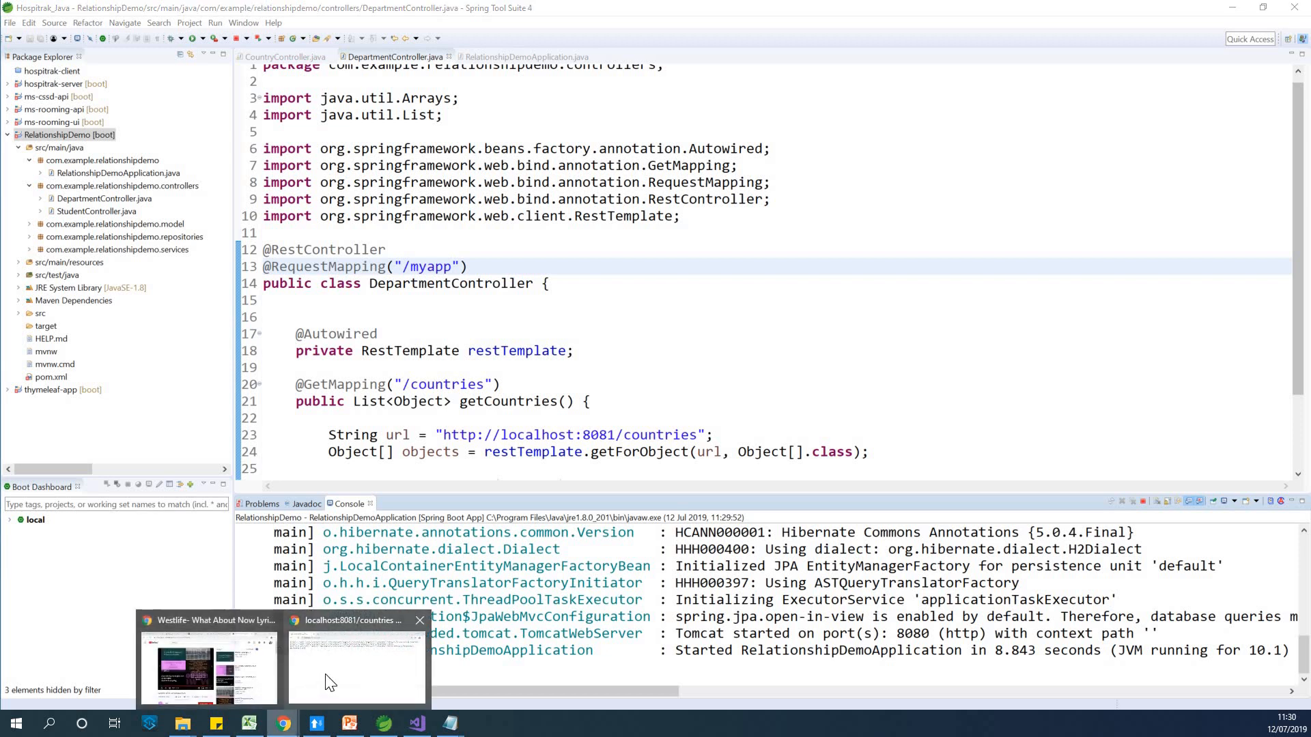
Load localhost:8080/myapp/countries in Chrome showing Nigeria and USA JSON, then return to Notepad.
{"action": "left_click", "coordinate": [355, 665]}
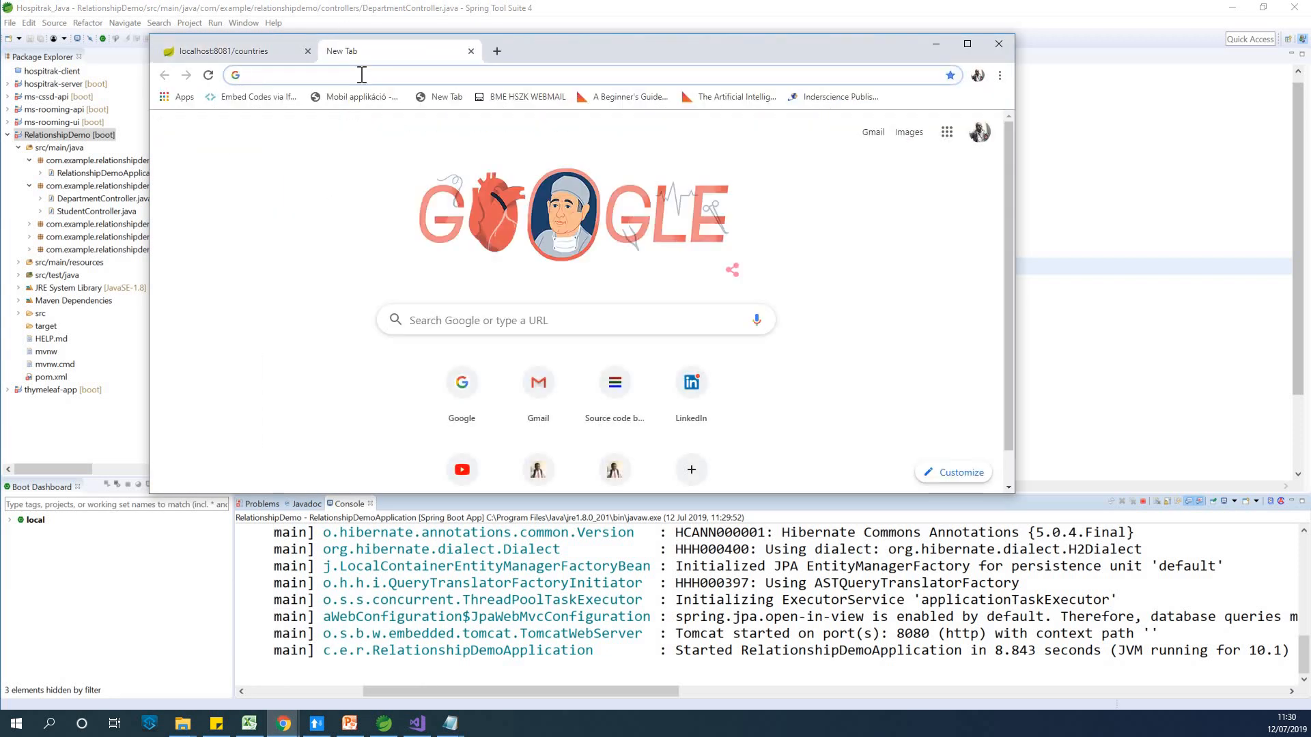
{"action": "type", "text": "adsense.com"}
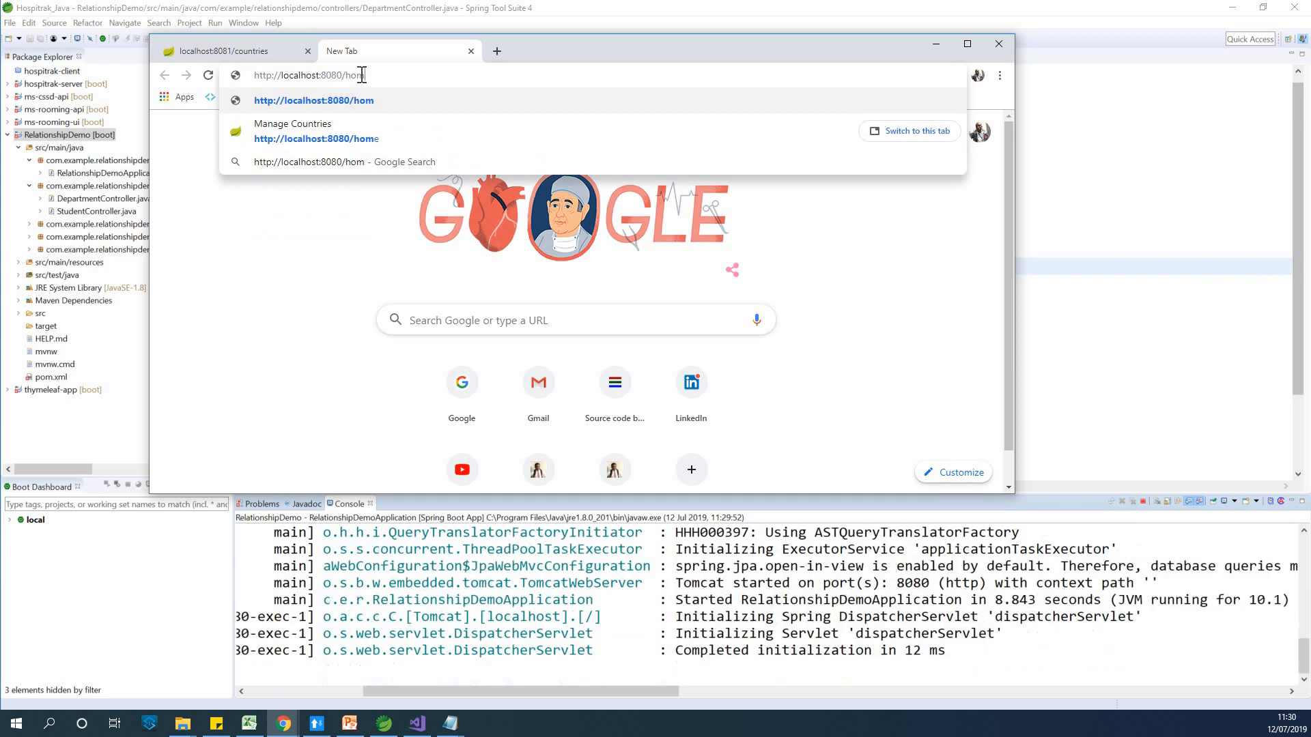
{"action": "type", "text": "myapp"}
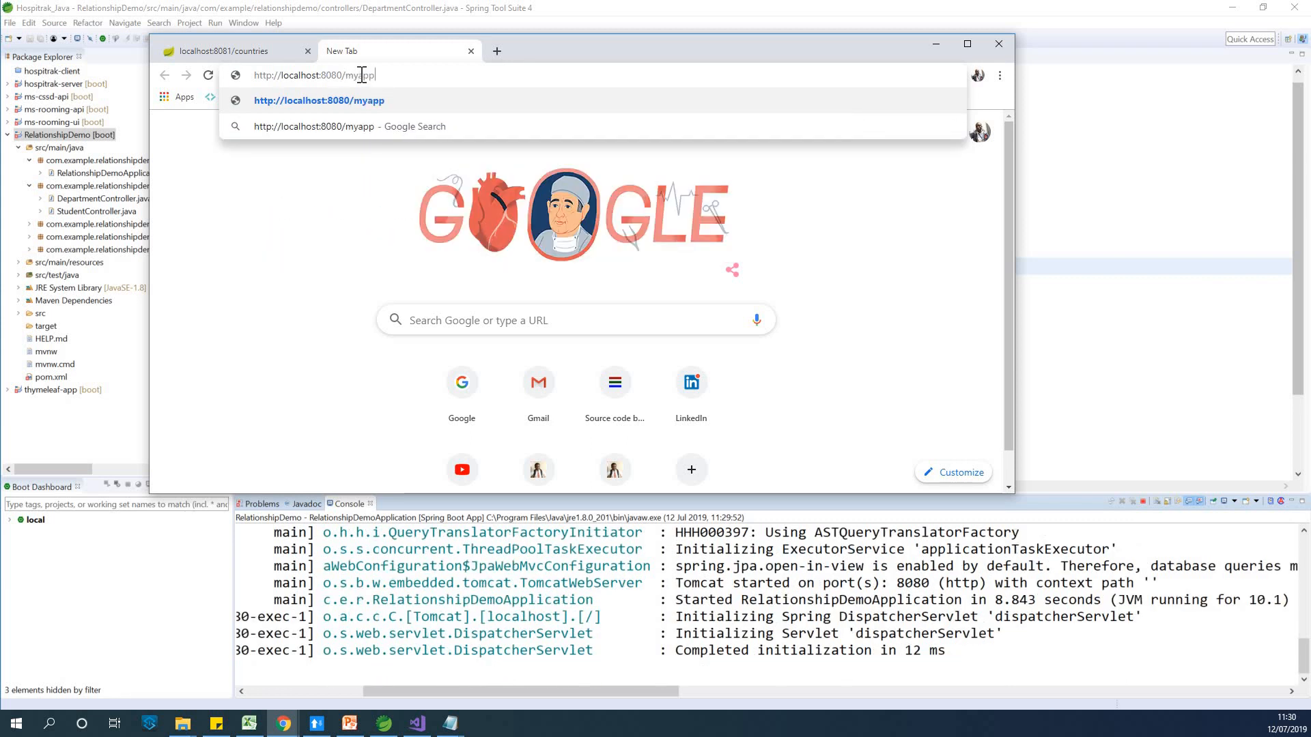
{"action": "type", "text": "countries"}
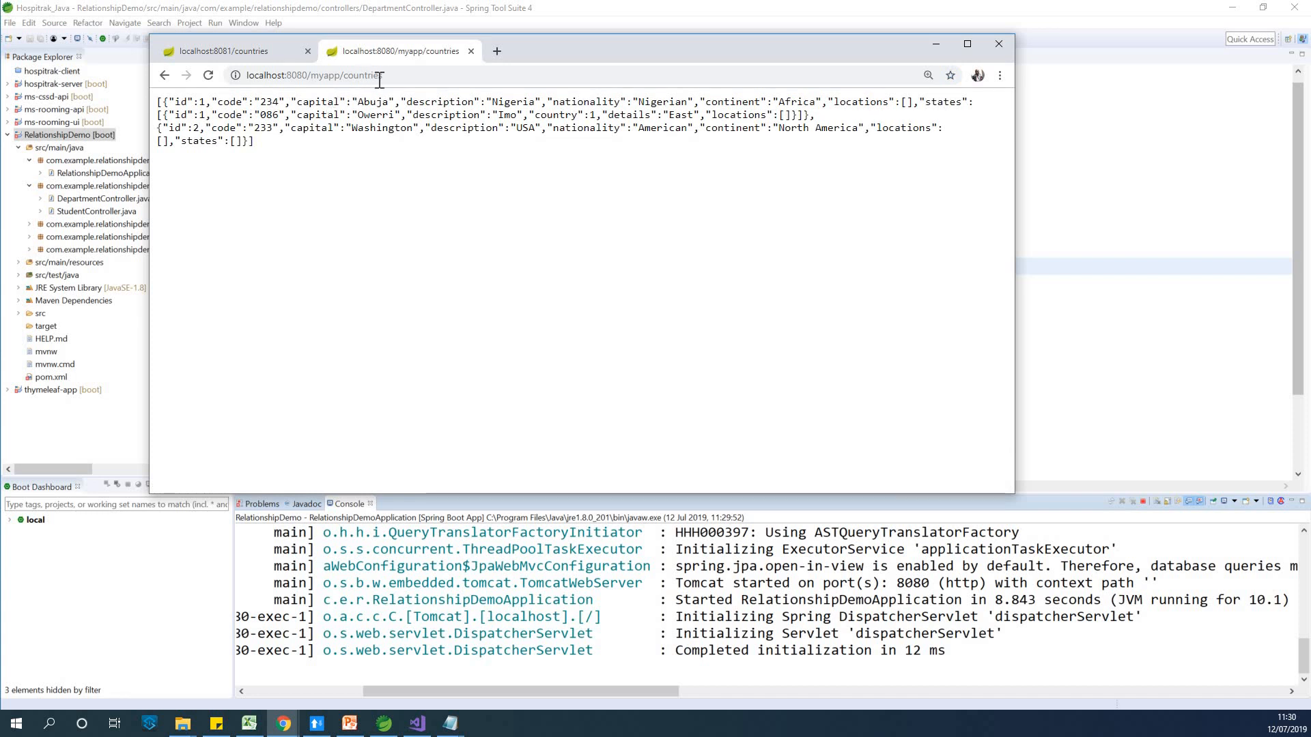
{"action": "left_click", "coordinate": [314, 75]}
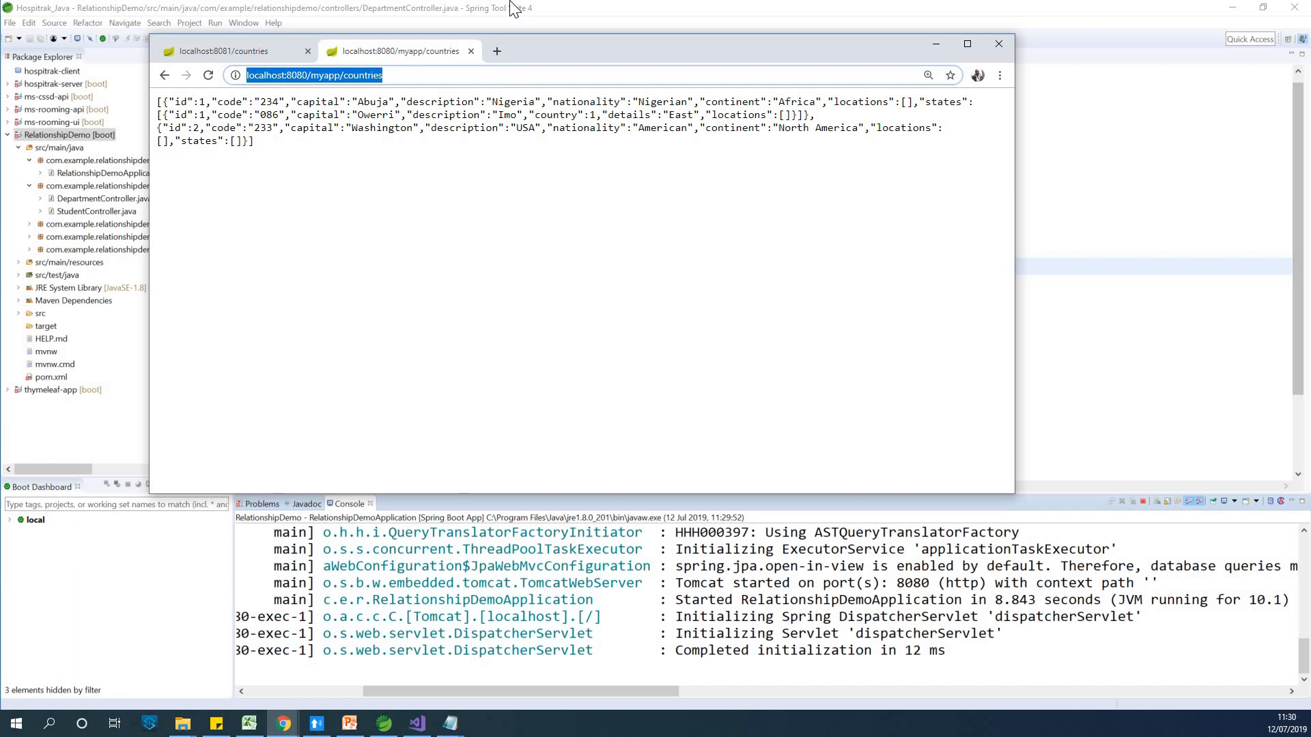
{"action": "mouse_move", "coordinate": [663, 8]}
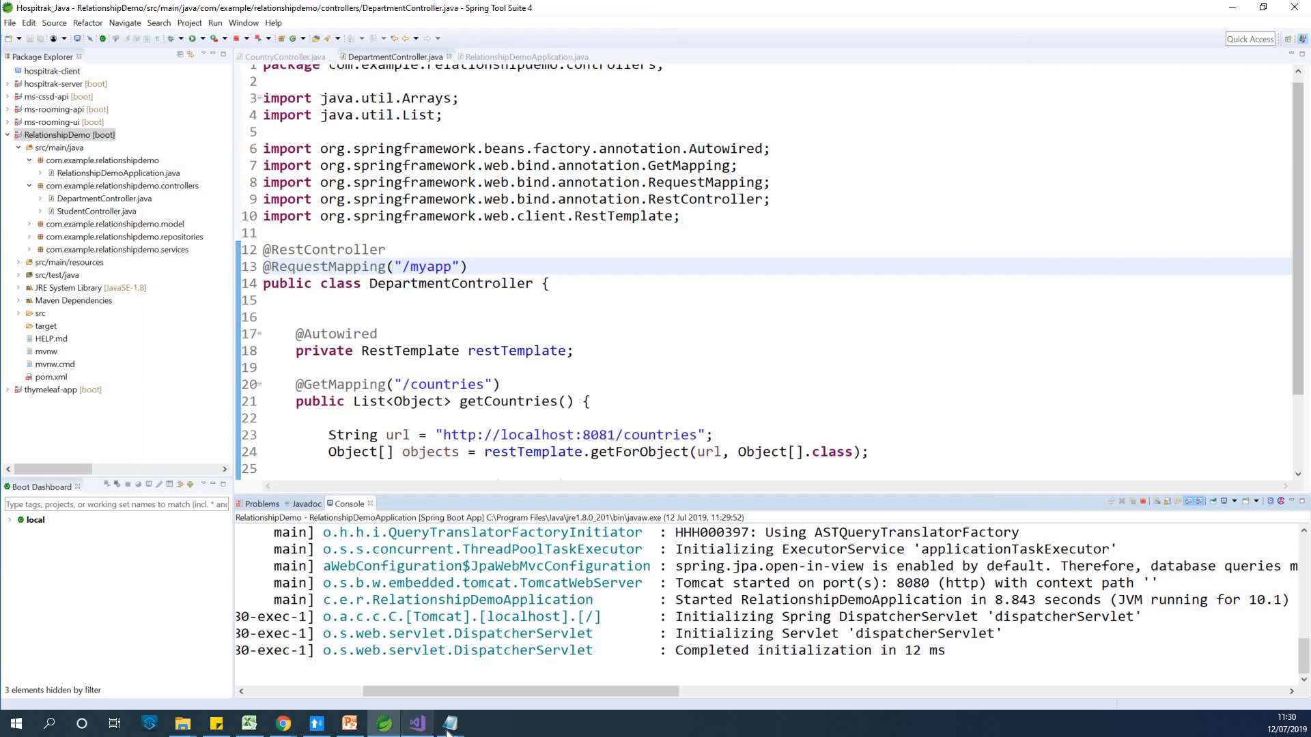
{"action": "left_click", "coordinate": [450, 724]}
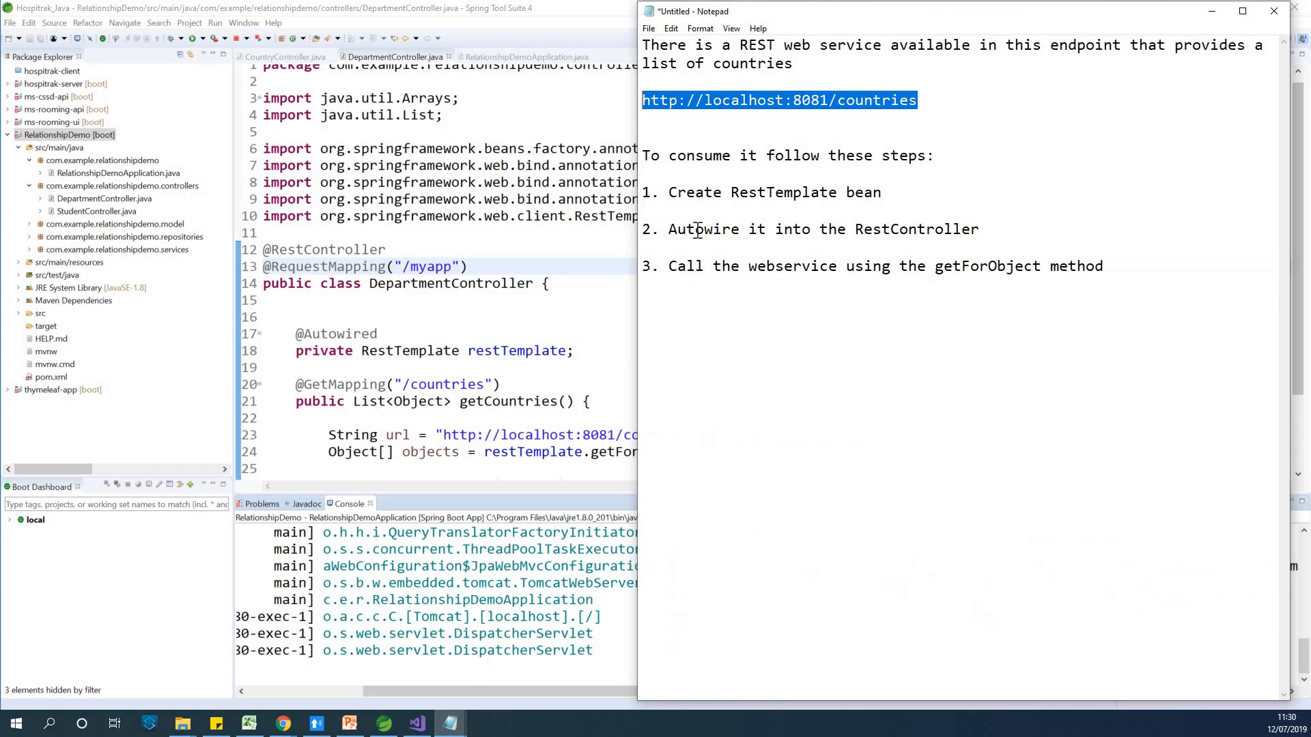